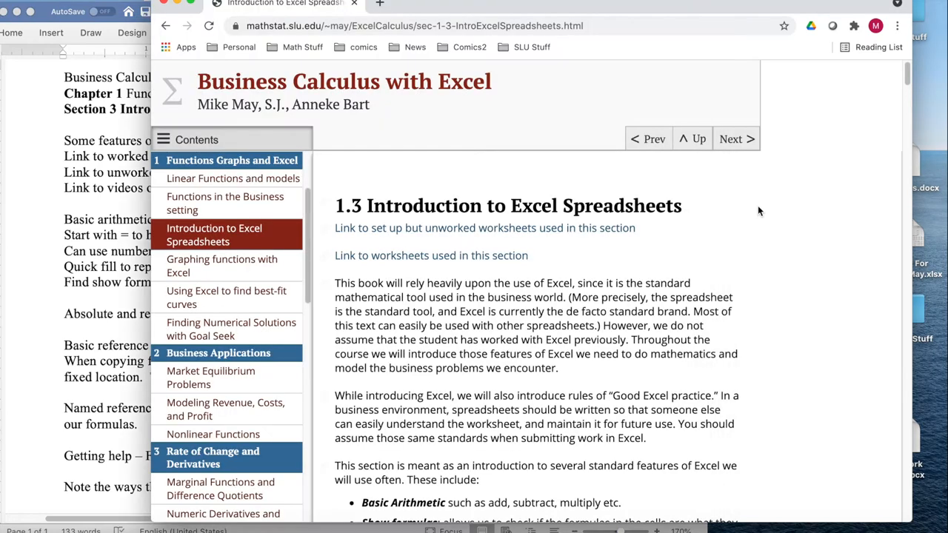
{"action": "mouse_move", "coordinate": [409, 205]}
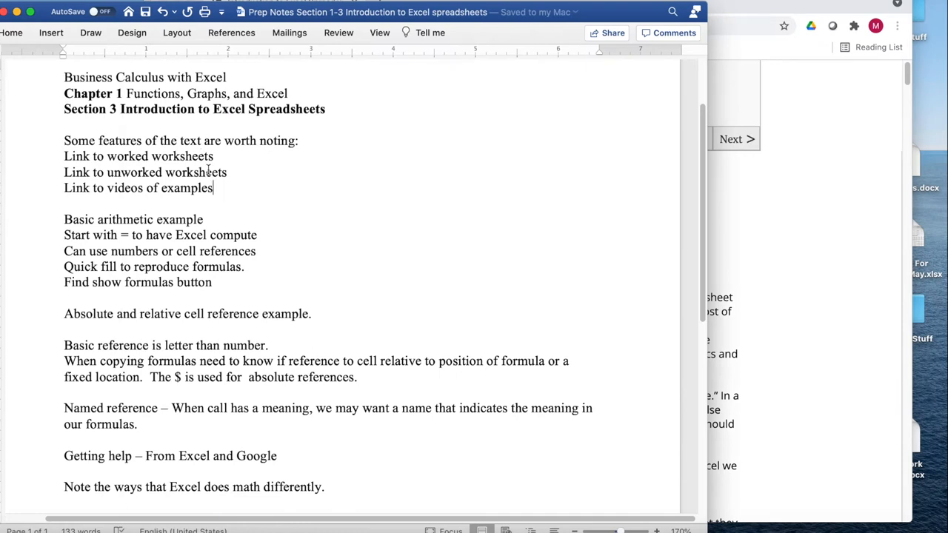
{"action": "mouse_move", "coordinate": [204, 228]}
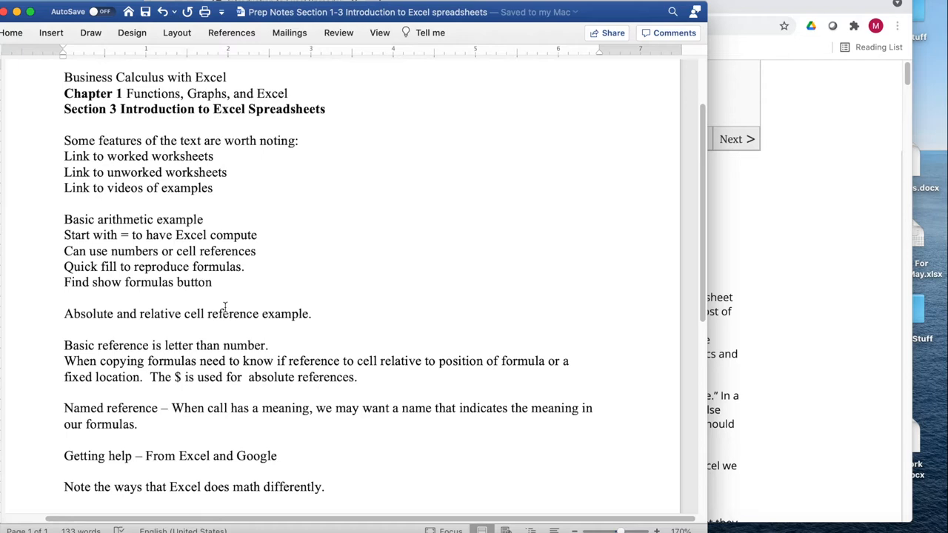
- Download the section 1.3 unworked worksheets from the textbook page
{"action": "left_click", "coordinate": [214, 187]}
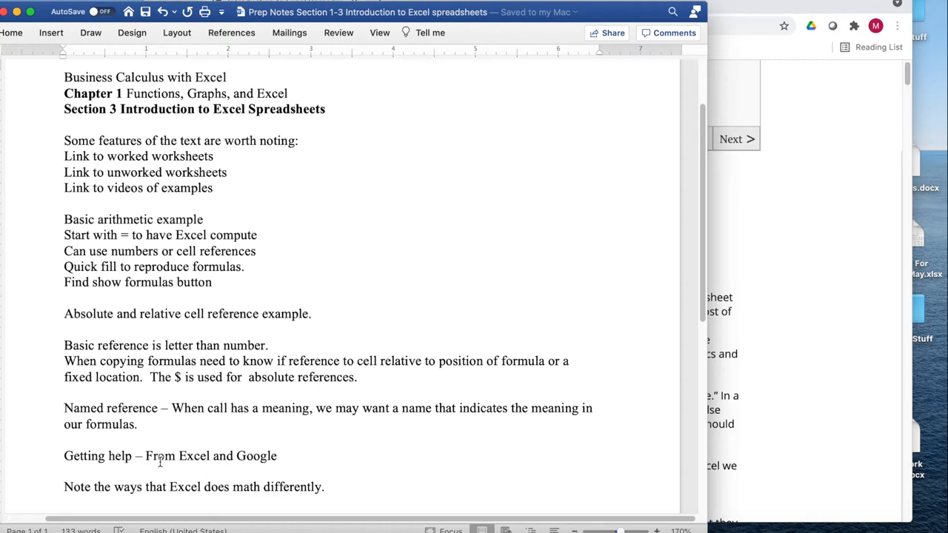
{"action": "left_click", "coordinate": [213, 186]}
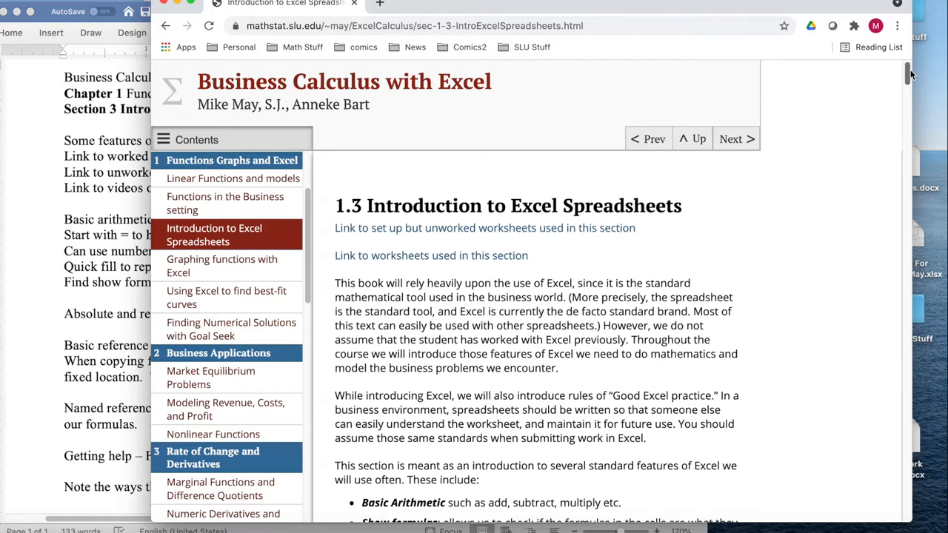
{"action": "scroll", "scroll_direction": "down", "scroll_amount": 3}
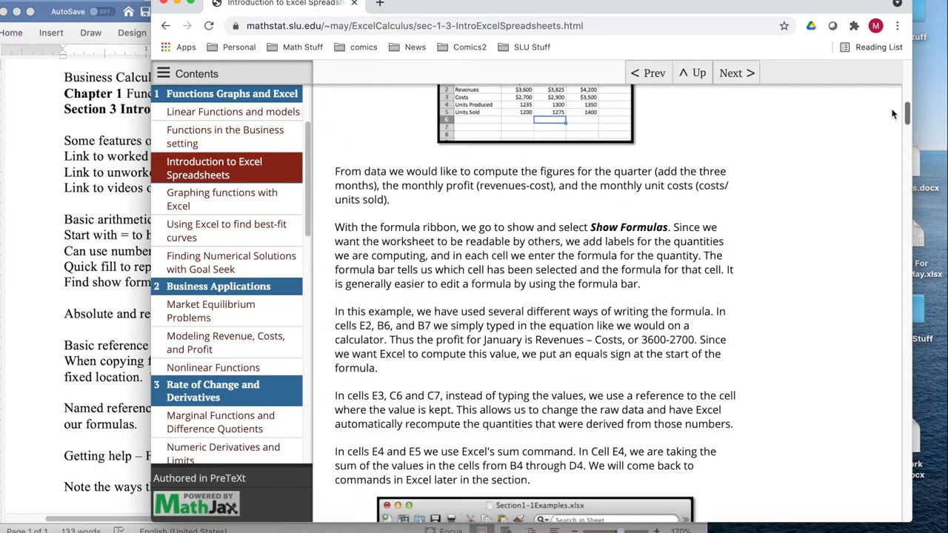
{"action": "scroll", "scroll_direction": "down", "scroll_amount": 3}
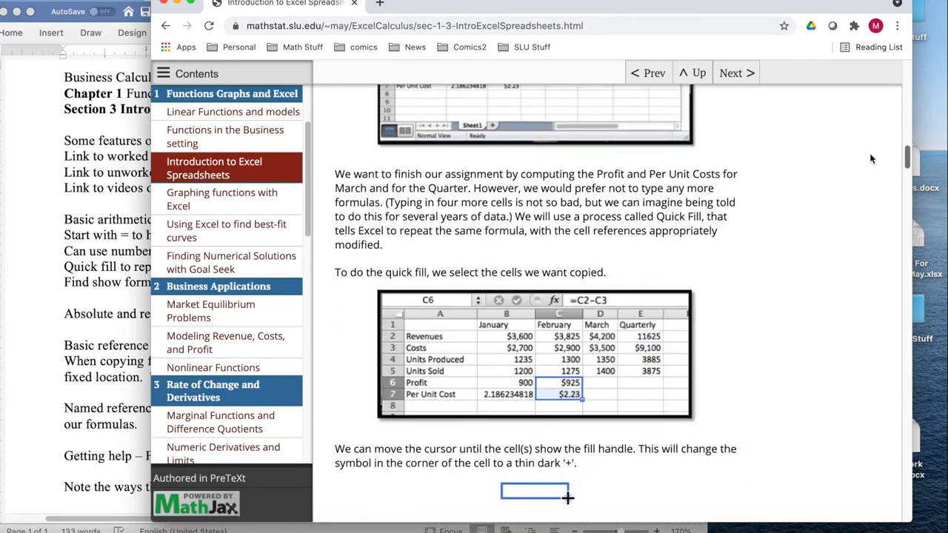
{"action": "scroll", "scroll_direction": "up", "scroll_amount": 3}
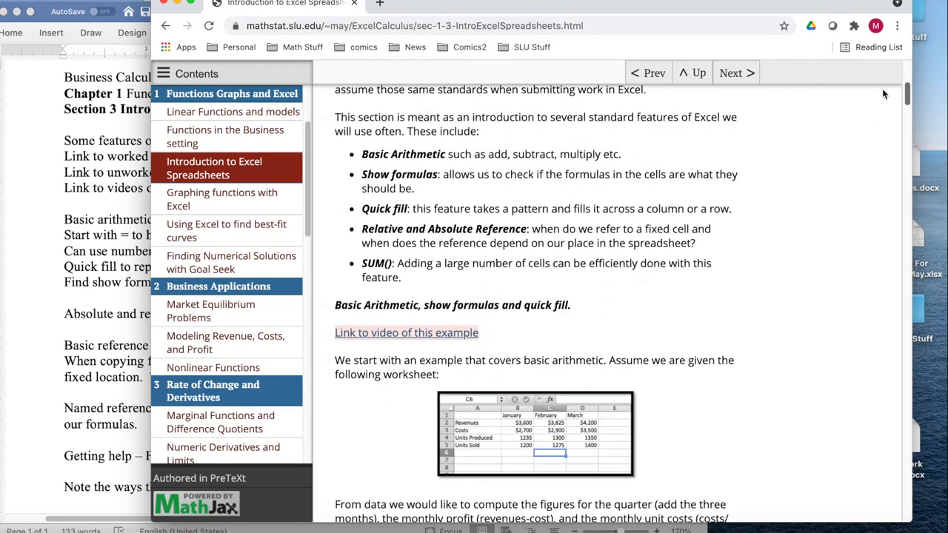
{"action": "scroll", "scroll_direction": "up", "scroll_amount": 3}
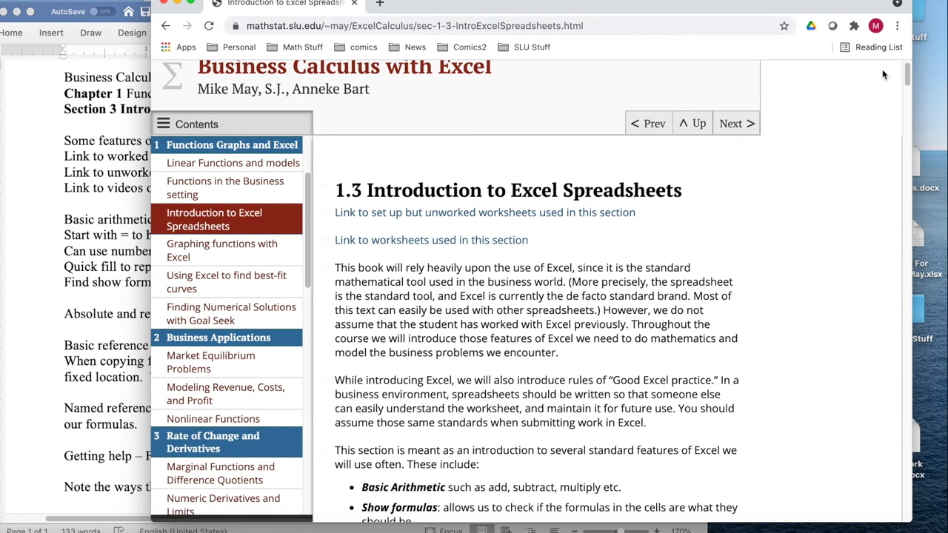
{"action": "mouse_move", "coordinate": [592, 166]}
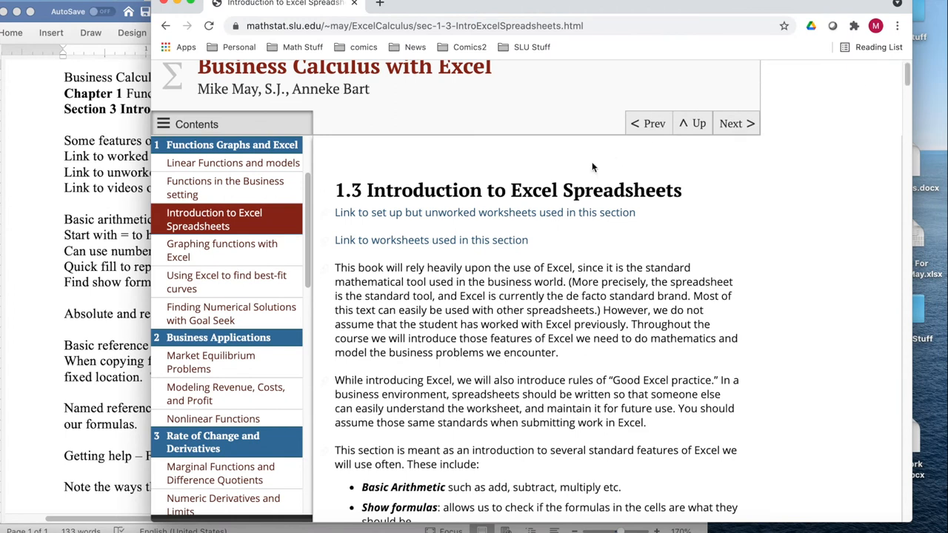
{"action": "mouse_move", "coordinate": [485, 214]}
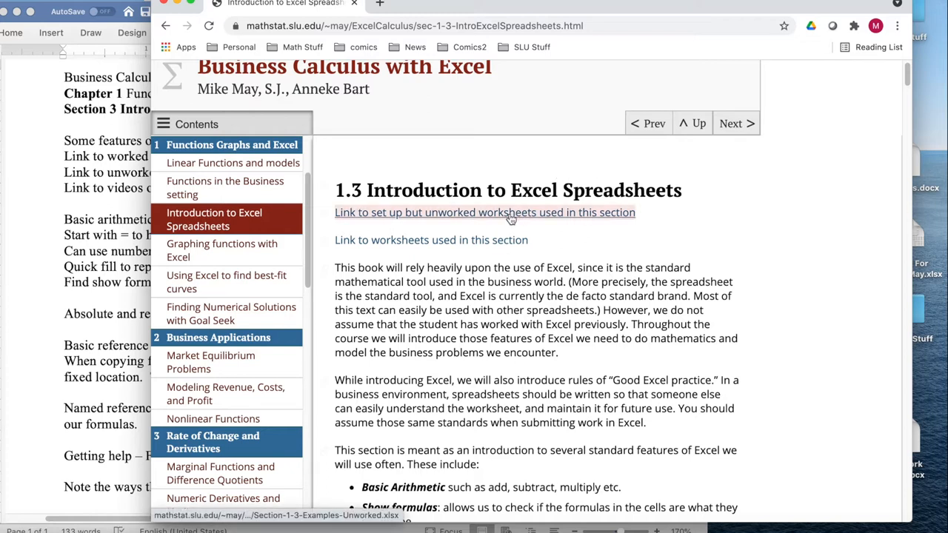
{"action": "mouse_move", "coordinate": [506, 214]}
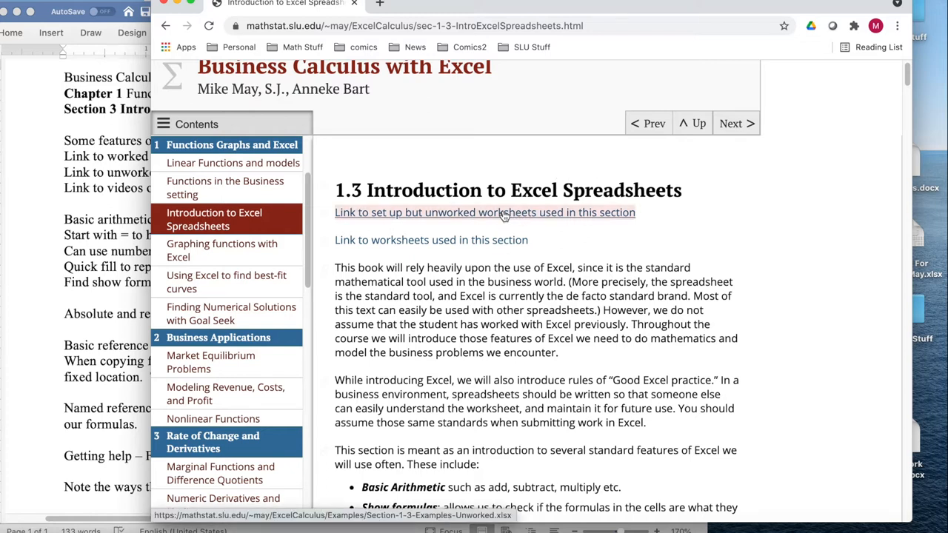
{"action": "left_click", "coordinate": [484, 213]}
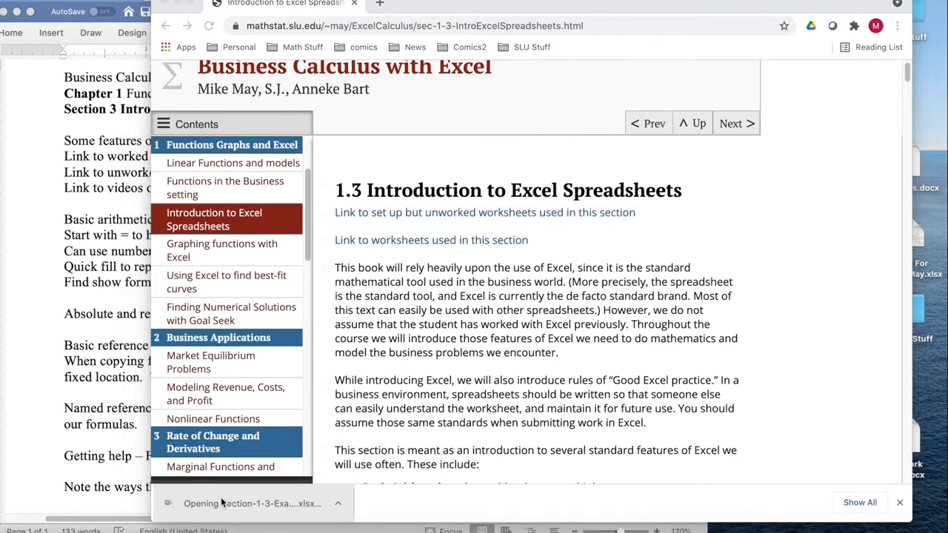
{"action": "left_click", "coordinate": [252, 504]}
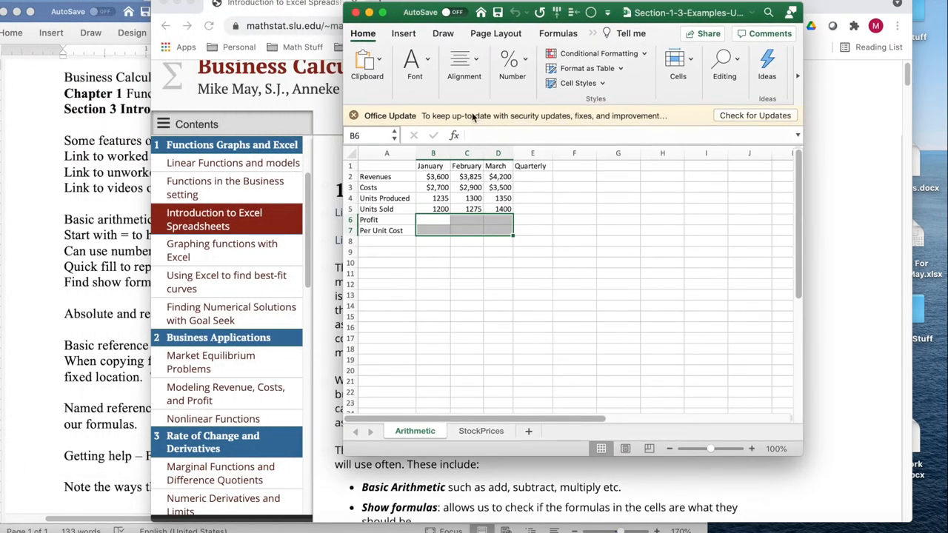
{"action": "mouse_move", "coordinate": [492, 469]}
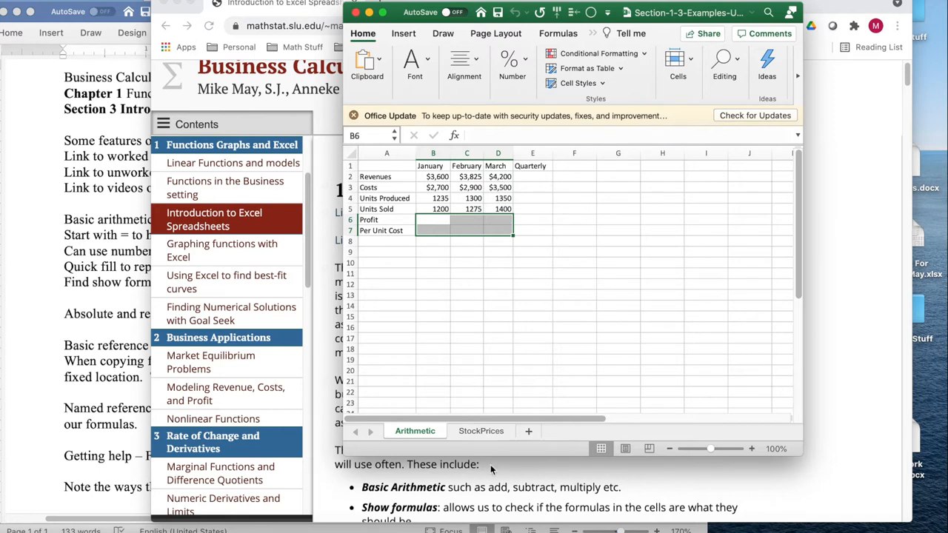
{"action": "left_click", "coordinate": [479, 429]}
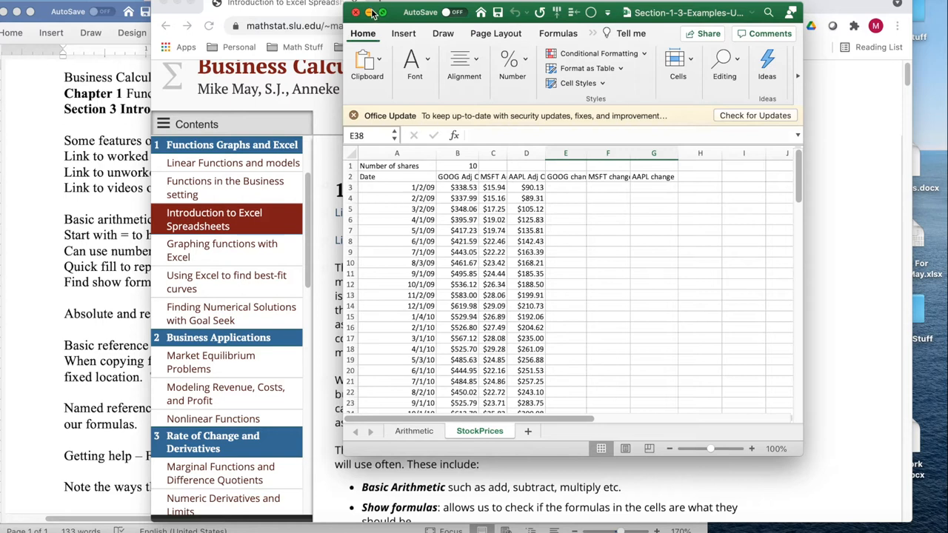
{"action": "left_click", "coordinate": [355, 11]}
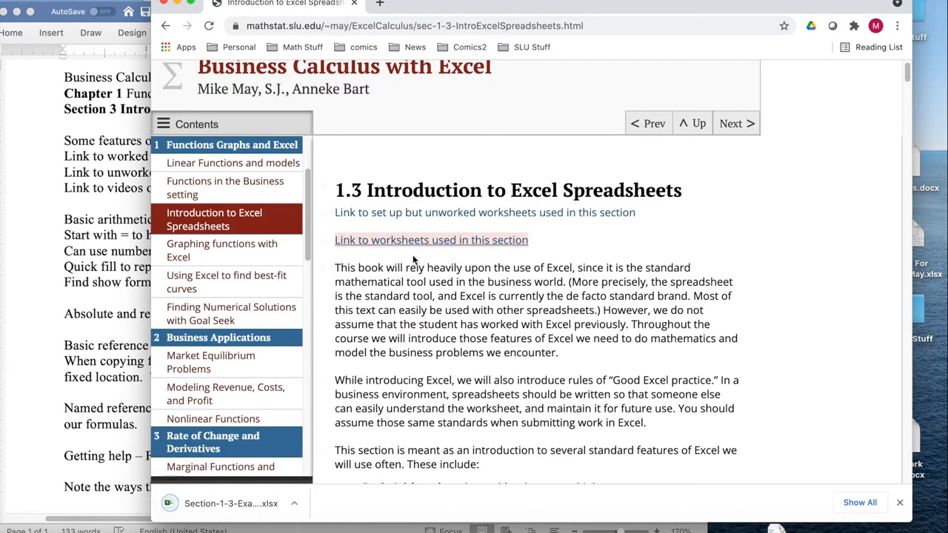
{"action": "left_click", "coordinate": [431, 240]}
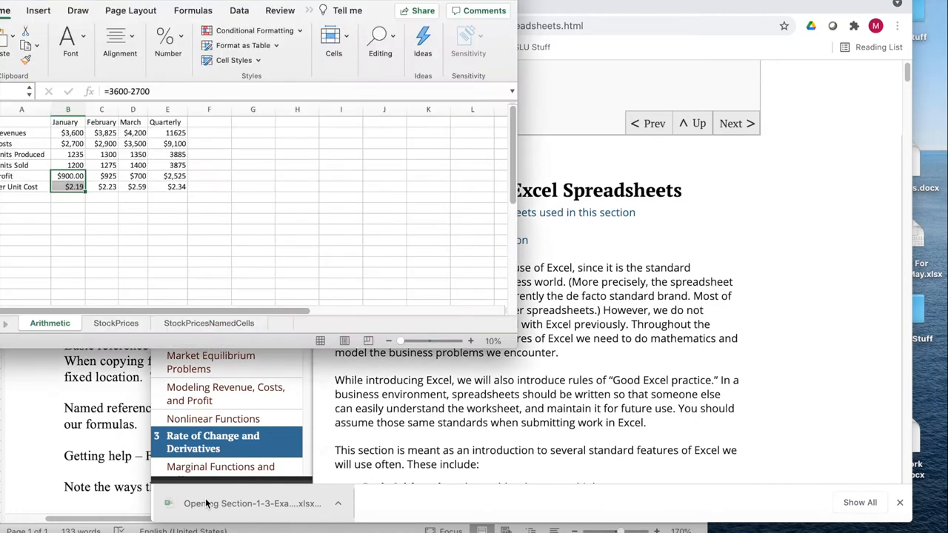
{"action": "left_click", "coordinate": [252, 504]}
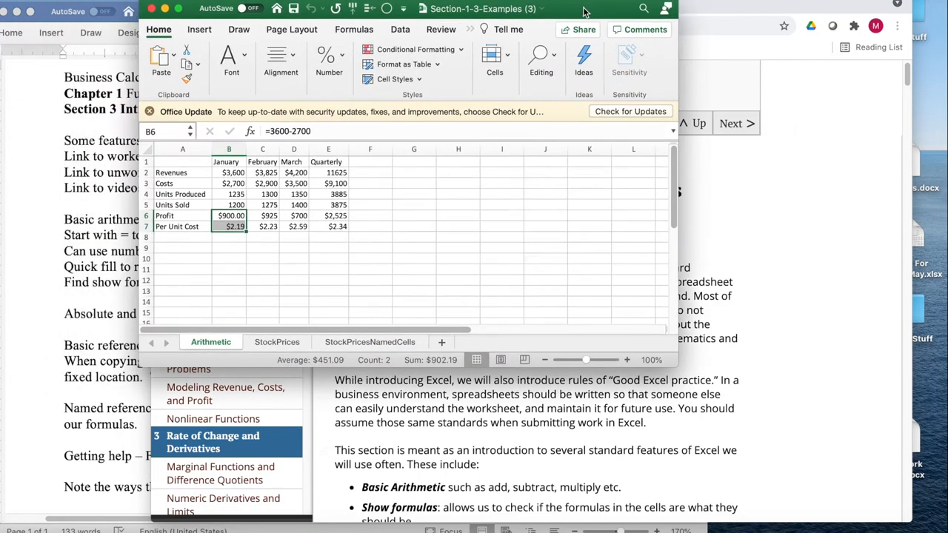
{"action": "left_click", "coordinate": [312, 344]}
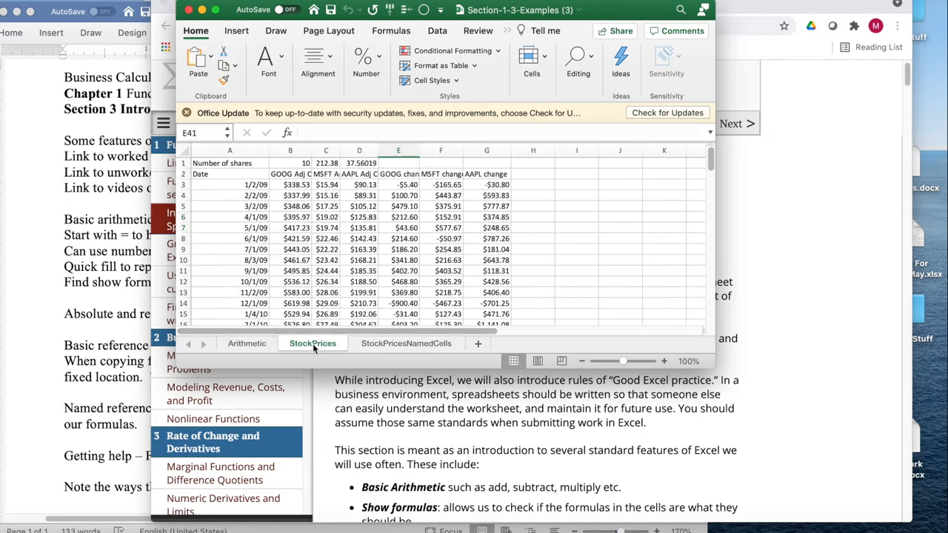
{"action": "left_click", "coordinate": [406, 343]}
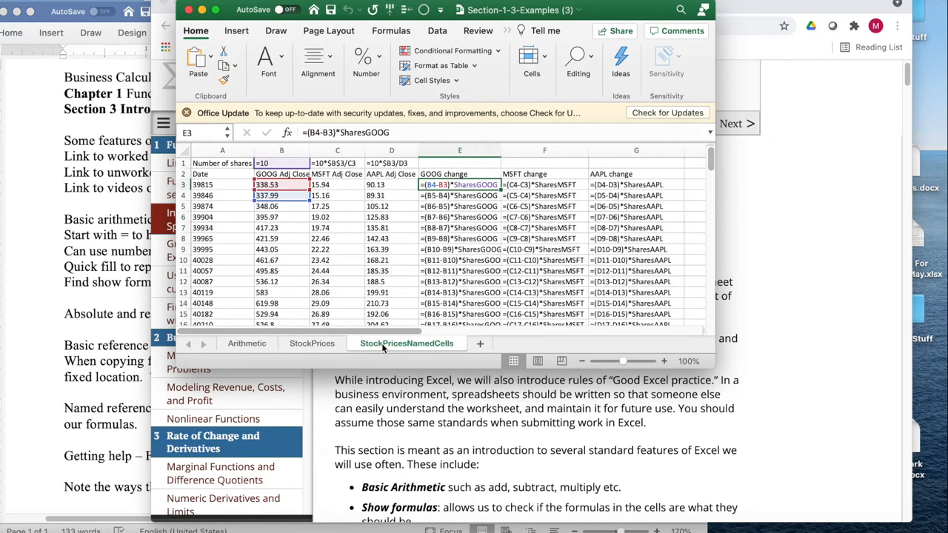
{"action": "mouse_move", "coordinate": [246, 344]}
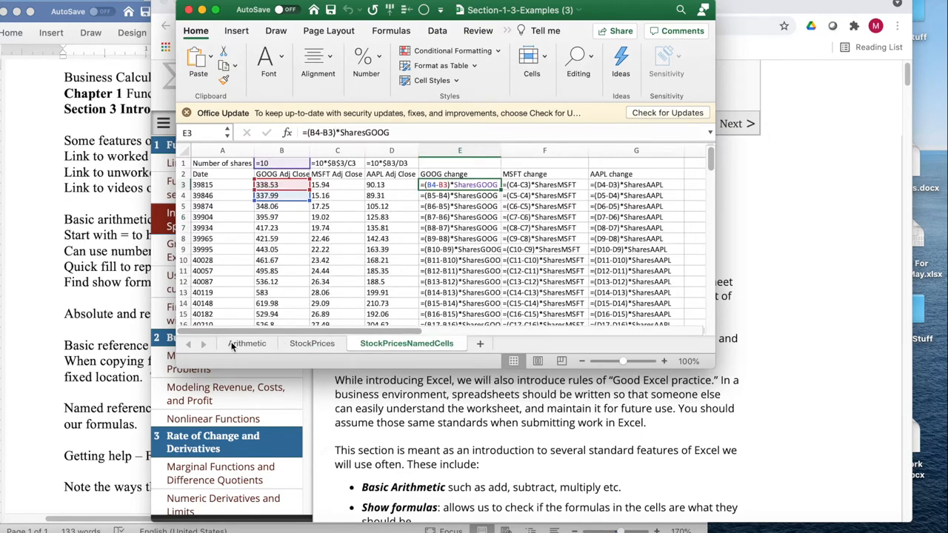
{"action": "mouse_move", "coordinate": [251, 347]}
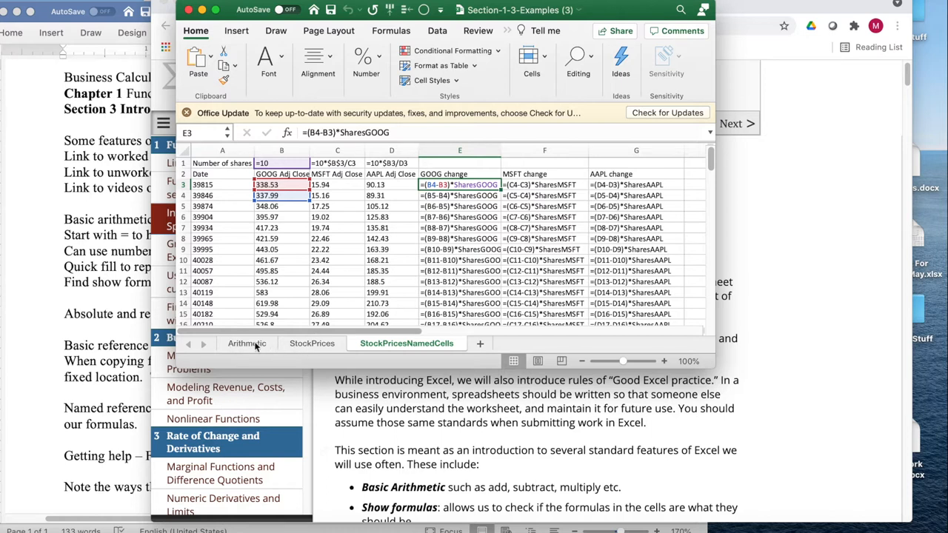
{"action": "left_click", "coordinate": [248, 344]}
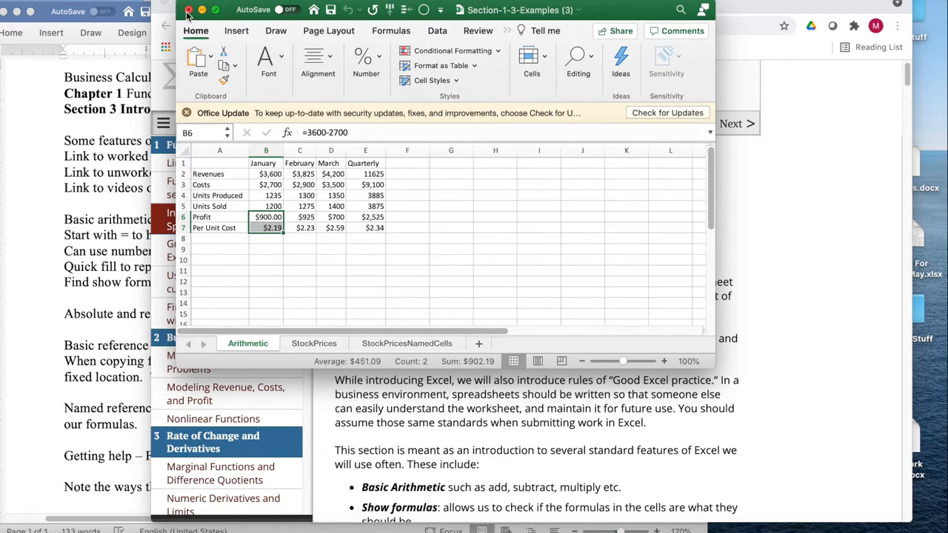
{"action": "left_click", "coordinate": [186, 9]}
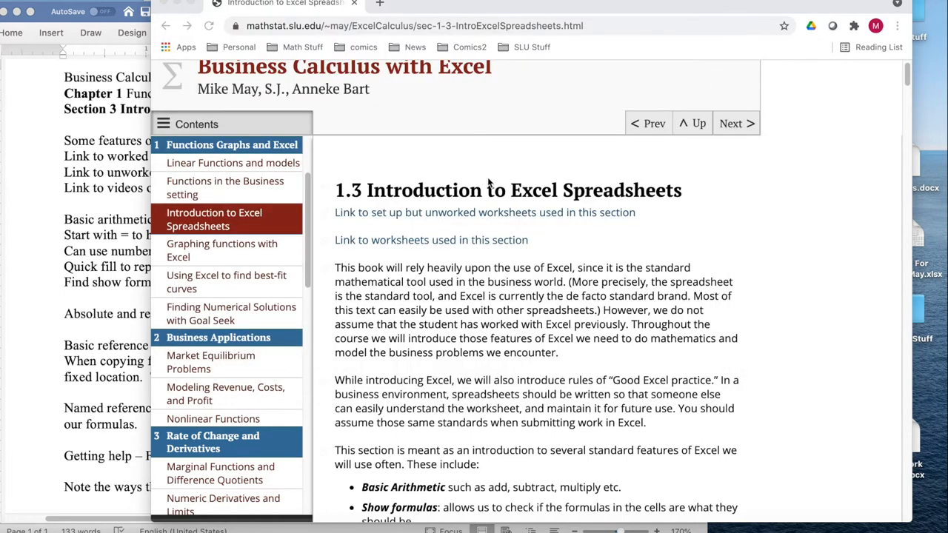
{"action": "mouse_move", "coordinate": [908, 83]}
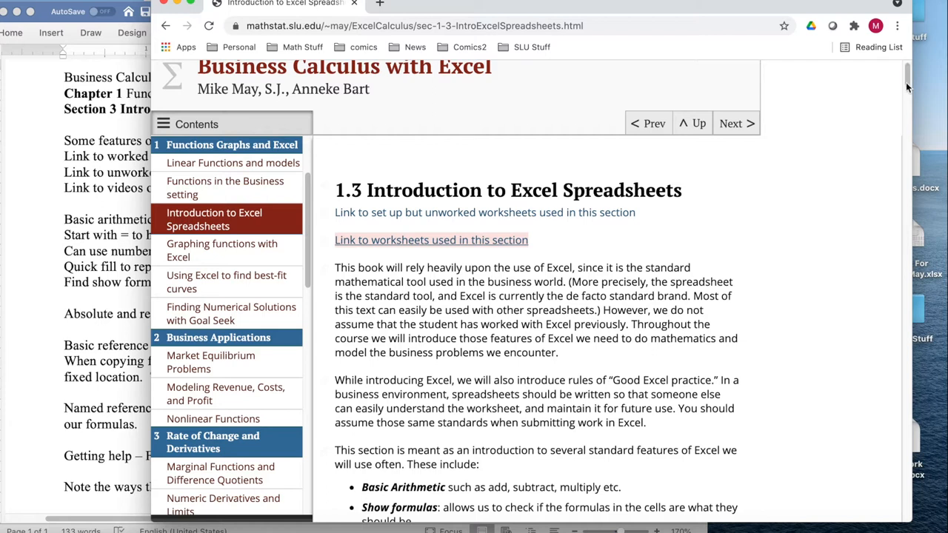
- Open the video for the basic arithmetic example on YouTube
{"action": "scroll", "scroll_direction": "down", "scroll_amount": 3}
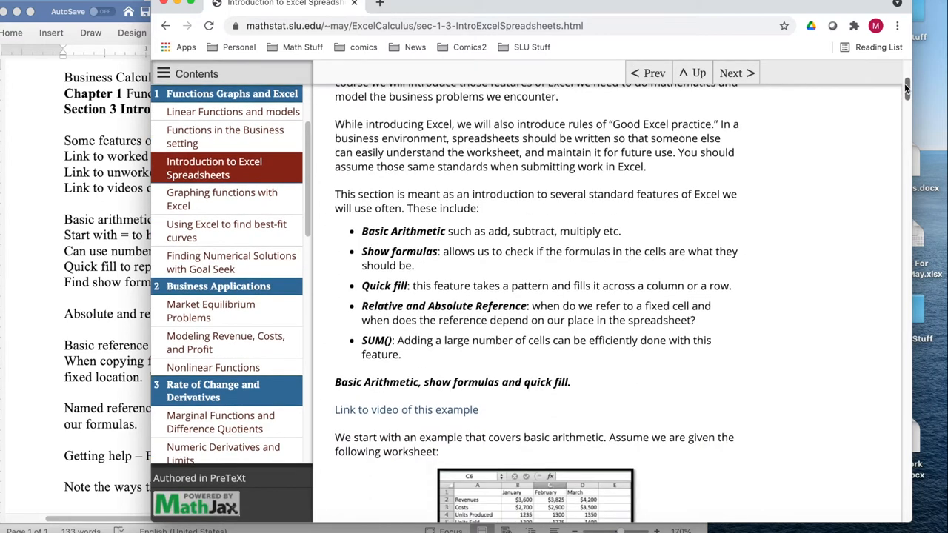
{"action": "scroll", "scroll_direction": "down", "scroll_amount": 3}
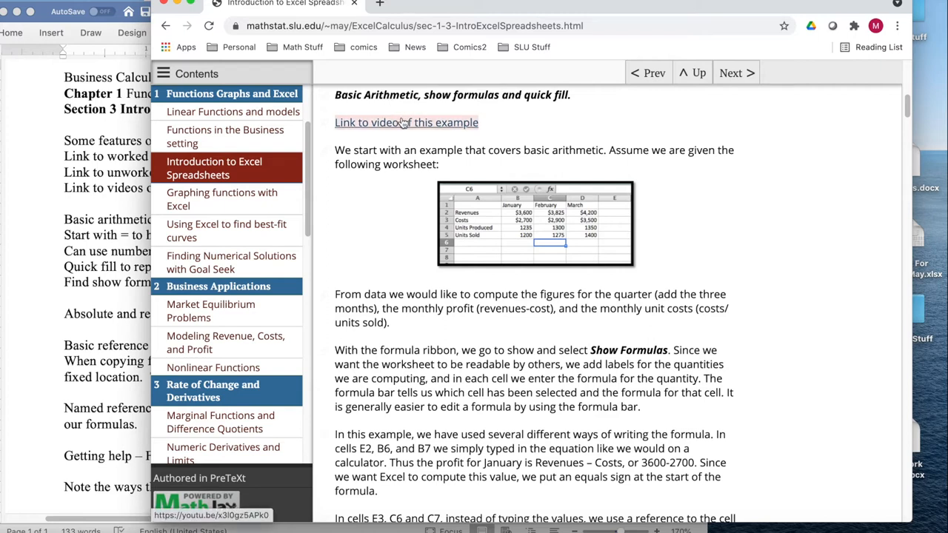
{"action": "mouse_move", "coordinate": [401, 124]}
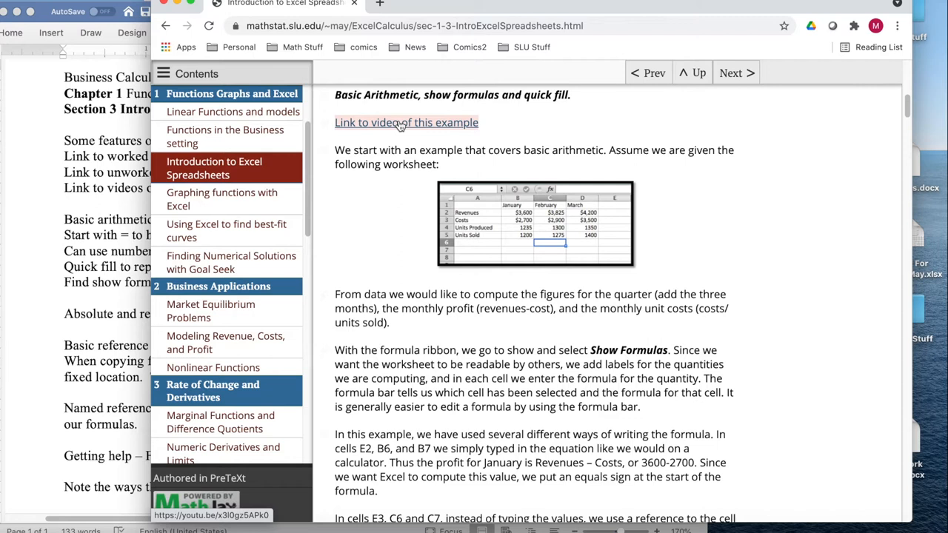
{"action": "left_click", "coordinate": [406, 121]}
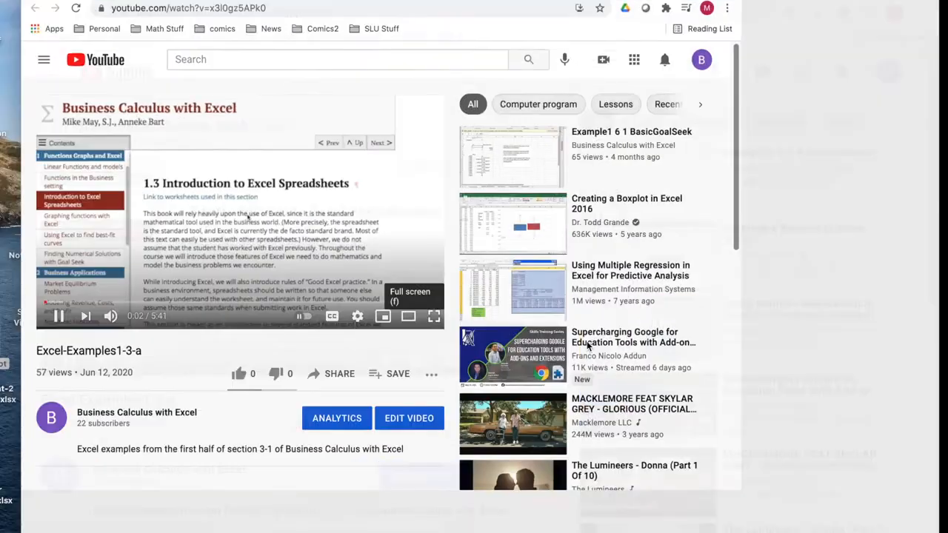
- Play the Excel-Examples1-3-a video full screen
{"action": "left_click", "coordinate": [434, 317]}
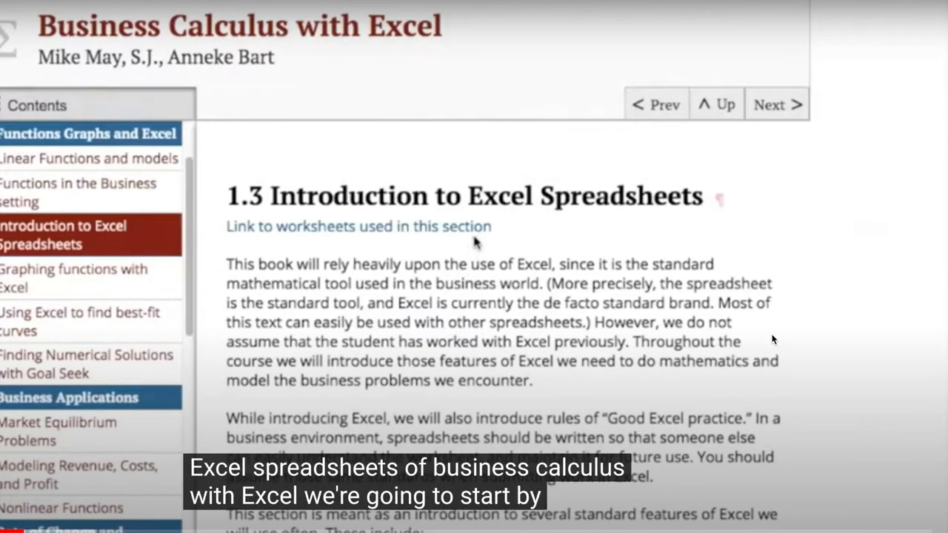
{"action": "mouse_move", "coordinate": [909, 210]}
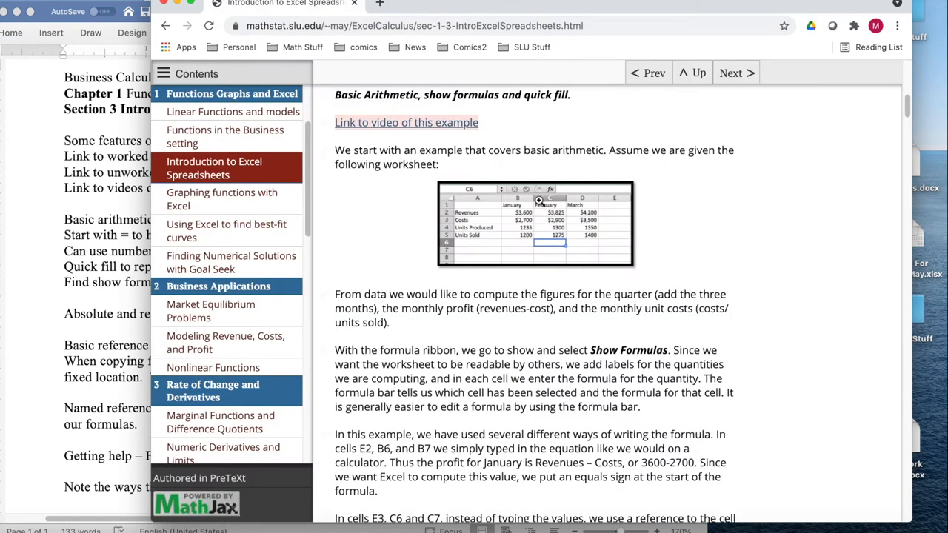
{"action": "mouse_move", "coordinate": [527, 270]}
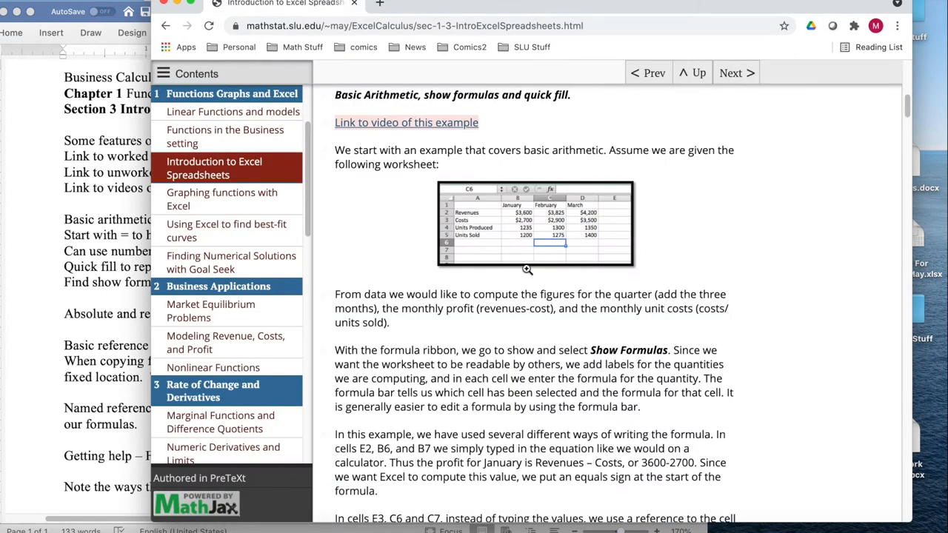
{"action": "mouse_move", "coordinate": [613, 213]}
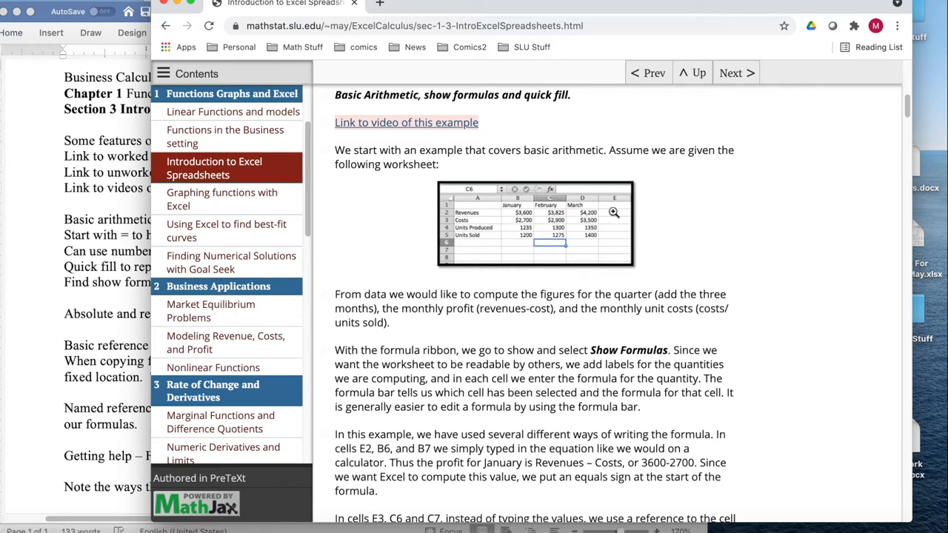
{"action": "mouse_move", "coordinate": [569, 234]}
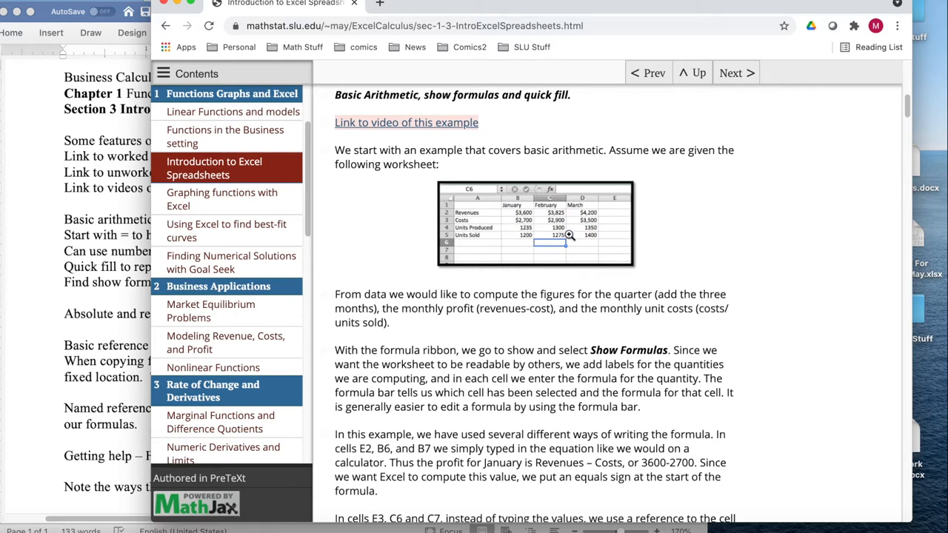
{"action": "mouse_move", "coordinate": [933, 155]}
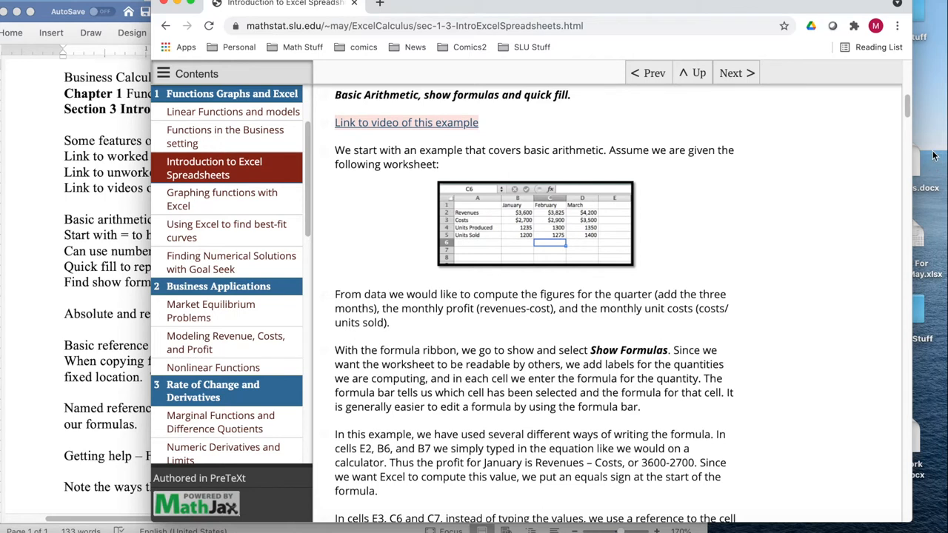
{"action": "scroll", "scroll_direction": "up", "scroll_amount": 3}
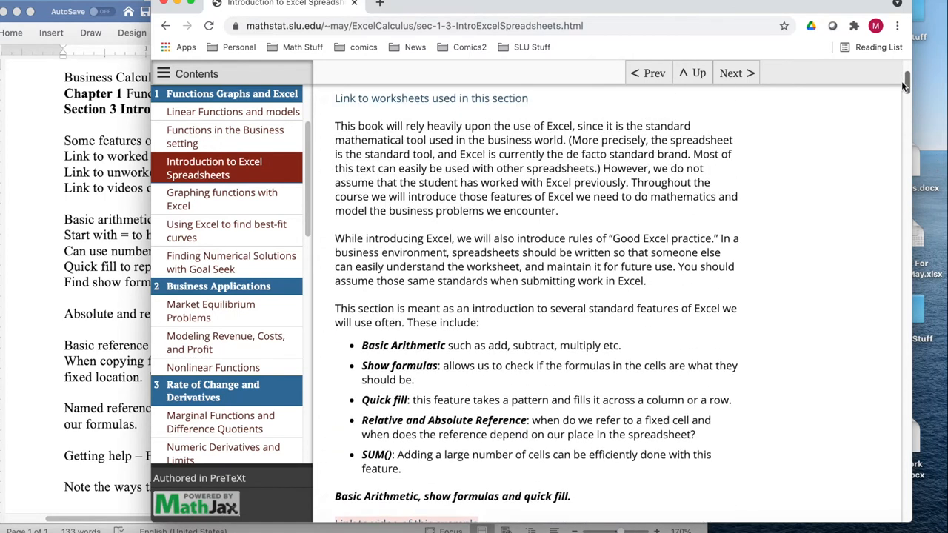
{"action": "scroll", "scroll_direction": "up", "scroll_amount": 3}
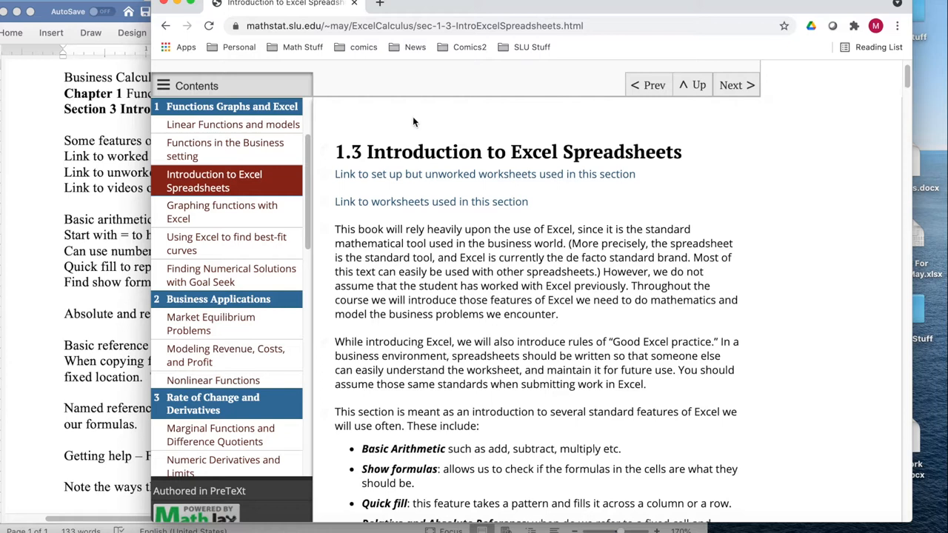
{"action": "mouse_move", "coordinate": [921, 156]}
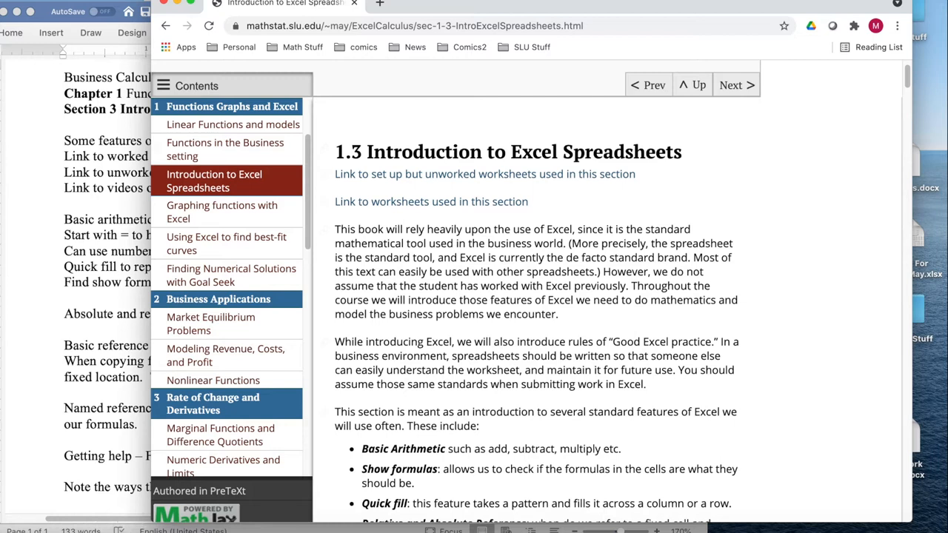
{"action": "mouse_move", "coordinate": [450, 526]}
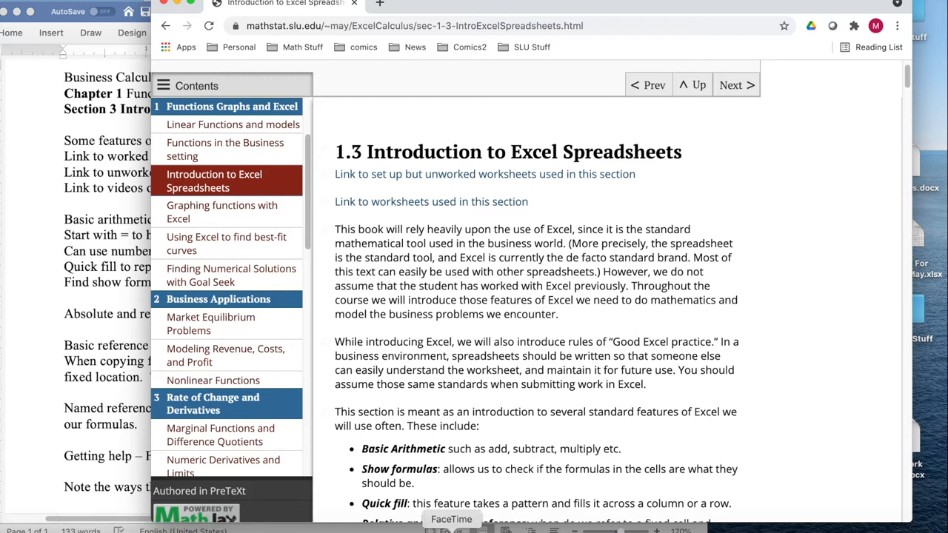
{"action": "mouse_move", "coordinate": [625, 531]}
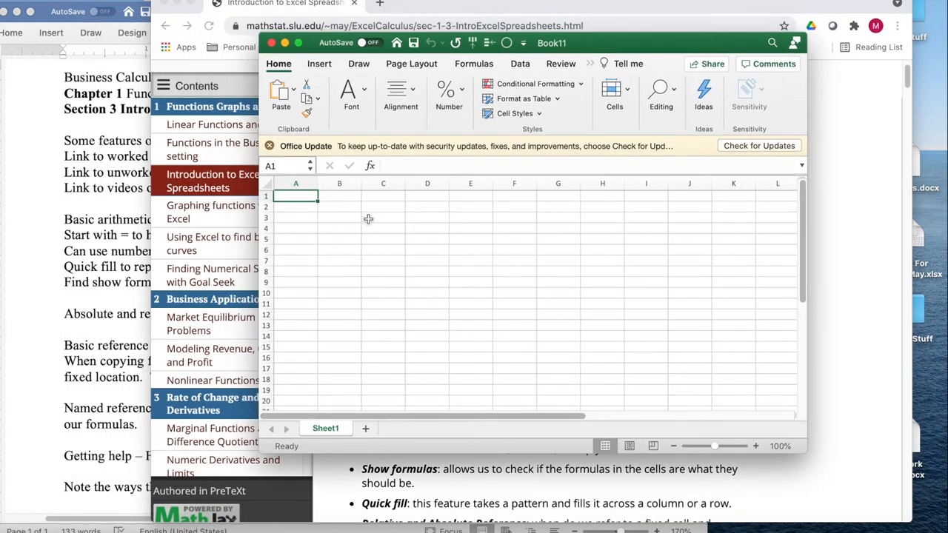
- Enter 3, 4, 5 in C3:E3 and the formula =3+4+5 showing 12 in F3
{"action": "type", "text": "3"}
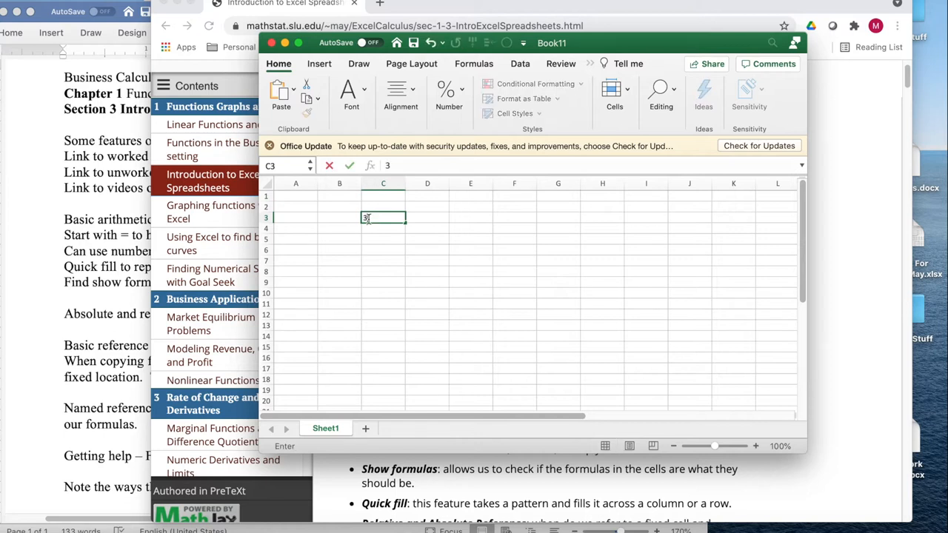
{"action": "type", "text": "5"}
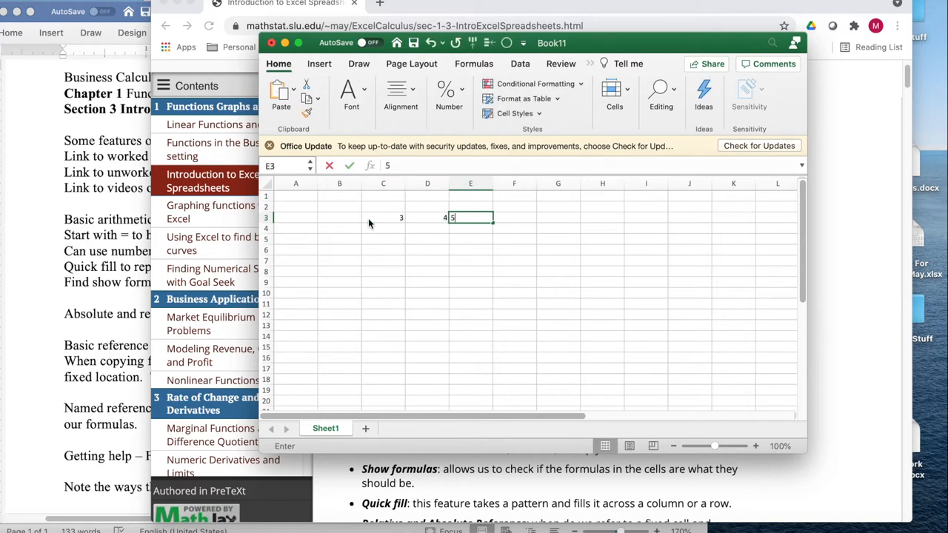
{"action": "key", "text": "Return"}
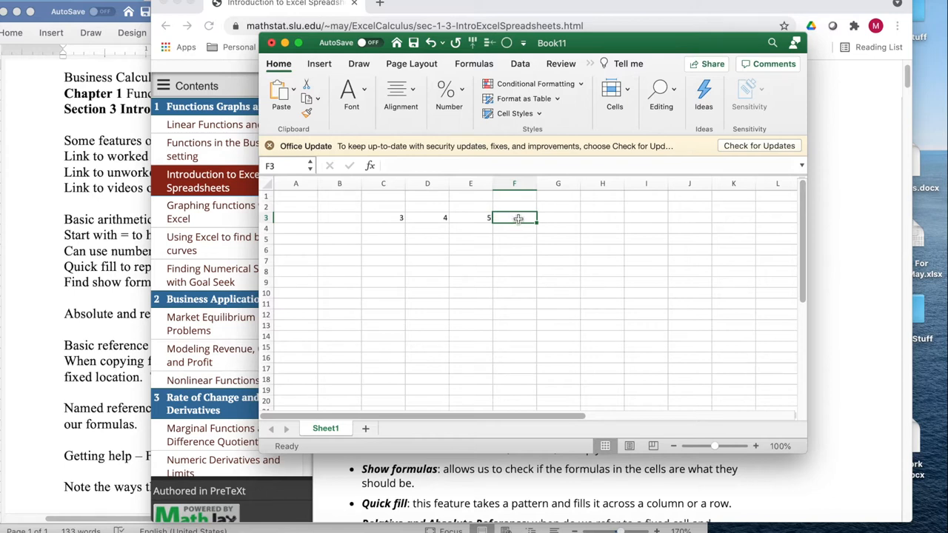
{"action": "type", "text": "="}
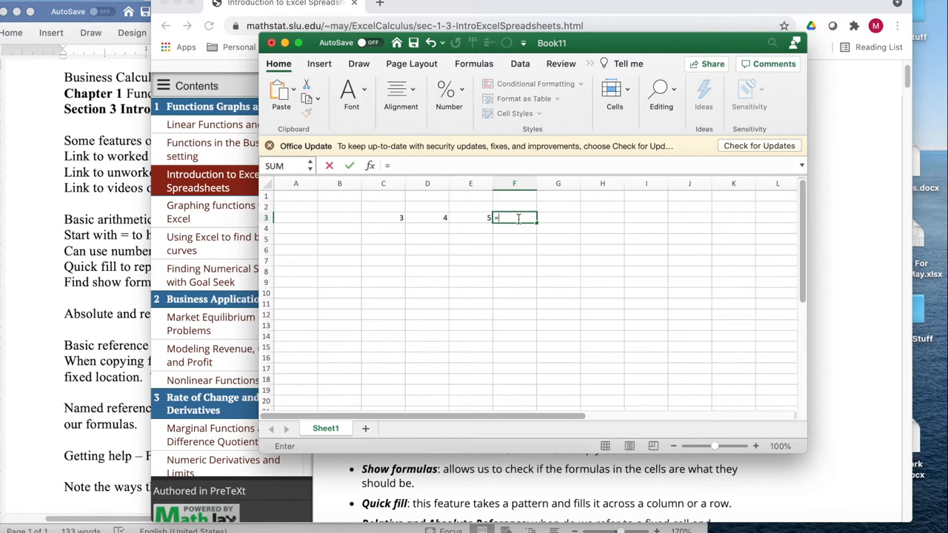
{"action": "type", "text": "3"}
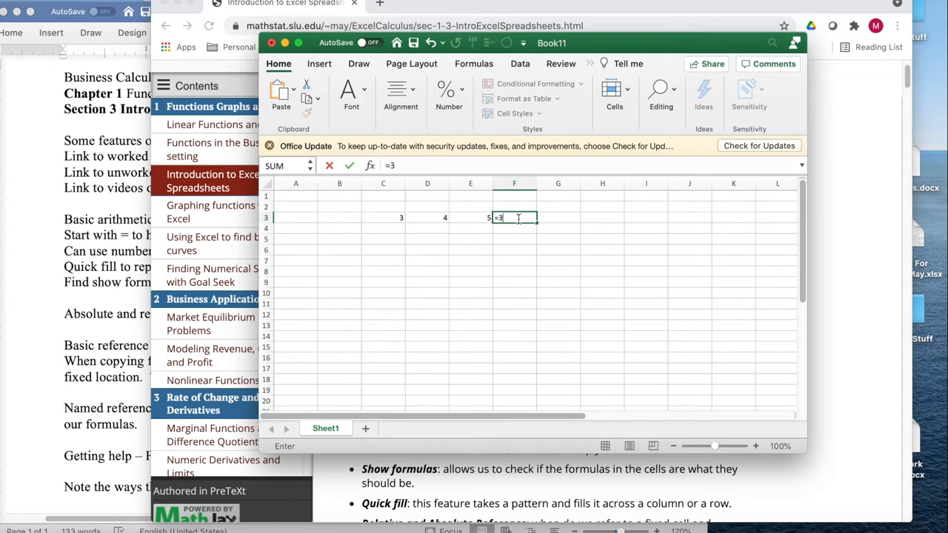
{"action": "type", "text": "+4+5"}
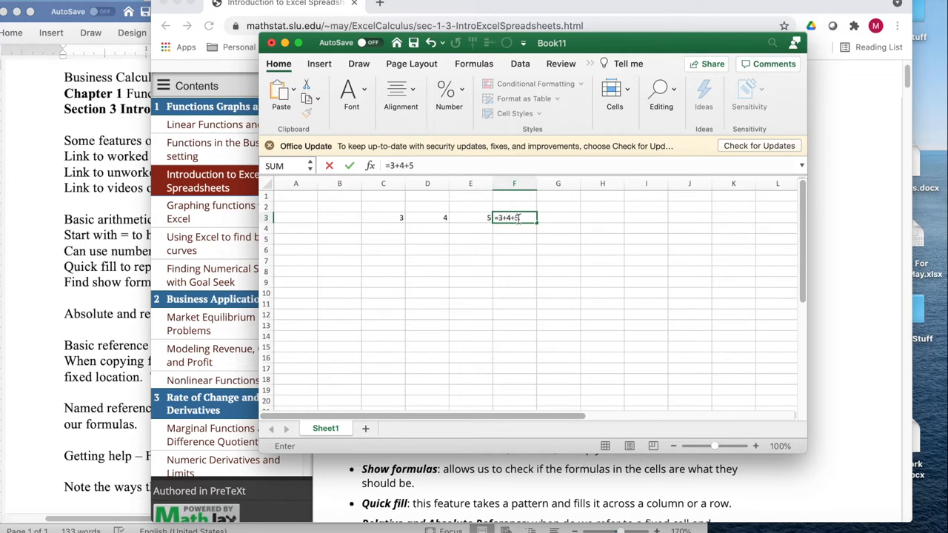
{"action": "key", "text": "Return"}
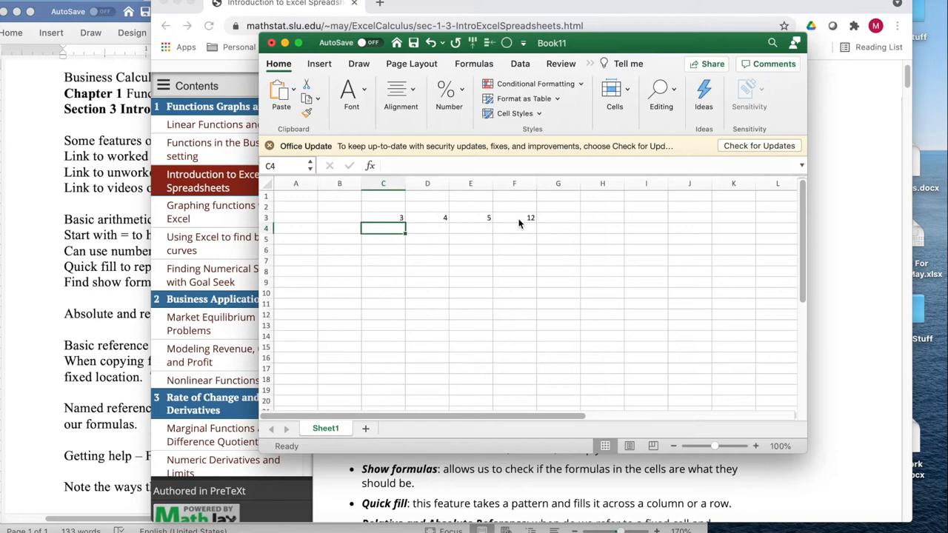
- Inspect the =3+4+5 formula in F3 and leave it unchanged
{"action": "left_click", "coordinate": [514, 217]}
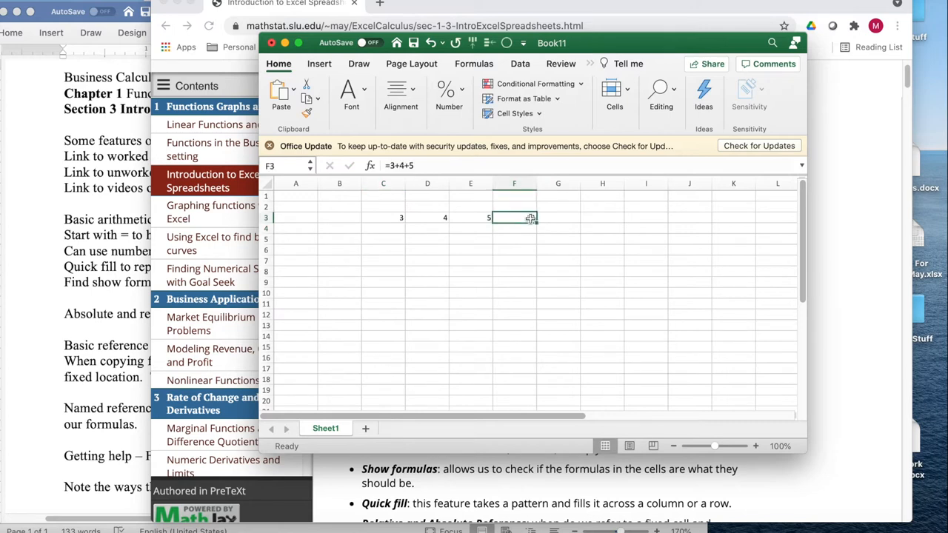
{"action": "key", "text": "Return"}
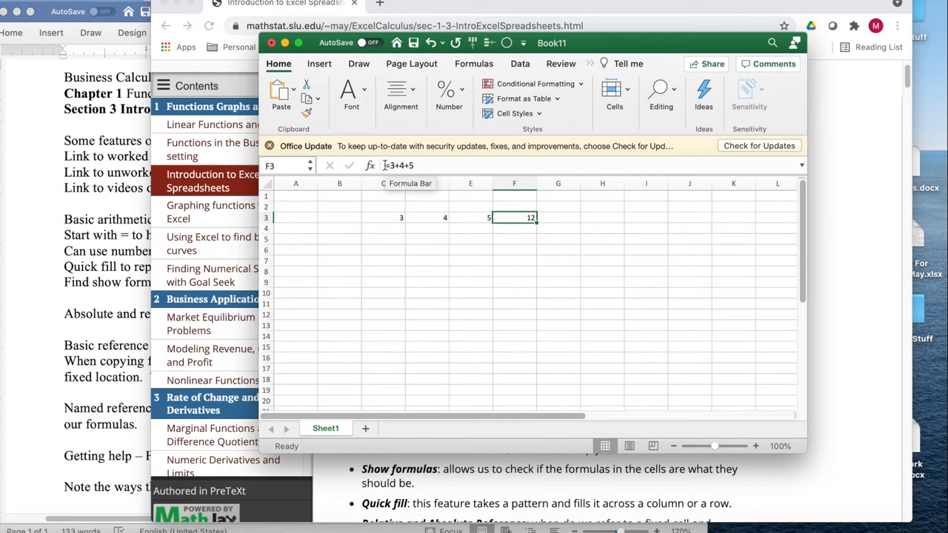
{"action": "double_click", "coordinate": [514, 217]}
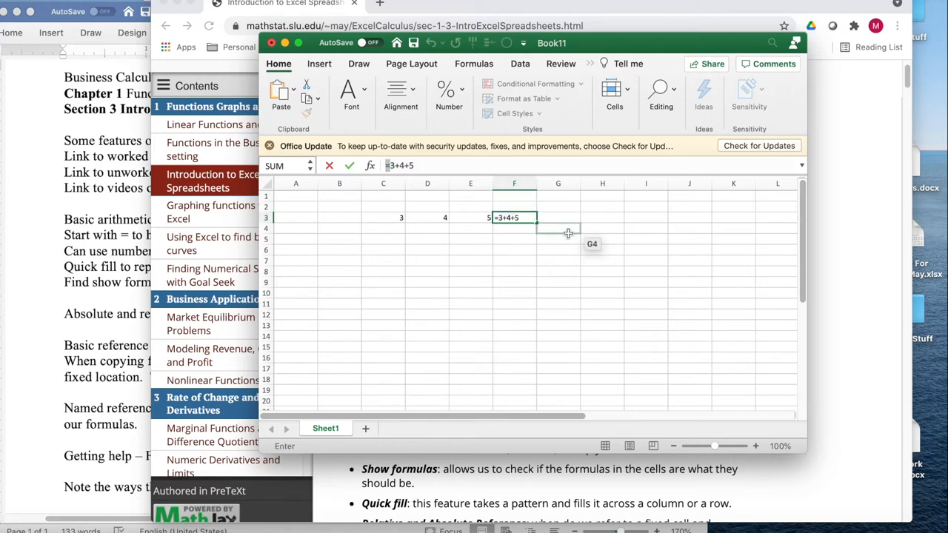
{"action": "key", "text": "Return"}
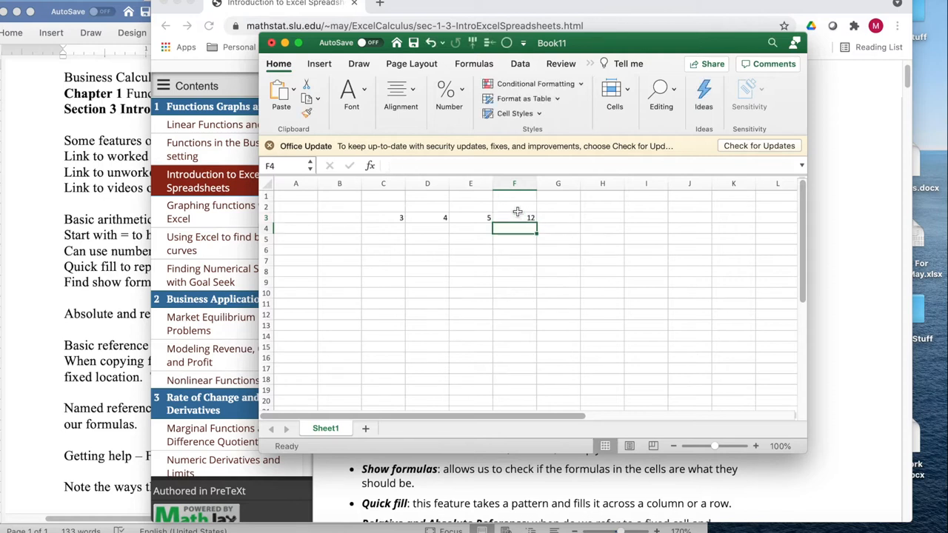
- Label F2 with the text =3+4+5 above the result 12 in F3
{"action": "left_click", "coordinate": [514, 205]}
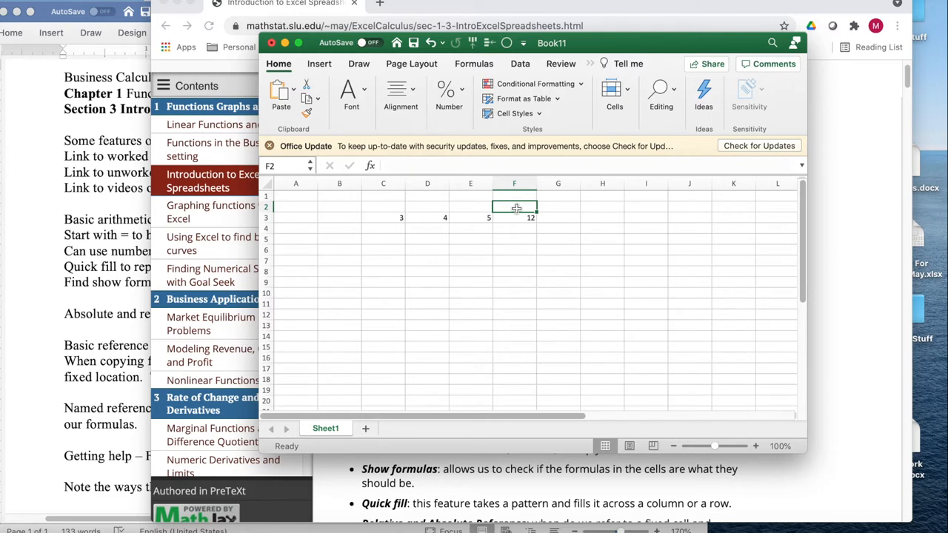
{"action": "type", "text": "="}
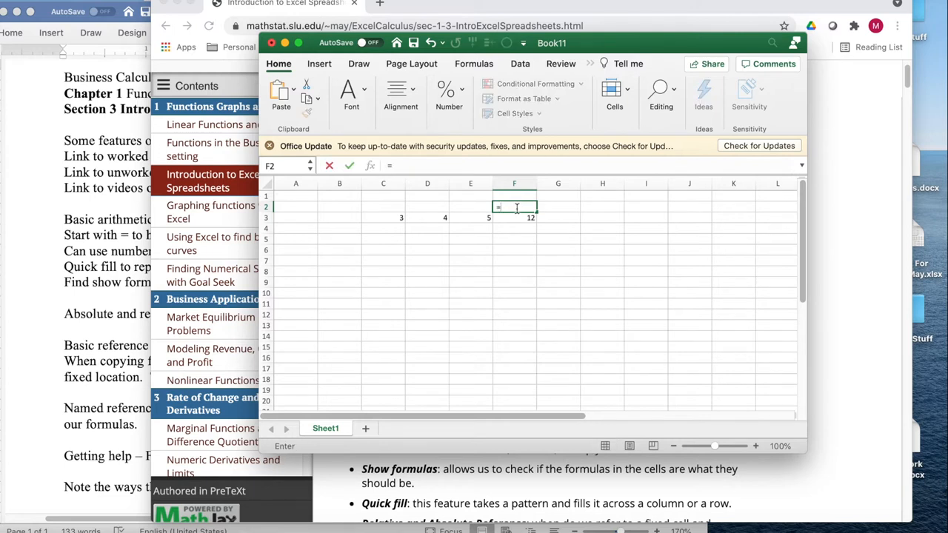
{"action": "type", "text": "3+"}
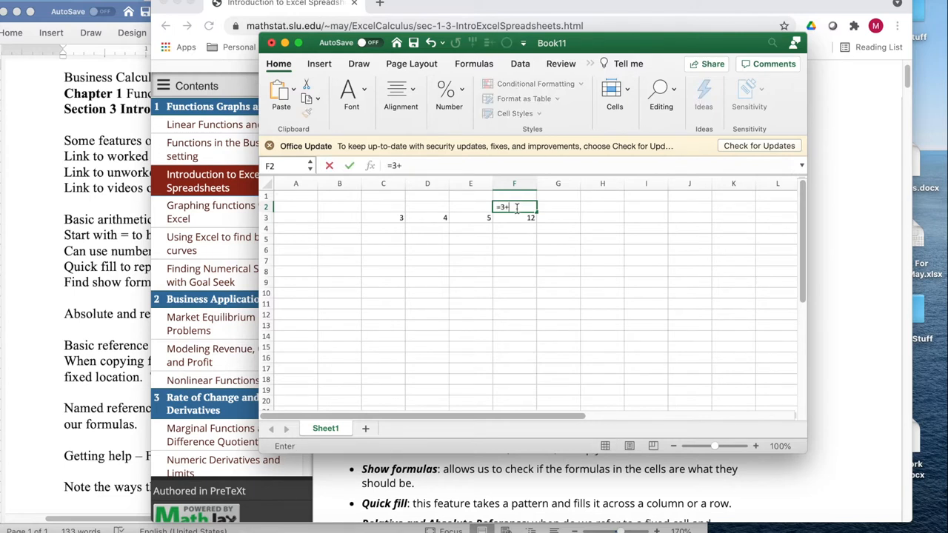
{"action": "type", "text": "4+5"}
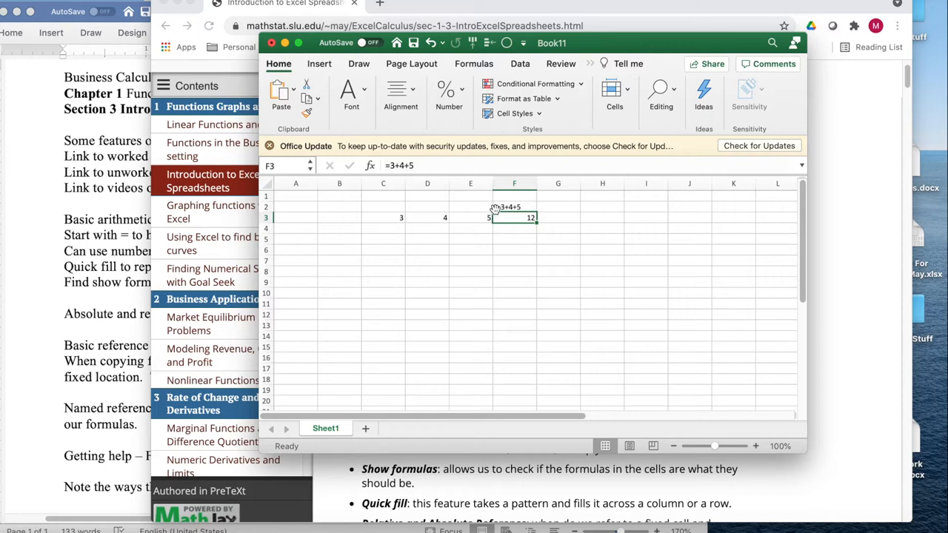
{"action": "mouse_move", "coordinate": [515, 227]}
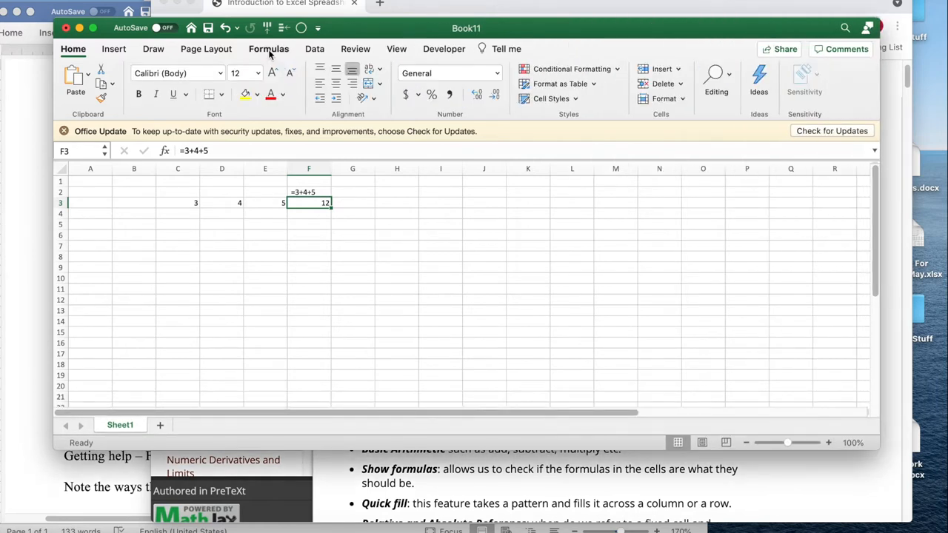
- Toggle Show Formulas on to reveal =3+4+5, then back to results
{"action": "left_click", "coordinate": [269, 47]}
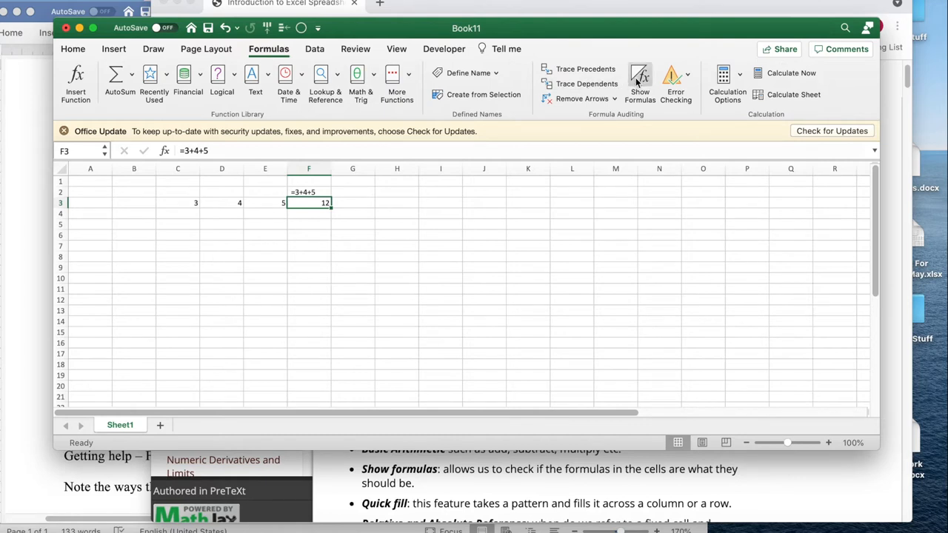
{"action": "left_click", "coordinate": [639, 81]}
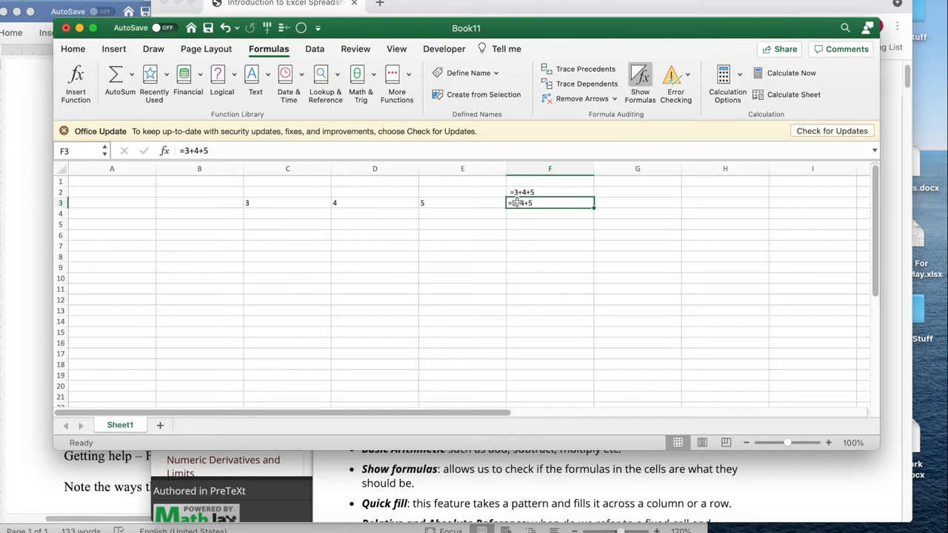
{"action": "left_click", "coordinate": [639, 81]}
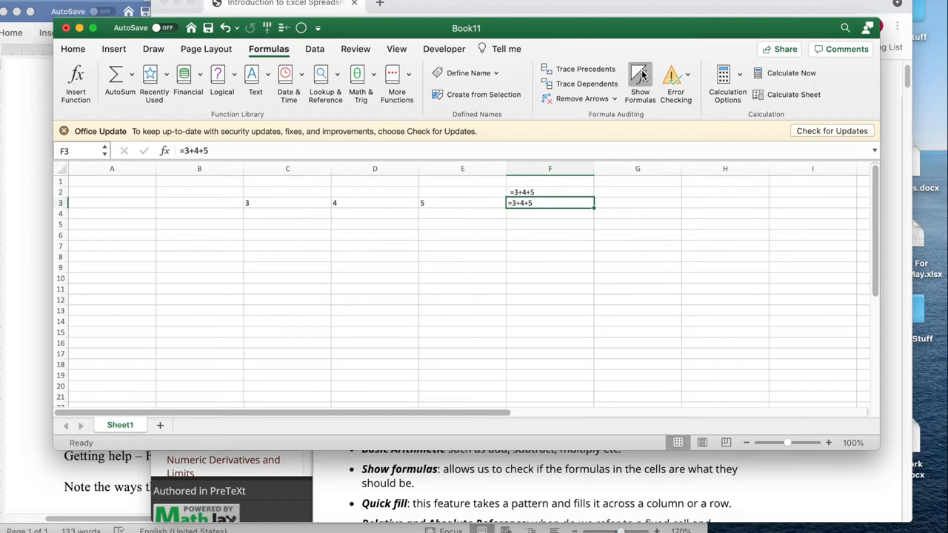
{"action": "left_click", "coordinate": [640, 81]}
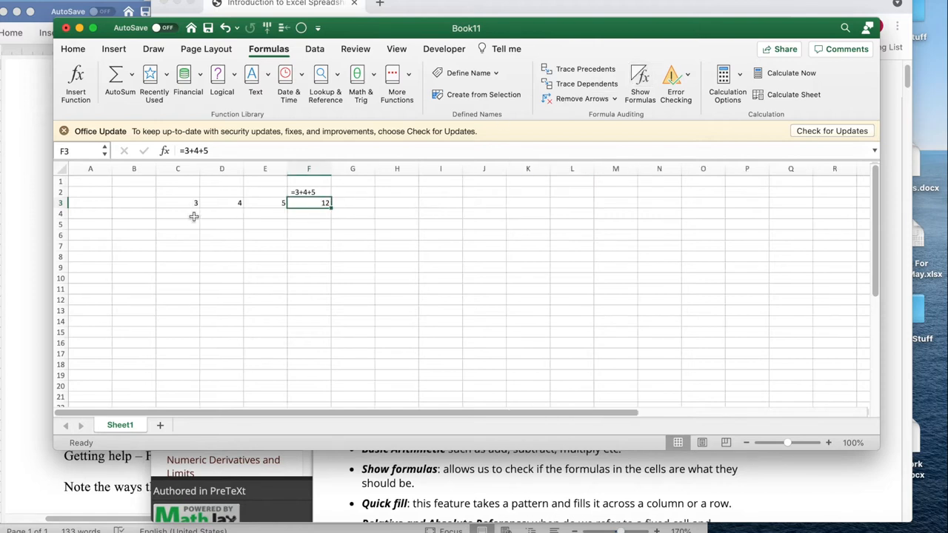
- Fill the 3, 4, 5 values in C:E down through row 11, then select F4
{"action": "left_click_drag", "start_coordinate": [196, 201], "coordinate": [283, 201]}
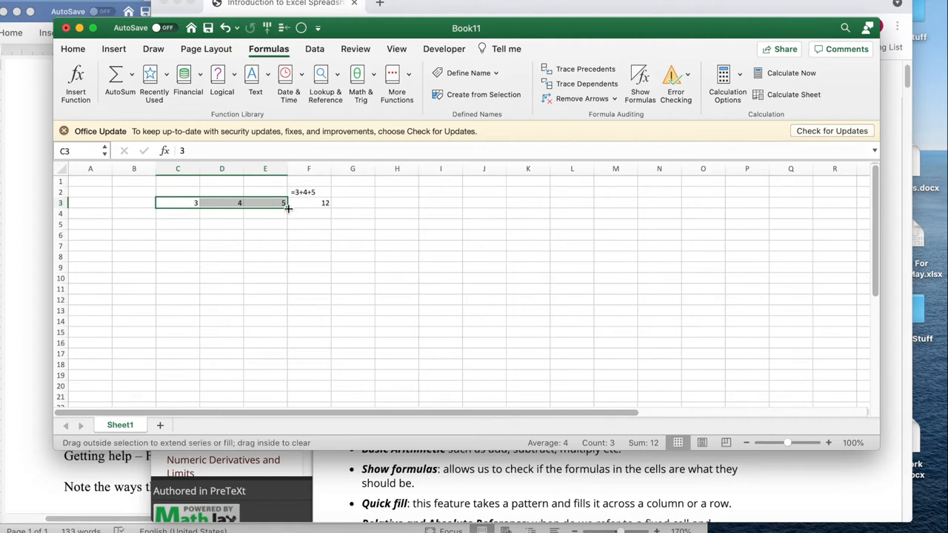
{"action": "left_click_drag", "start_coordinate": [287, 207], "coordinate": [282, 258]}
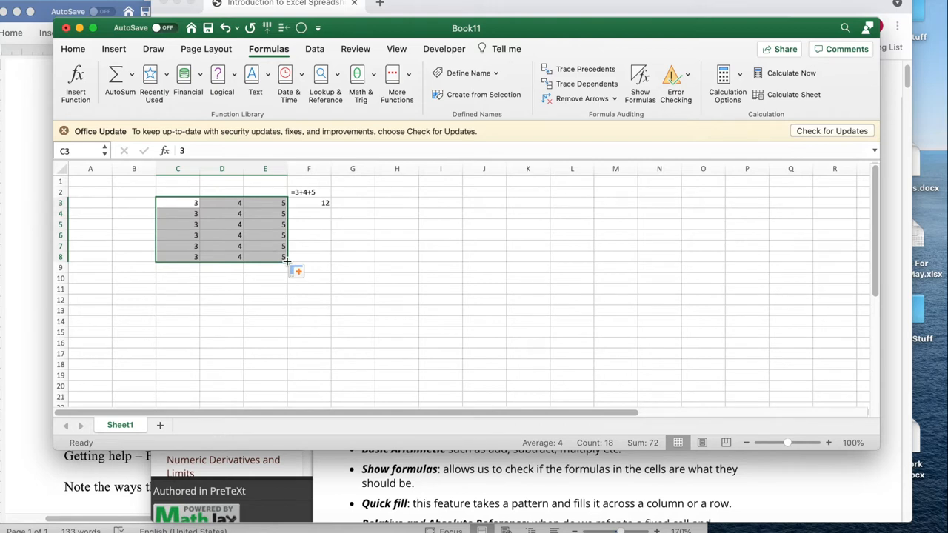
{"action": "left_click_drag", "start_coordinate": [284, 258], "coordinate": [287, 299]}
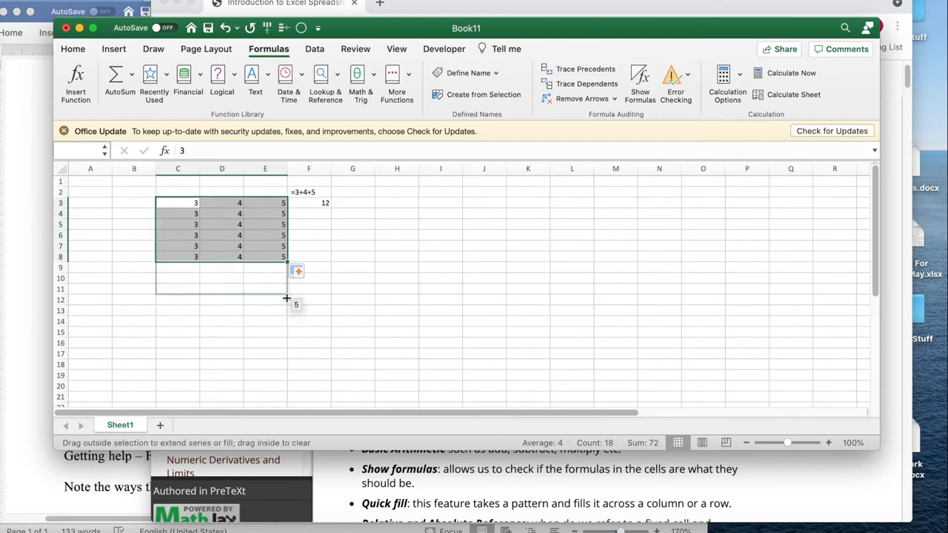
{"action": "left_click_drag", "start_coordinate": [285, 257], "coordinate": [285, 289]}
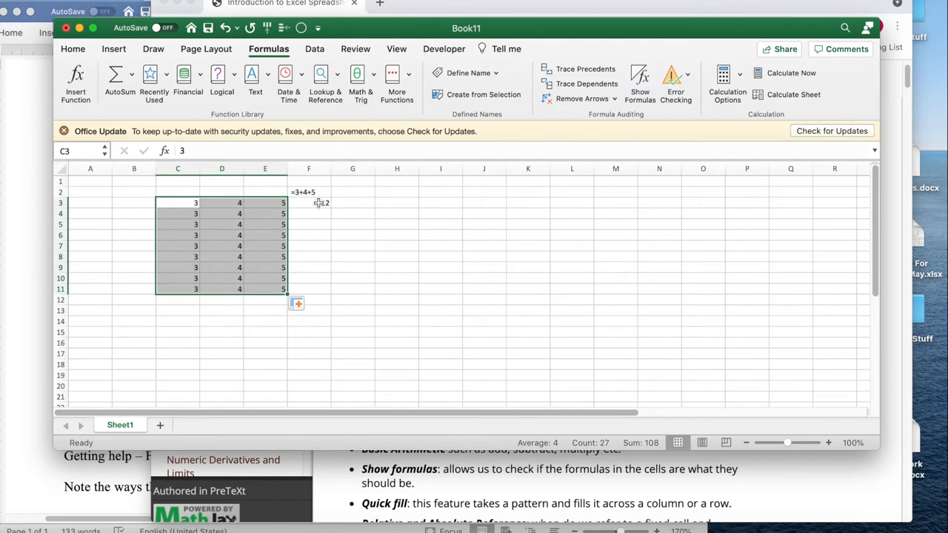
{"action": "left_click", "coordinate": [308, 201]}
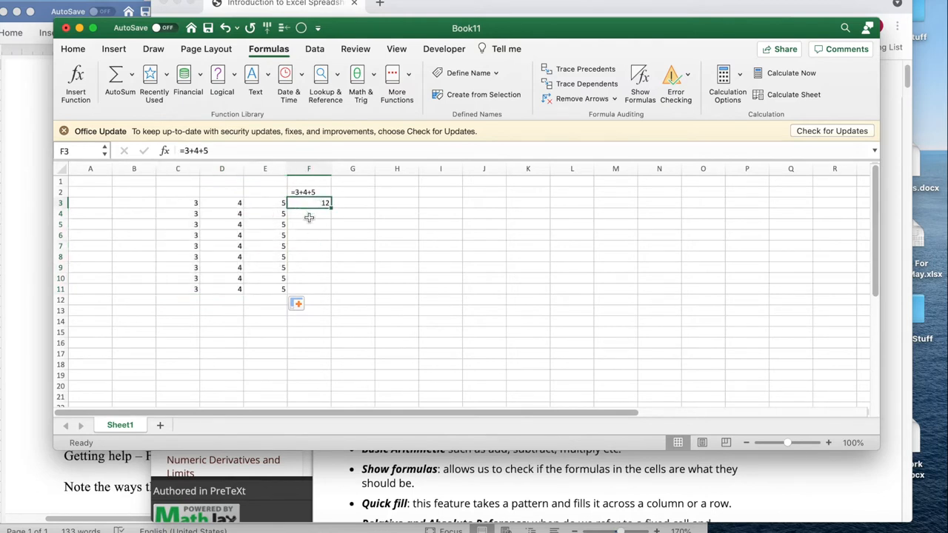
{"action": "left_click", "coordinate": [308, 213]}
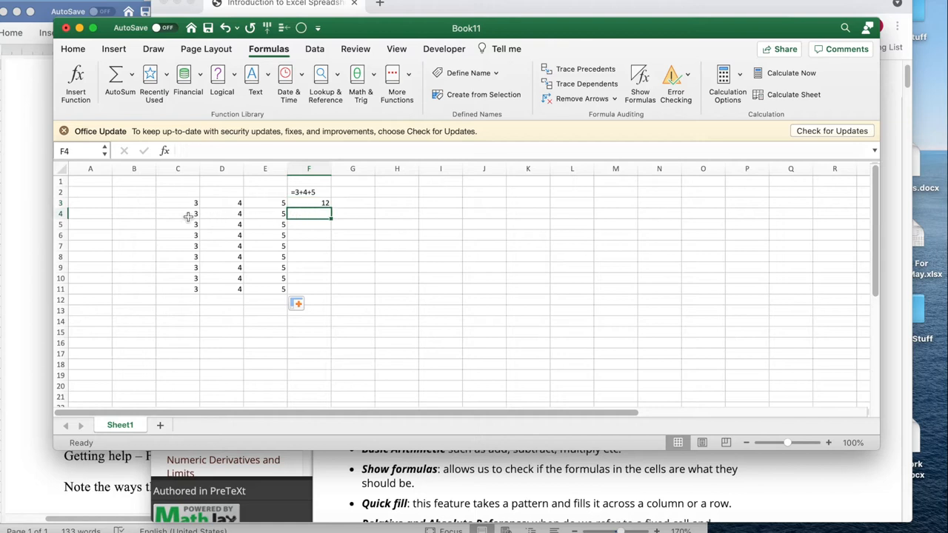
{"action": "mouse_move", "coordinate": [282, 220]}
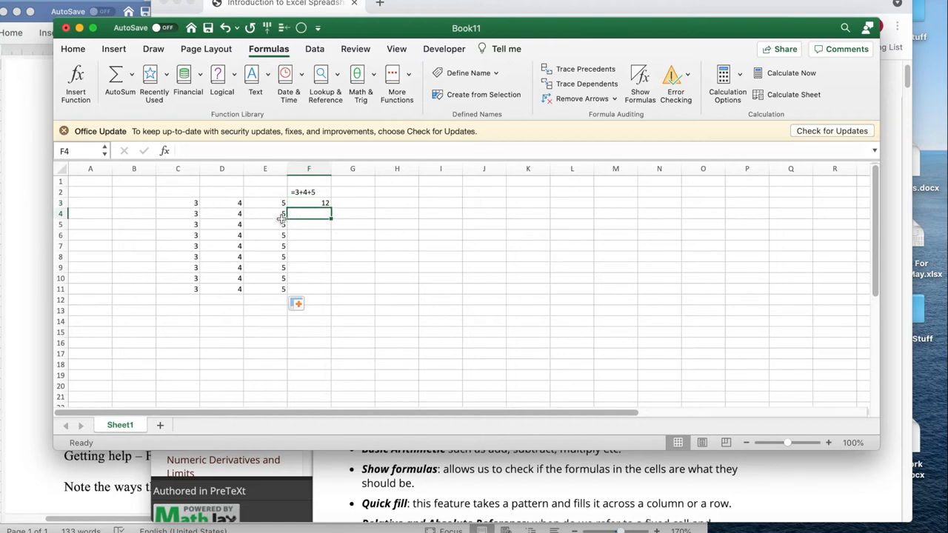
- Enter a formula in F4 adding C4, D4 and E4, showing 12
{"action": "type", "text": "="}
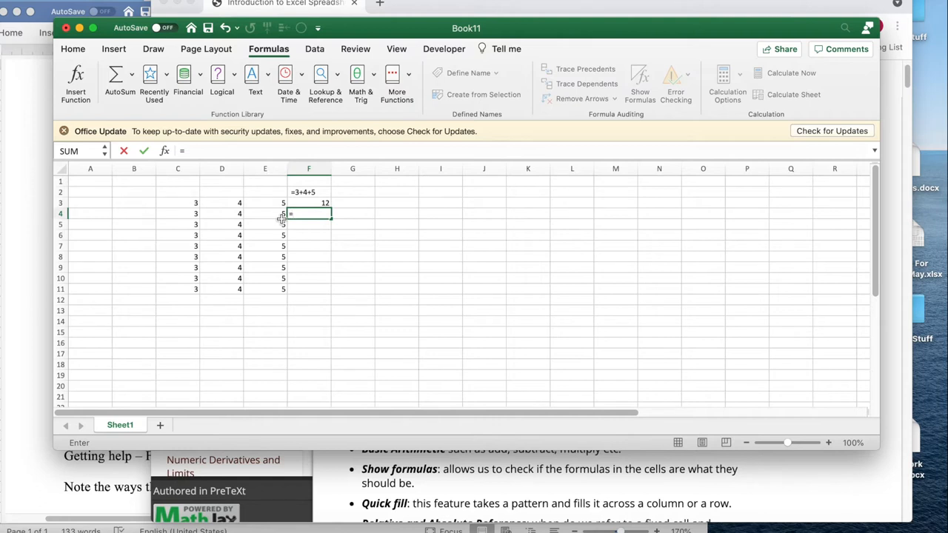
{"action": "left_click", "coordinate": [177, 213]}
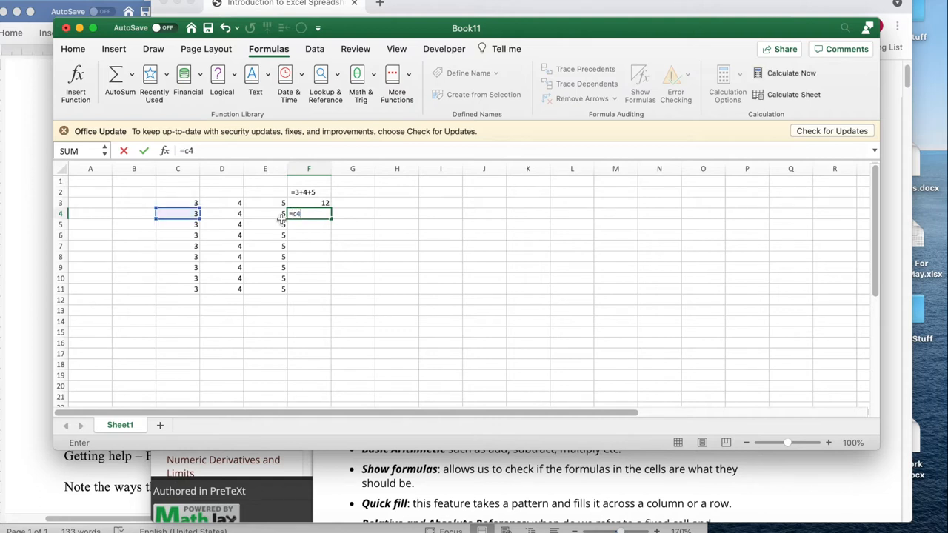
{"action": "type", "text": "+d4+e4"}
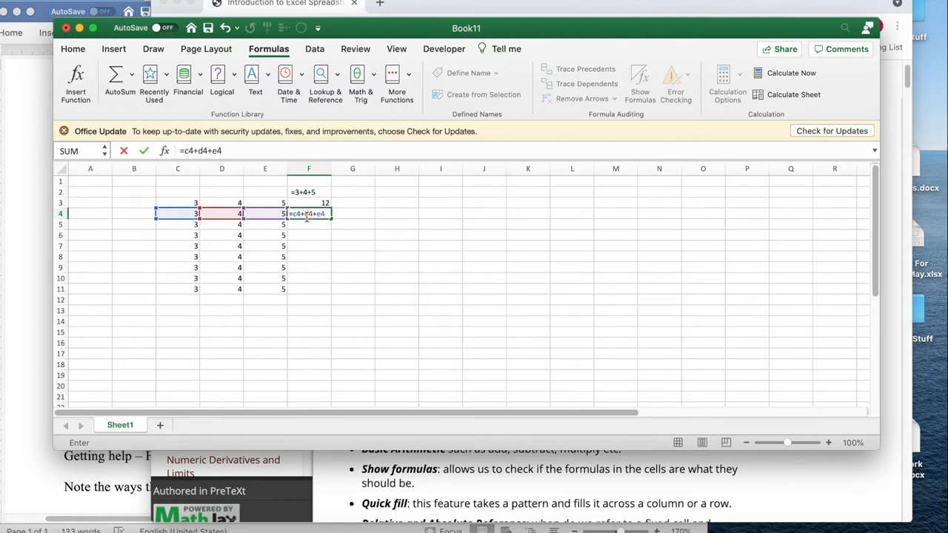
{"action": "key", "text": "Return"}
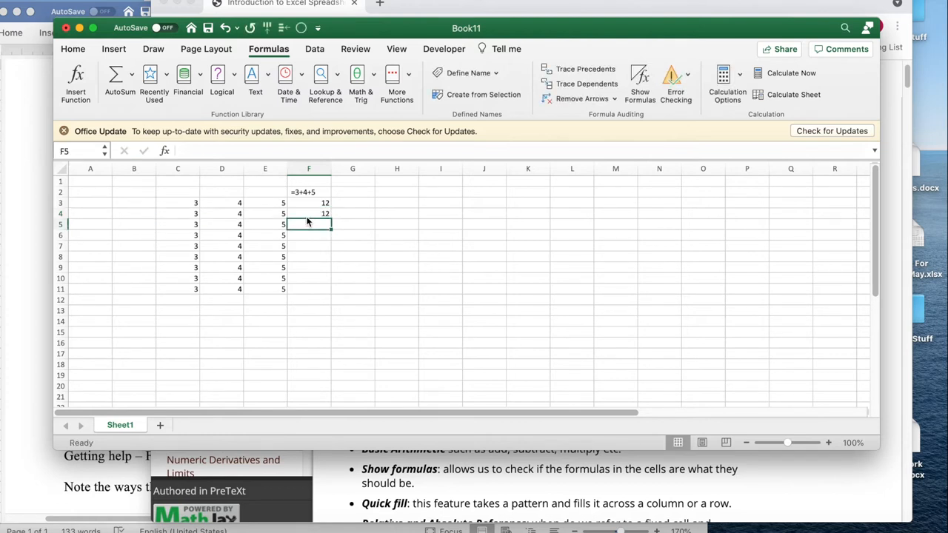
{"action": "left_click", "coordinate": [308, 214]}
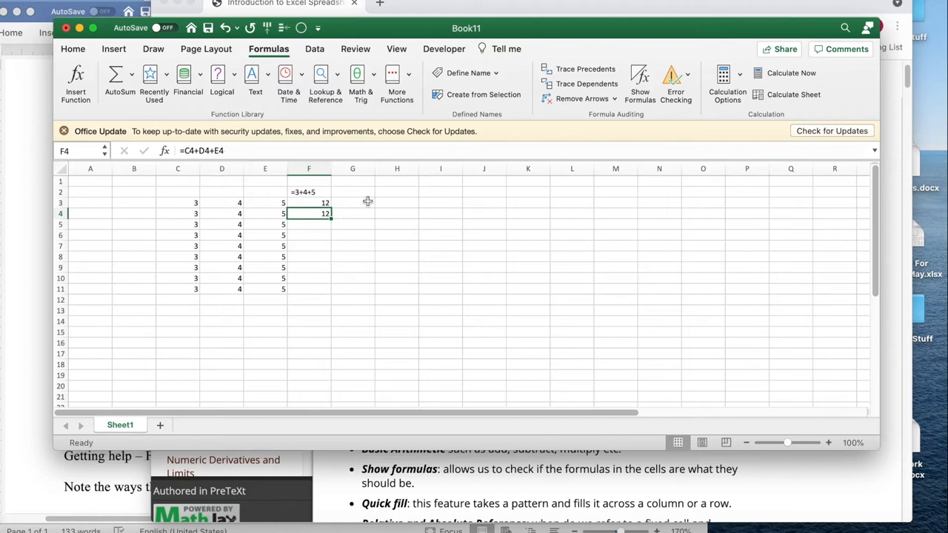
{"action": "mouse_move", "coordinate": [469, 72]}
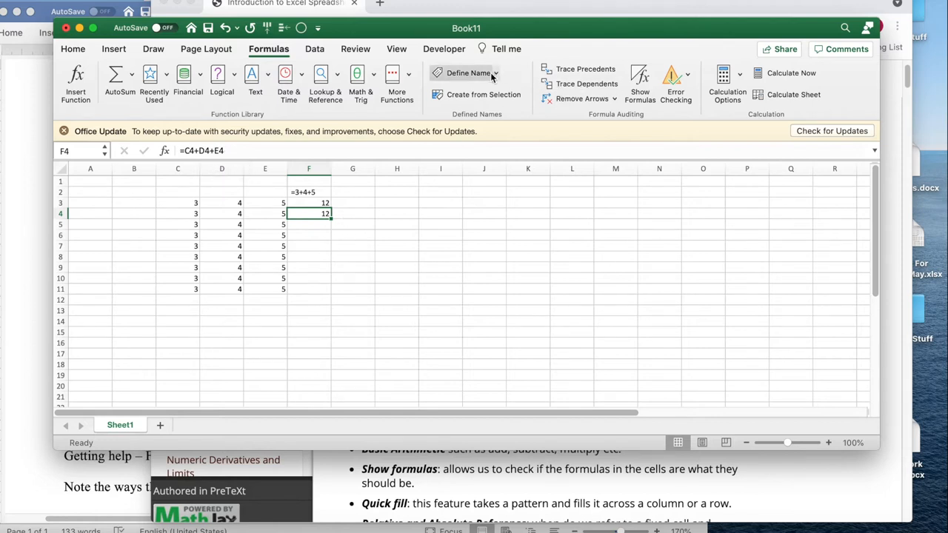
- Show formulas and fill the F4 row-sum formula down through F8
{"action": "left_click", "coordinate": [640, 82]}
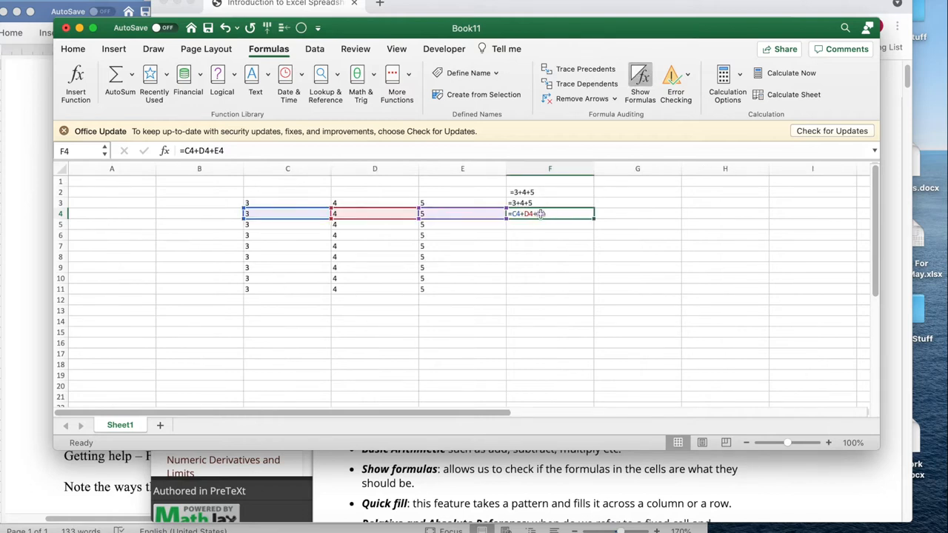
{"action": "left_click", "coordinate": [549, 202]}
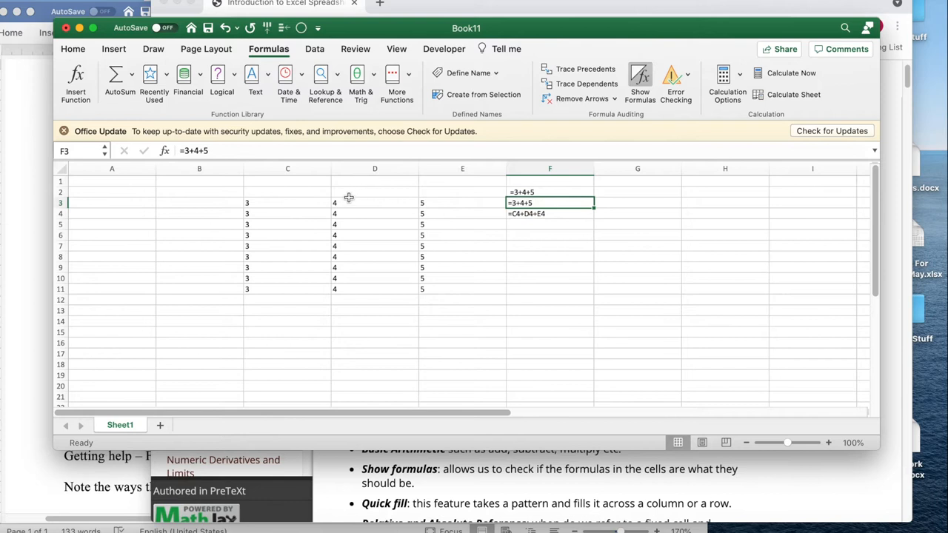
{"action": "left_click", "coordinate": [550, 213]}
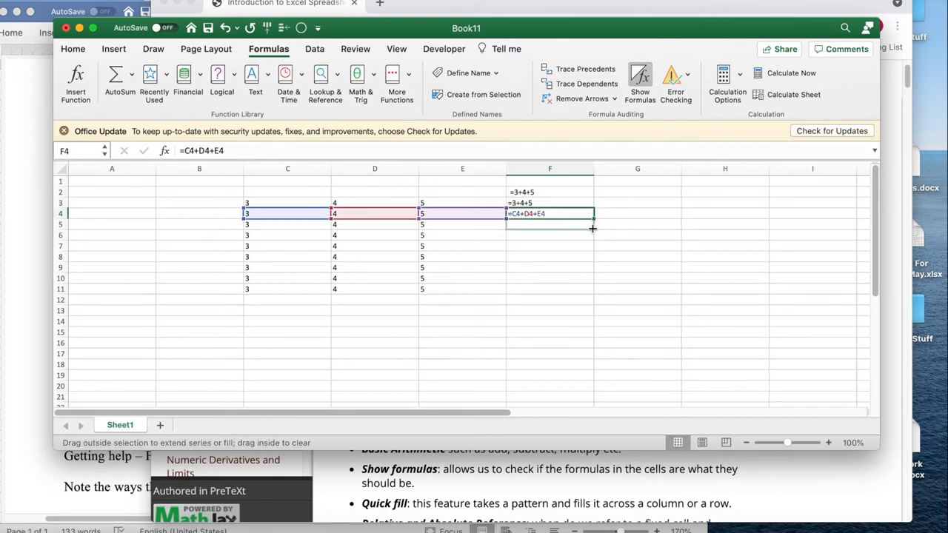
{"action": "left_click_drag", "start_coordinate": [593, 219], "coordinate": [583, 257]}
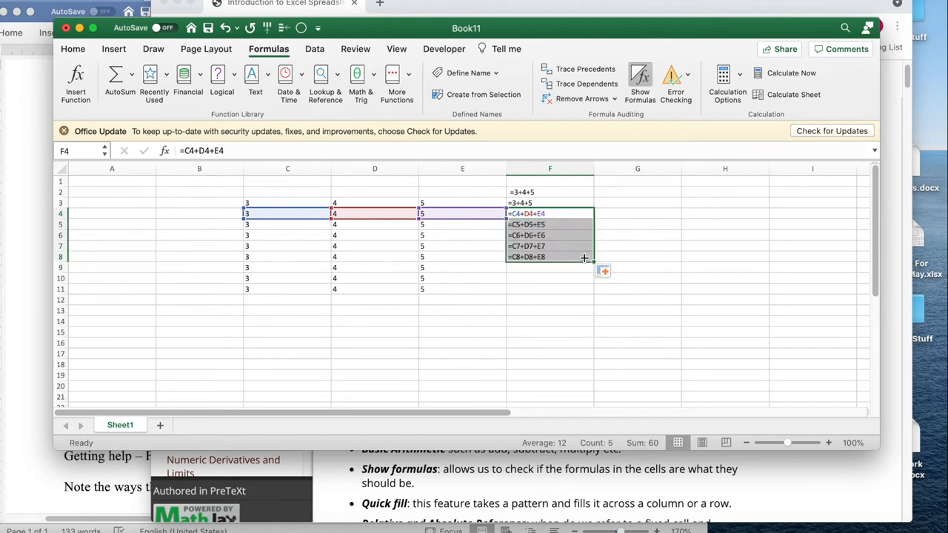
{"action": "mouse_move", "coordinate": [521, 225]}
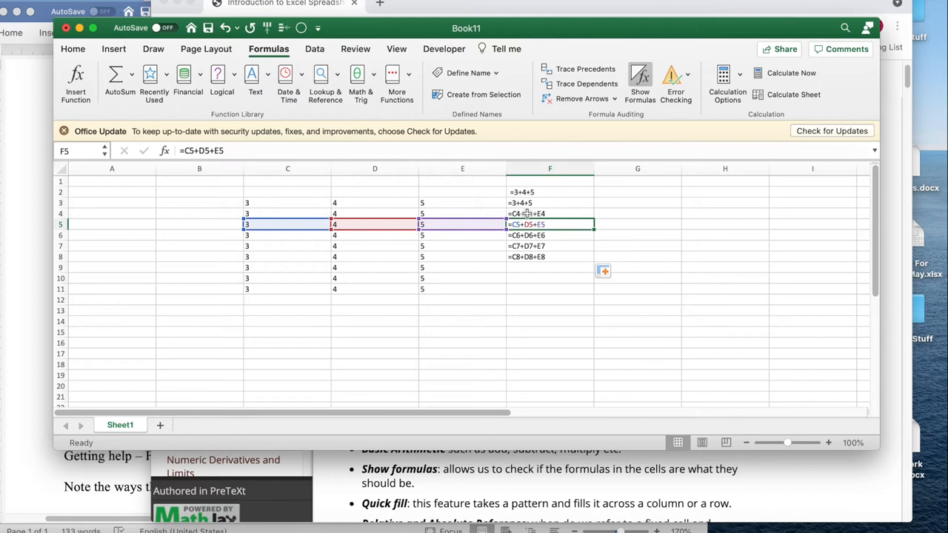
- Inspect the copied row-sum formulas in F4 and F5, then select F9
{"action": "left_click", "coordinate": [550, 214]}
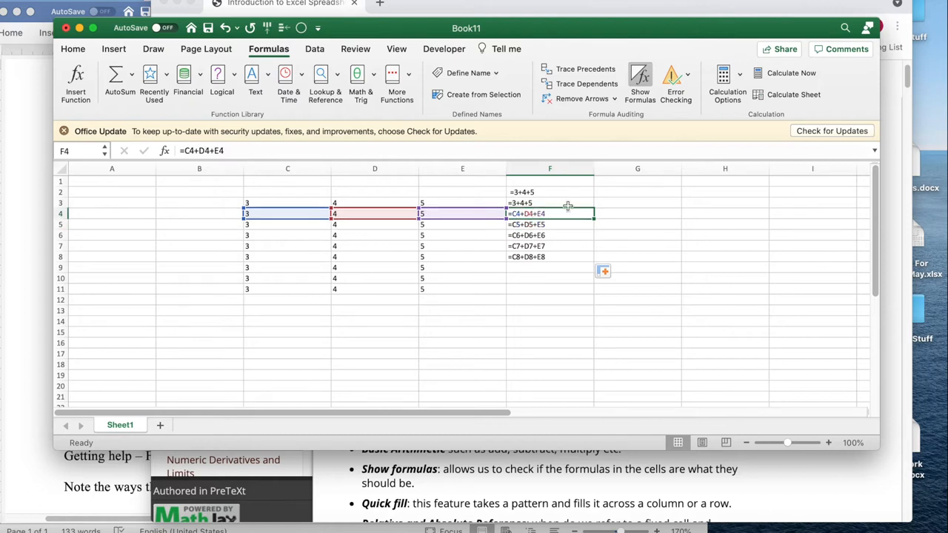
{"action": "mouse_move", "coordinate": [554, 217]}
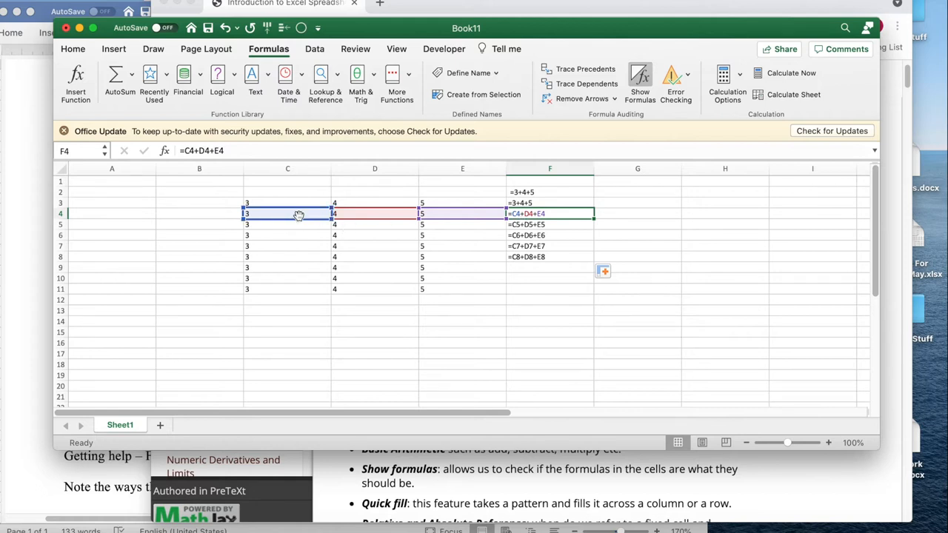
{"action": "mouse_move", "coordinate": [367, 222]}
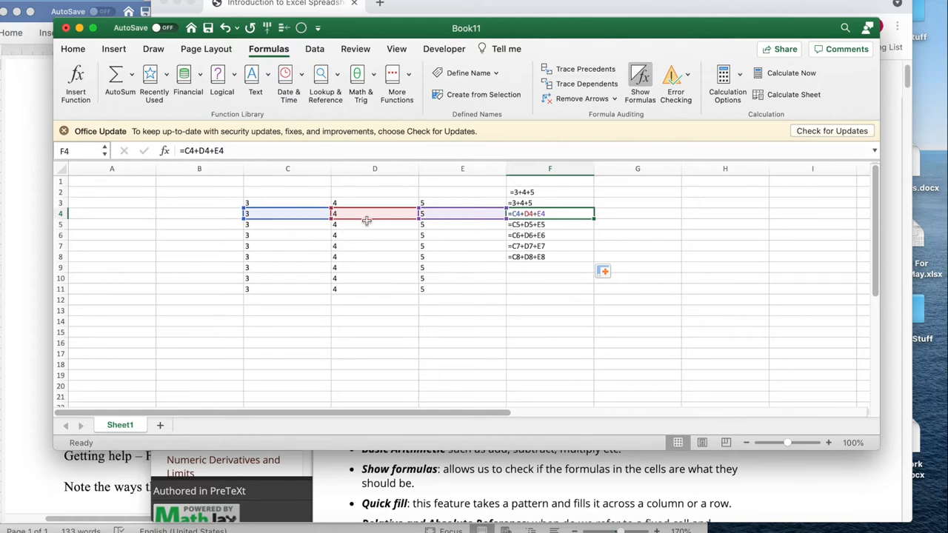
{"action": "mouse_move", "coordinate": [450, 213]}
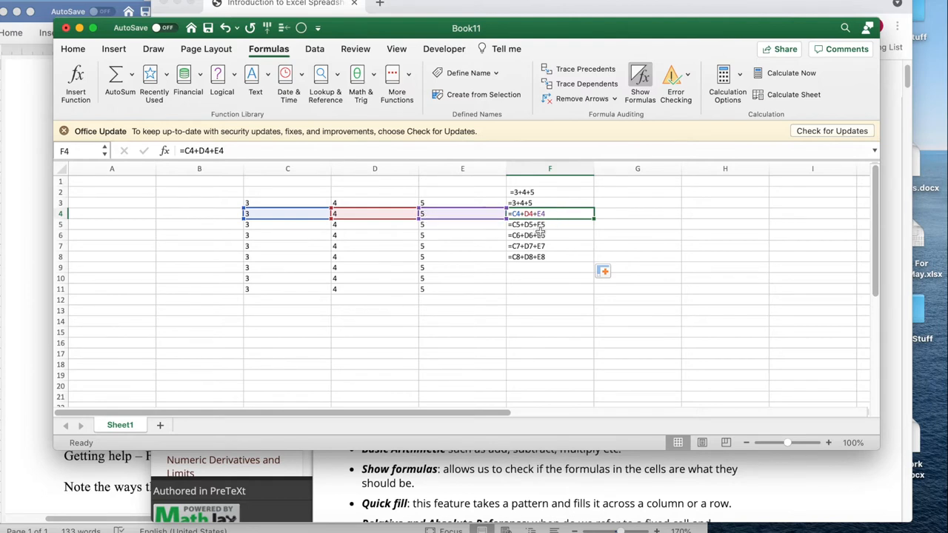
{"action": "left_click", "coordinate": [550, 225]}
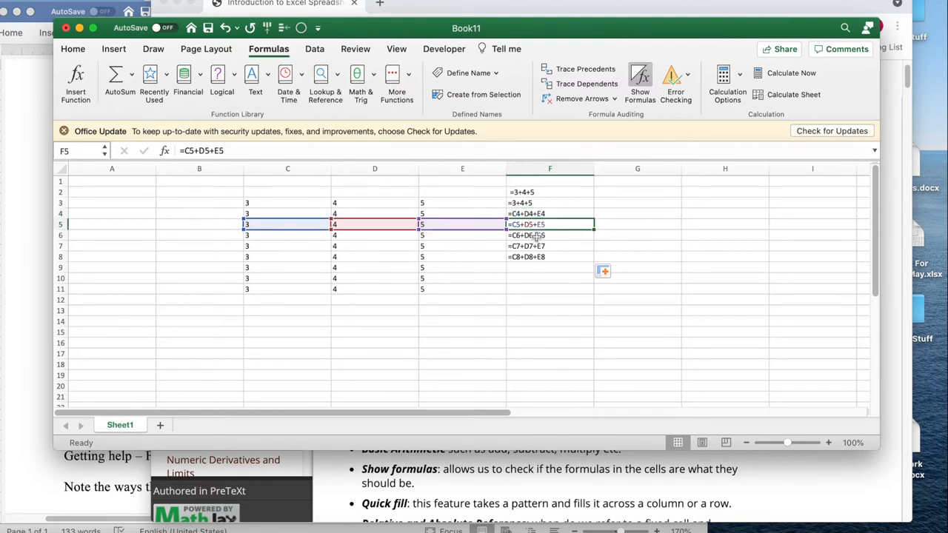
{"action": "left_click", "coordinate": [549, 246]}
{"action": "type", "text": "="}
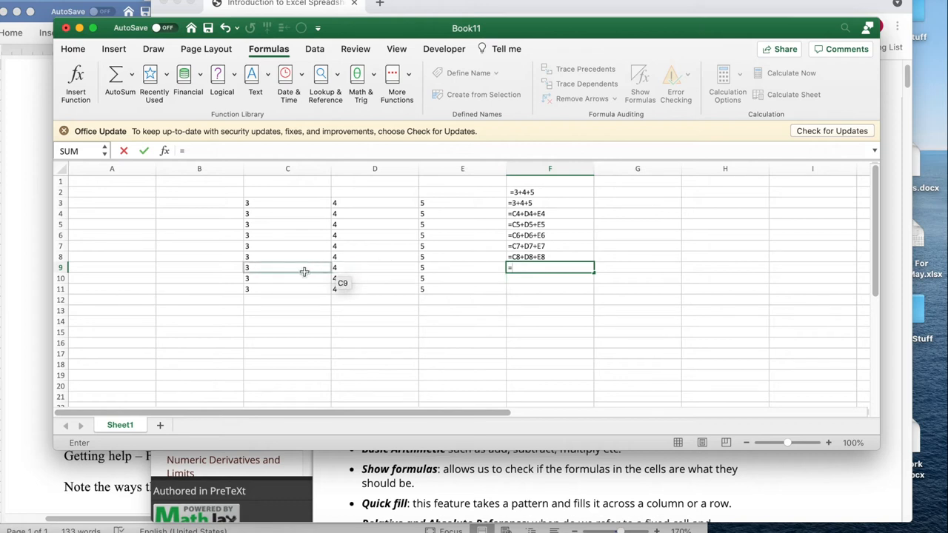
- Enter a formula in F9 adding C9, D9 and E9 by cell reference
{"action": "left_click", "coordinate": [287, 267]}
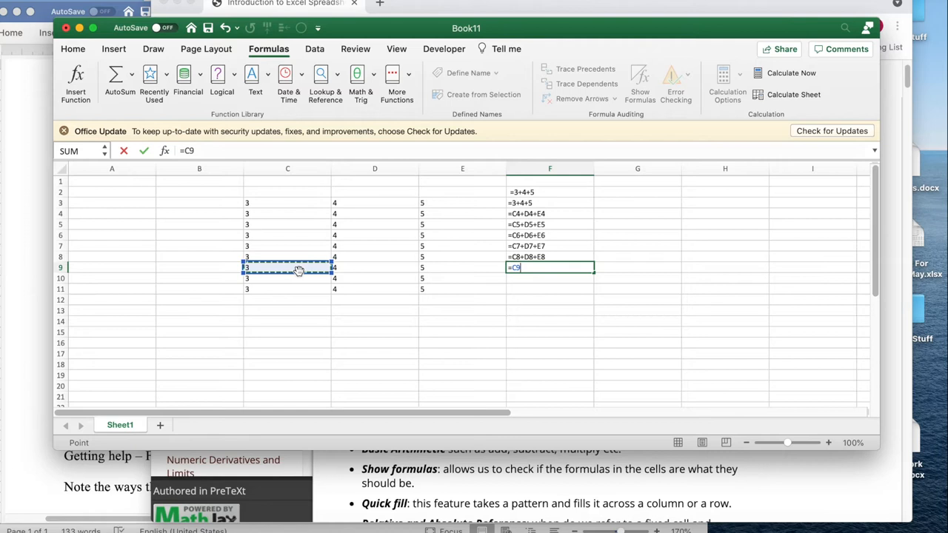
{"action": "type", "text": "+"}
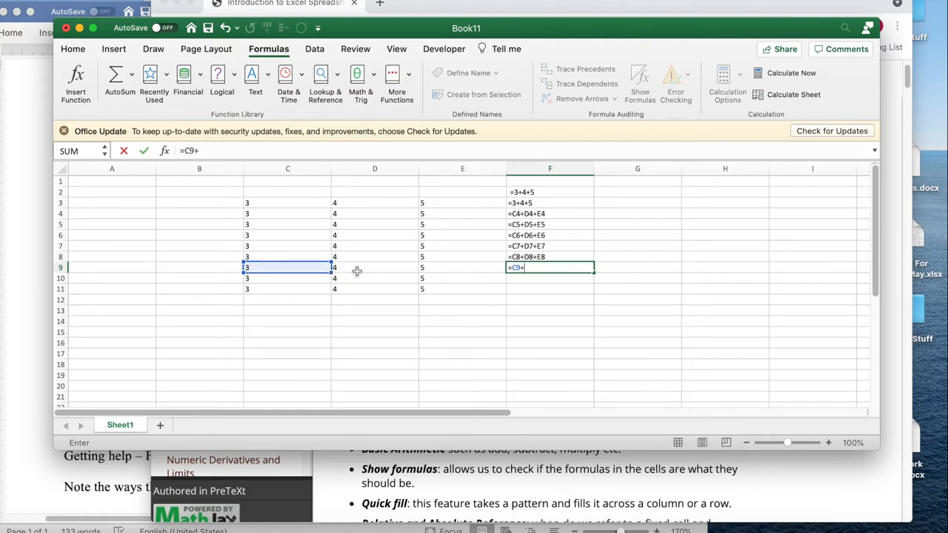
{"action": "left_click", "coordinate": [373, 267]}
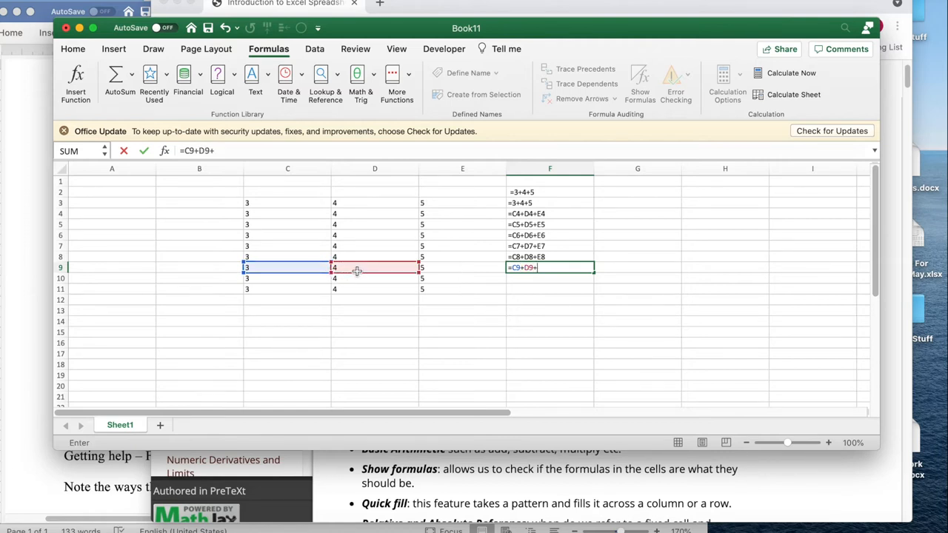
{"action": "left_click", "coordinate": [462, 267]}
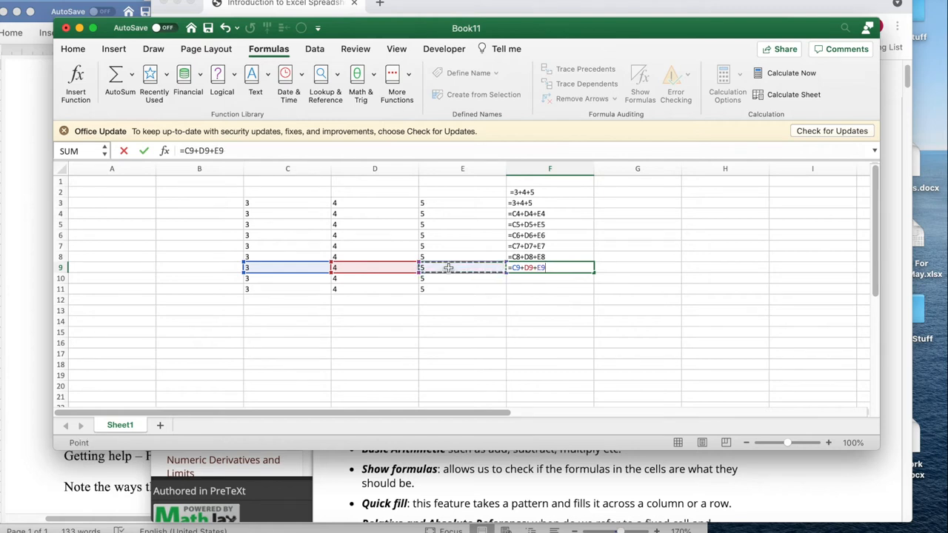
{"action": "key", "text": "Return"}
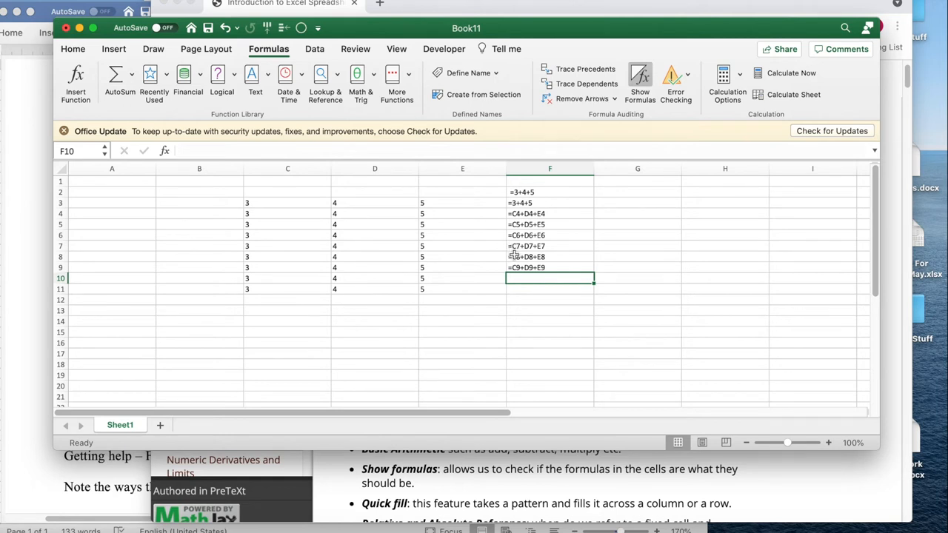
- Enter =SUM(C10:E10) in F10 to total the three numbers in row 10
{"action": "type", "text": "="}
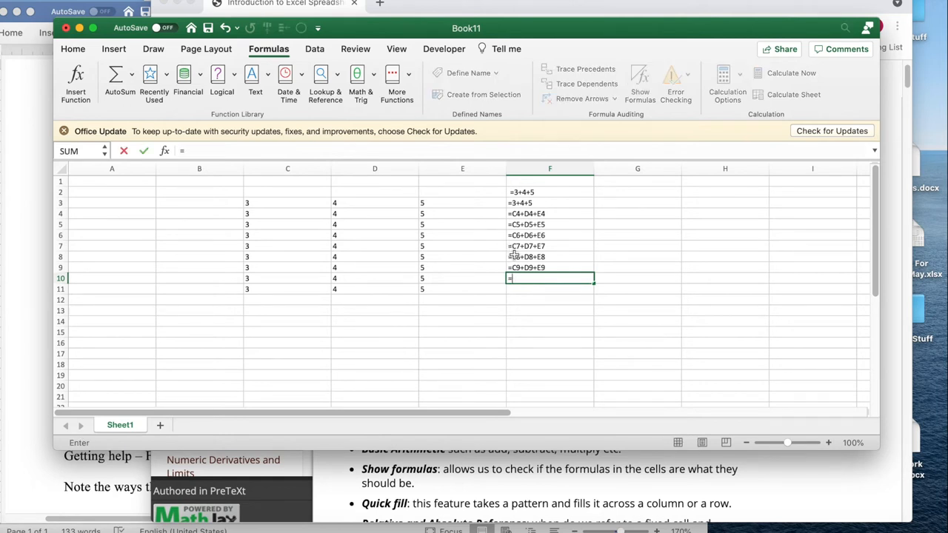
{"action": "type", "text": "s"}
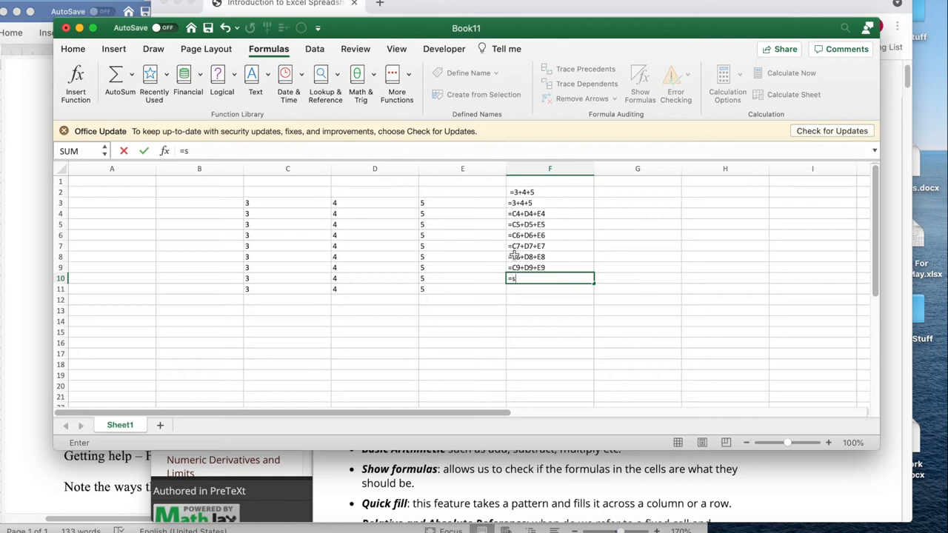
{"action": "type", "text": "um("}
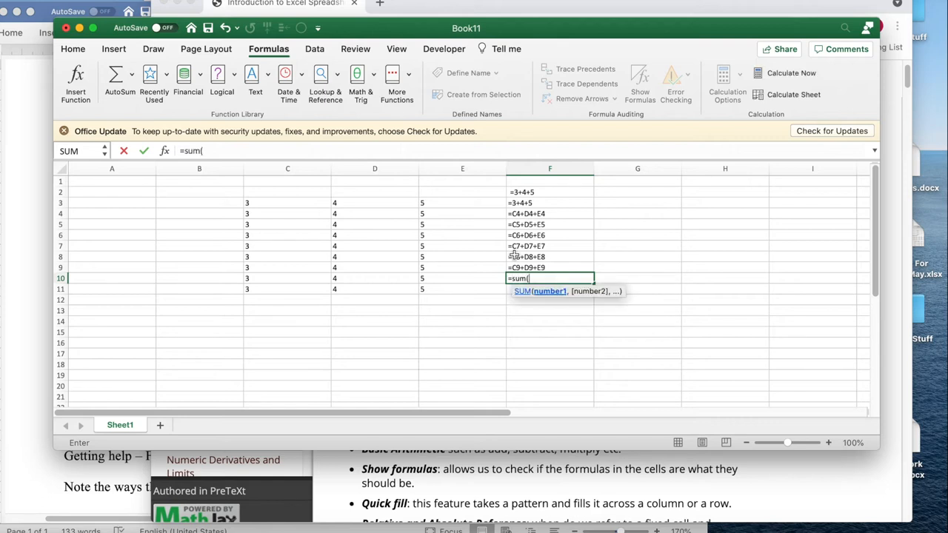
{"action": "mouse_move", "coordinate": [278, 278]}
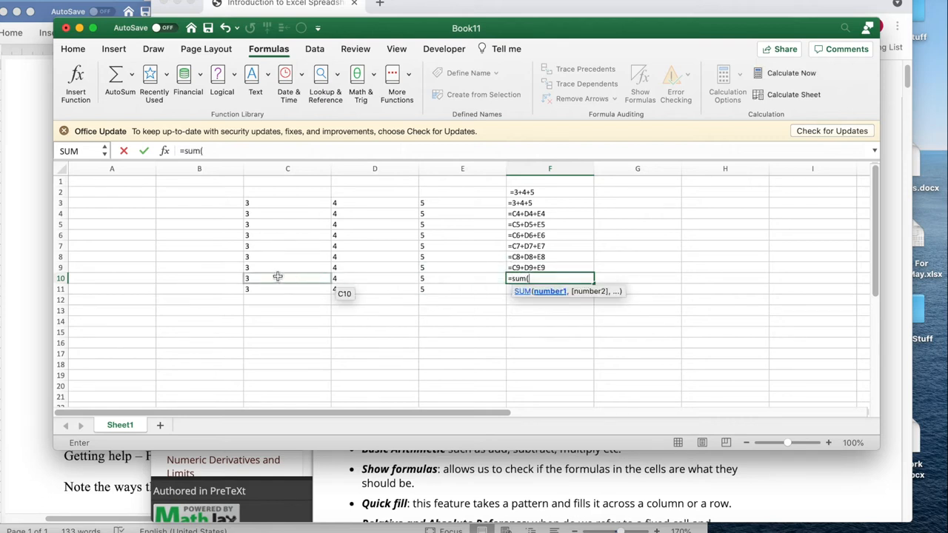
{"action": "left_click", "coordinate": [288, 279]}
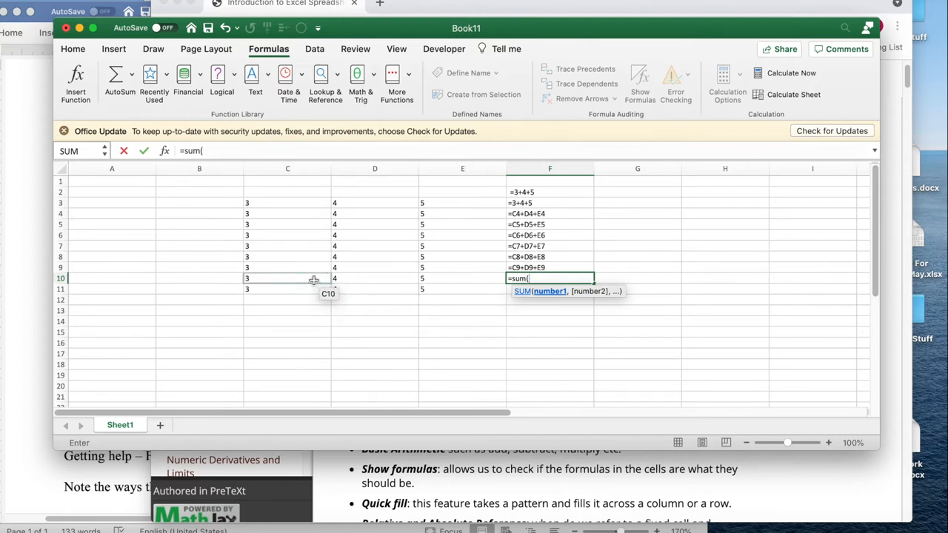
{"action": "left_click_drag", "start_coordinate": [246, 278], "coordinate": [460, 279]}
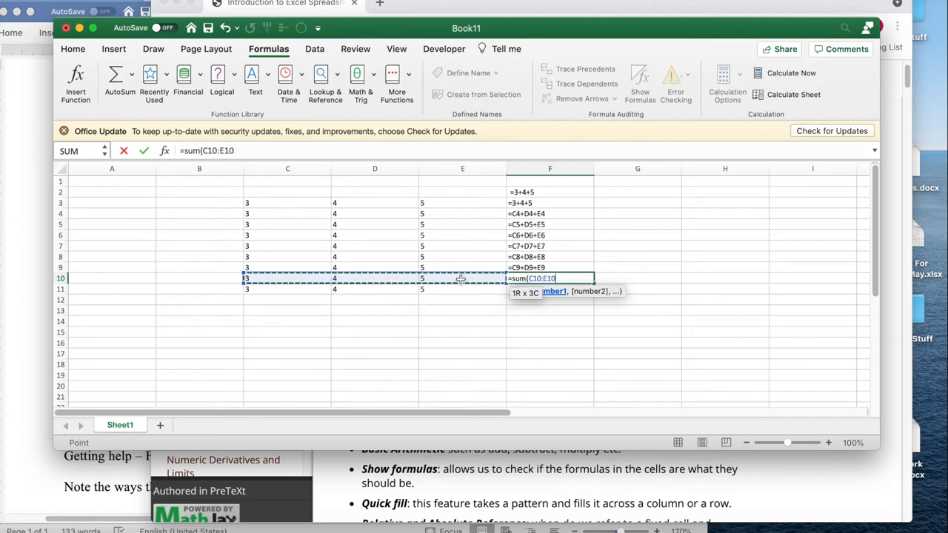
{"action": "type", "text": ")"}
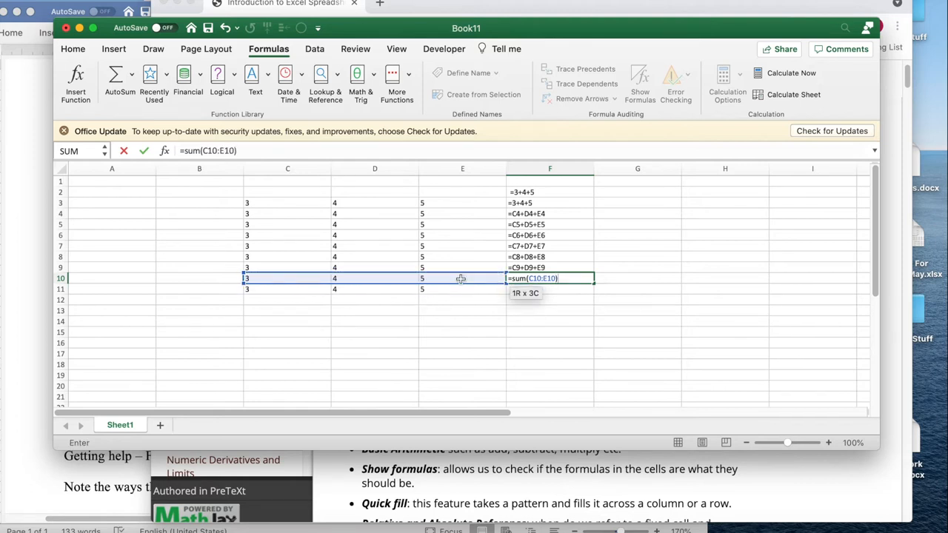
{"action": "key", "text": "Return"}
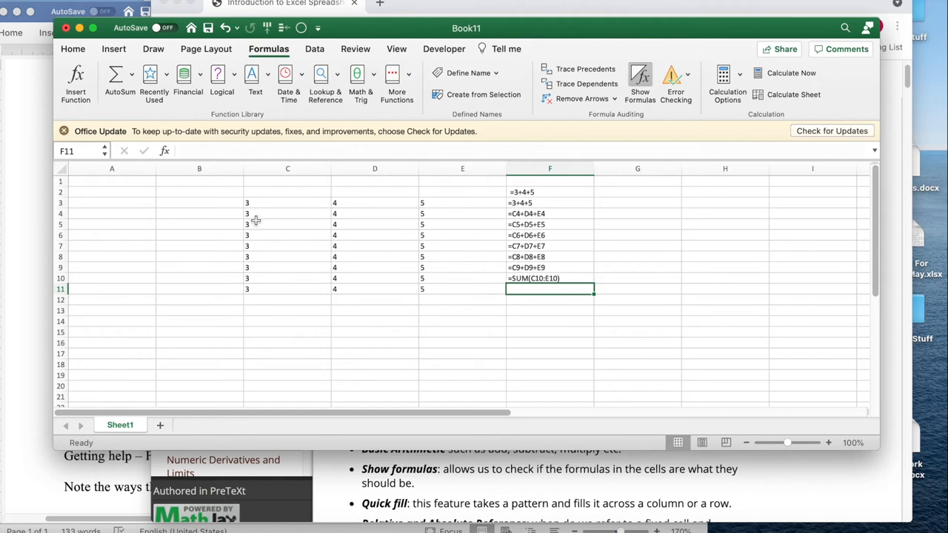
- Fill row 11 across to 8 and extend row 6 with 6 and =E6+F6+G6
{"action": "left_click", "coordinate": [288, 289]}
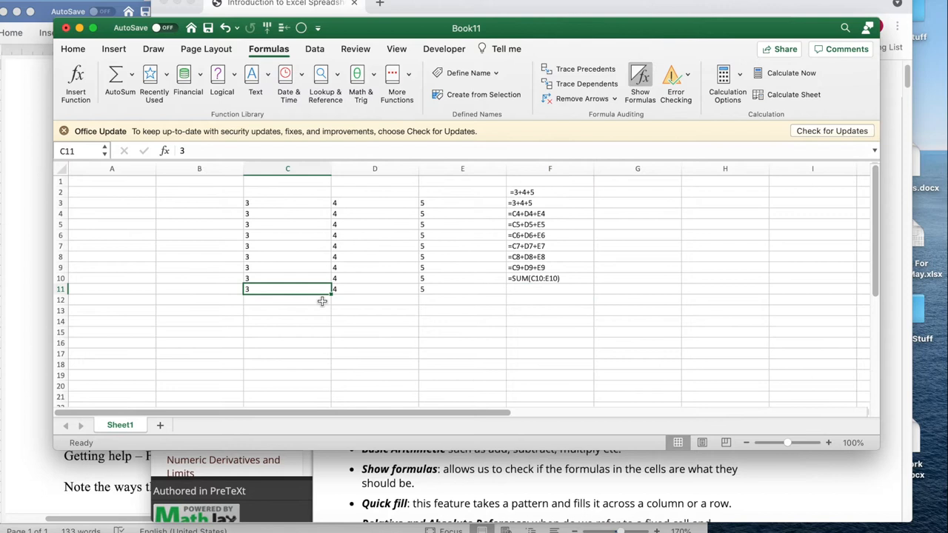
{"action": "mouse_move", "coordinate": [332, 297]}
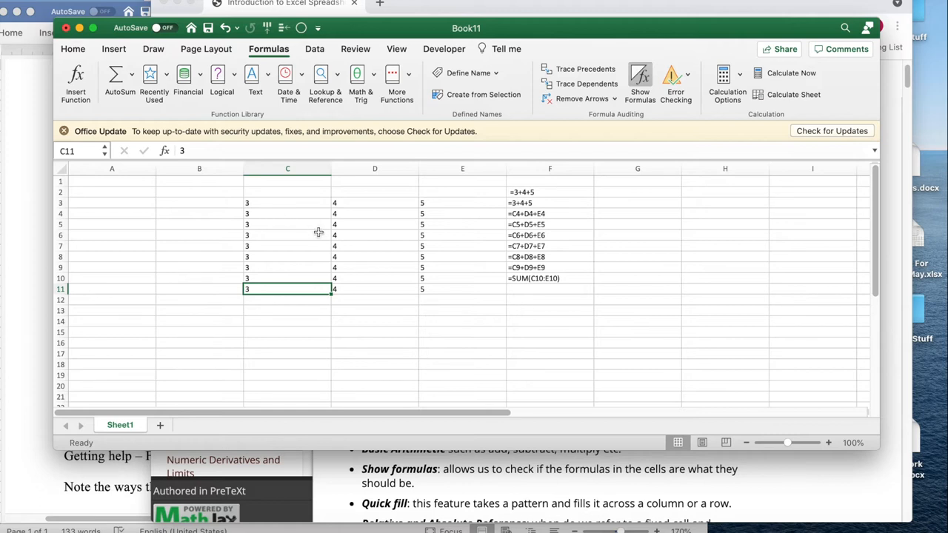
{"action": "left_click", "coordinate": [374, 289]}
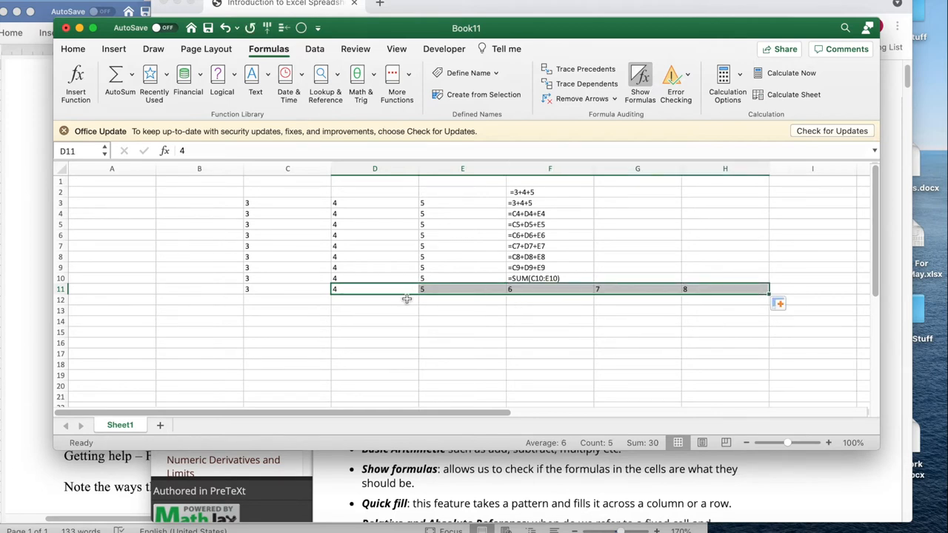
{"action": "mouse_move", "coordinate": [679, 274]}
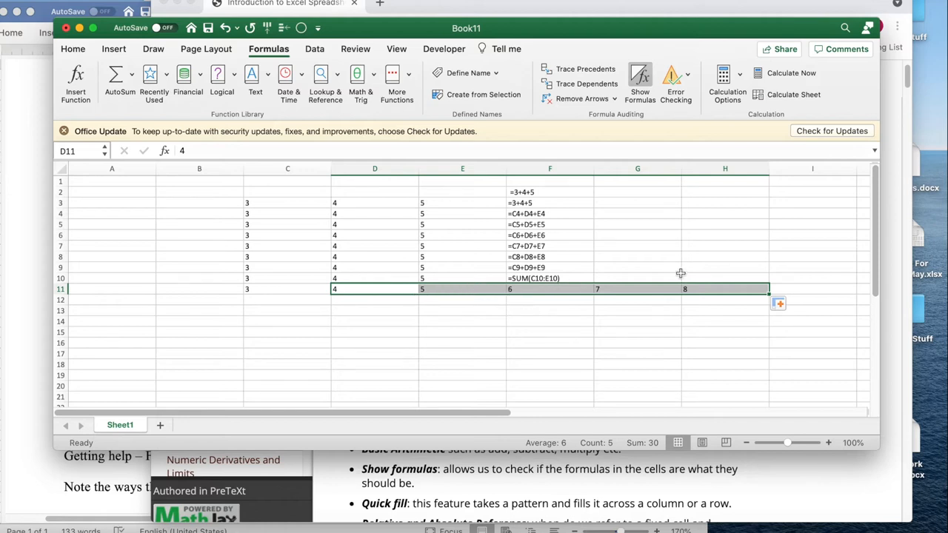
{"action": "mouse_move", "coordinate": [394, 231]}
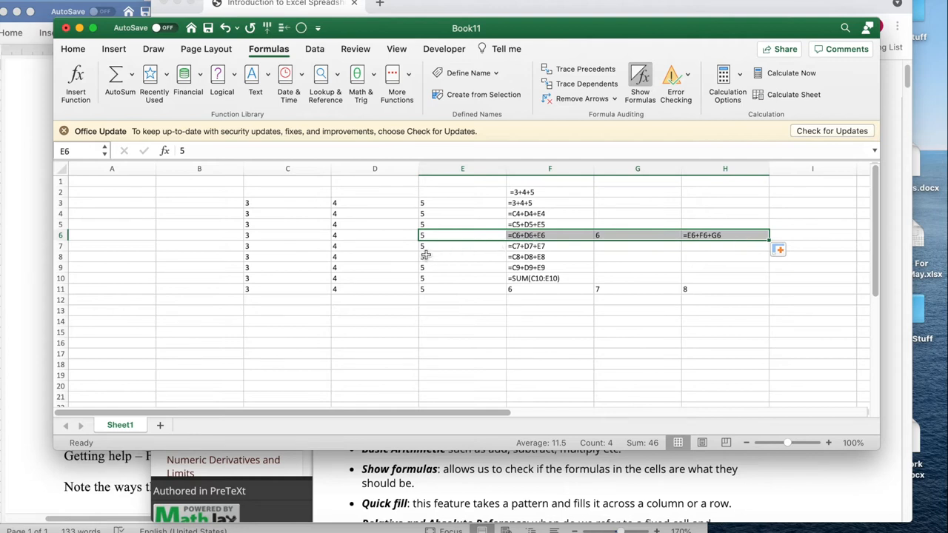
{"action": "mouse_move", "coordinate": [511, 237]}
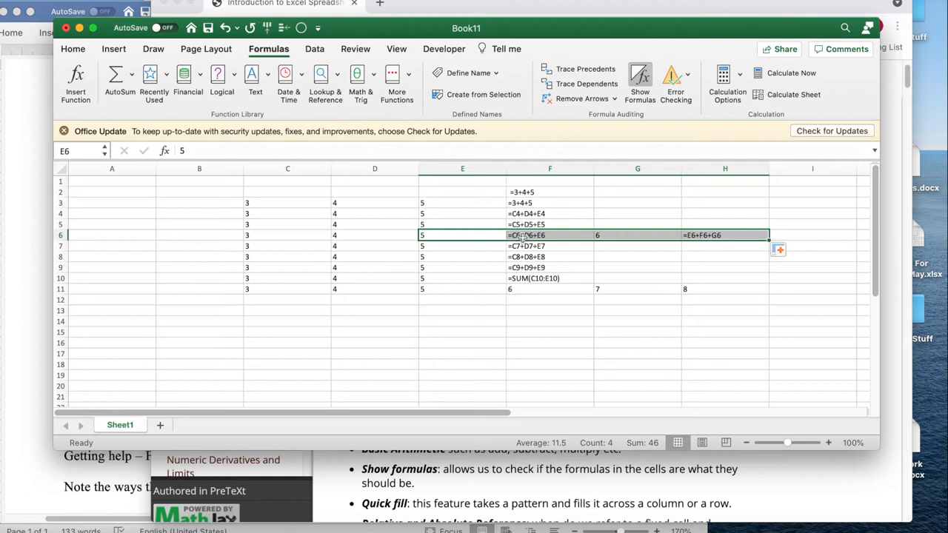
{"action": "mouse_move", "coordinate": [728, 228]}
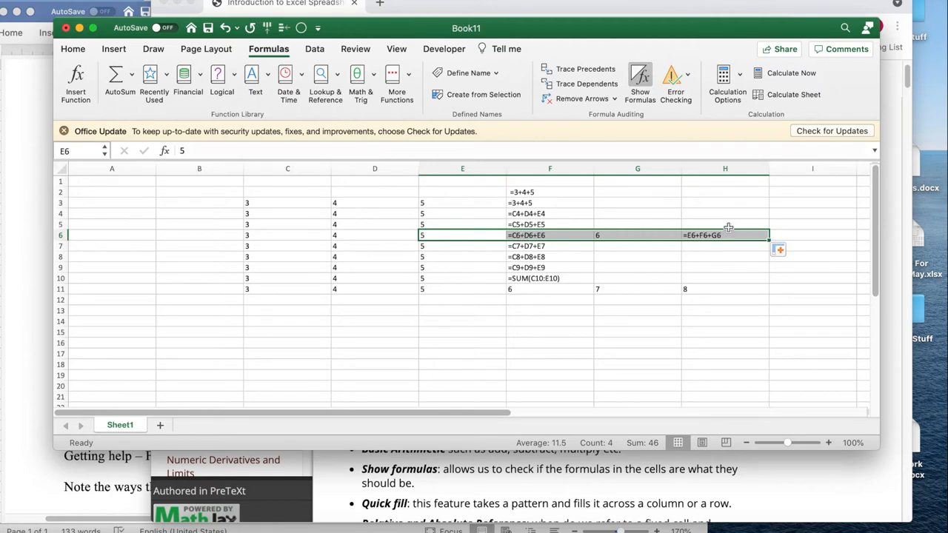
{"action": "mouse_move", "coordinate": [726, 231]}
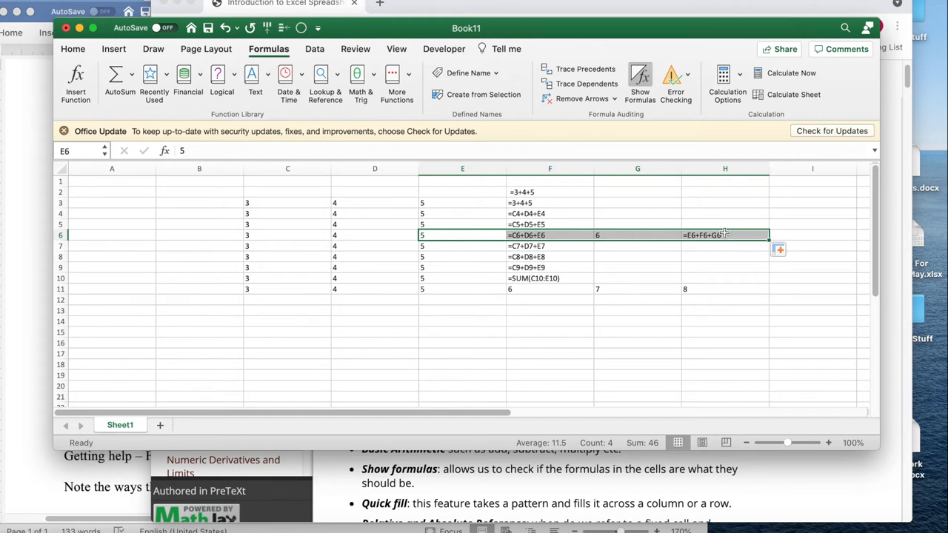
{"action": "left_click", "coordinate": [462, 332]}
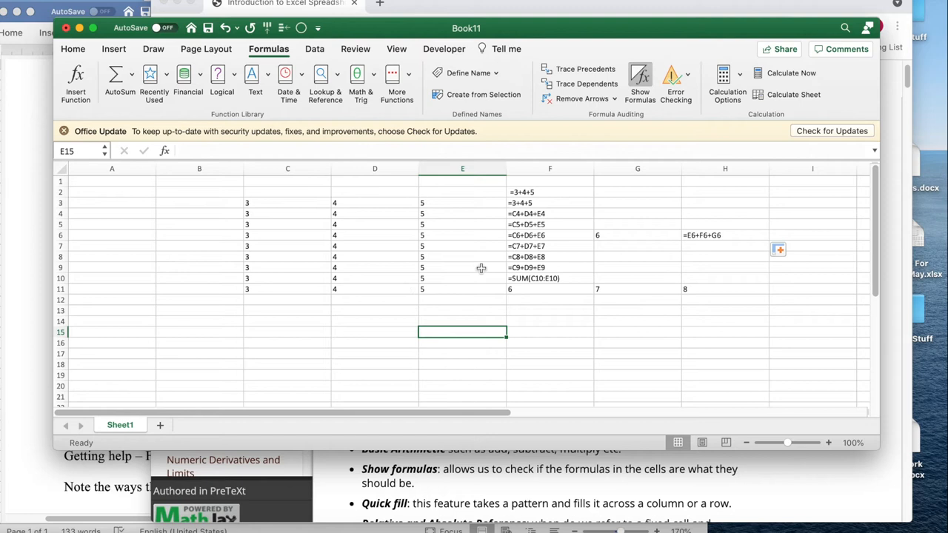
{"action": "mouse_move", "coordinate": [536, 231]}
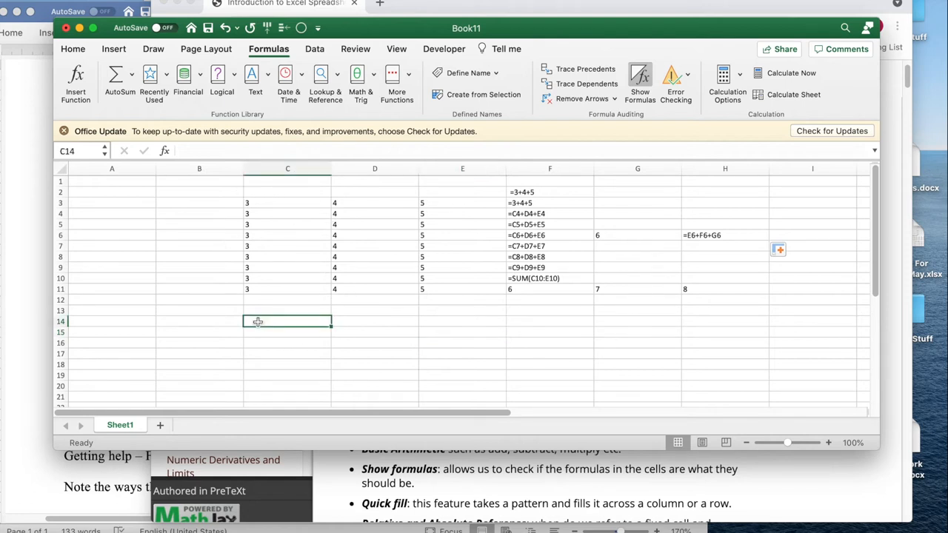
- Enter pay rate 12 in C14:D14 and headings name, hours, pay in B16:D16
{"action": "type", "text": "pay"}
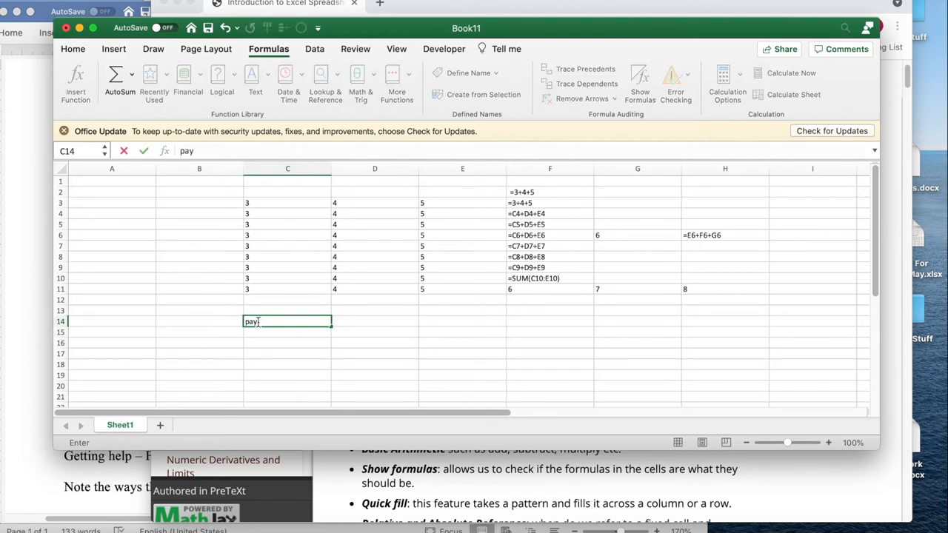
{"action": "type", "text": "rate"}
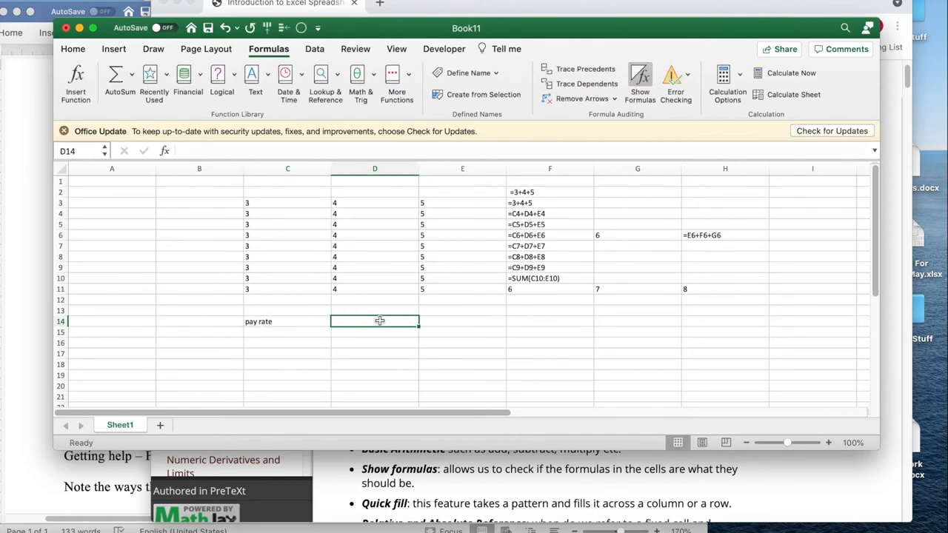
{"action": "type", "text": "12"}
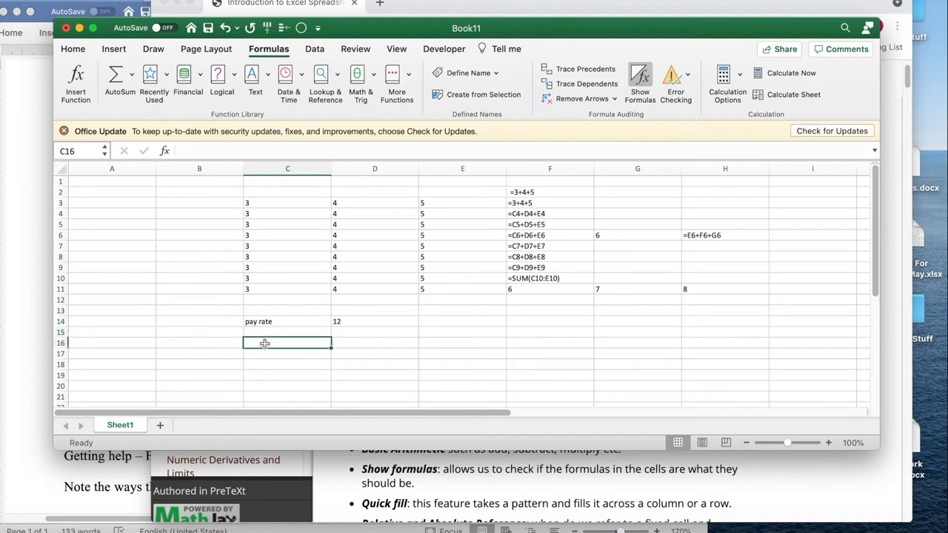
{"action": "type", "text": "h"}
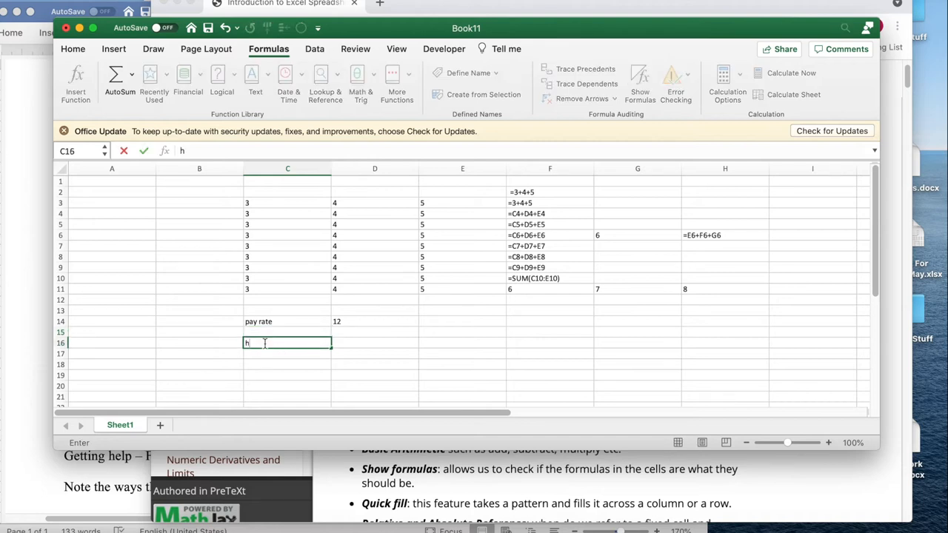
{"action": "type", "text": "our"}
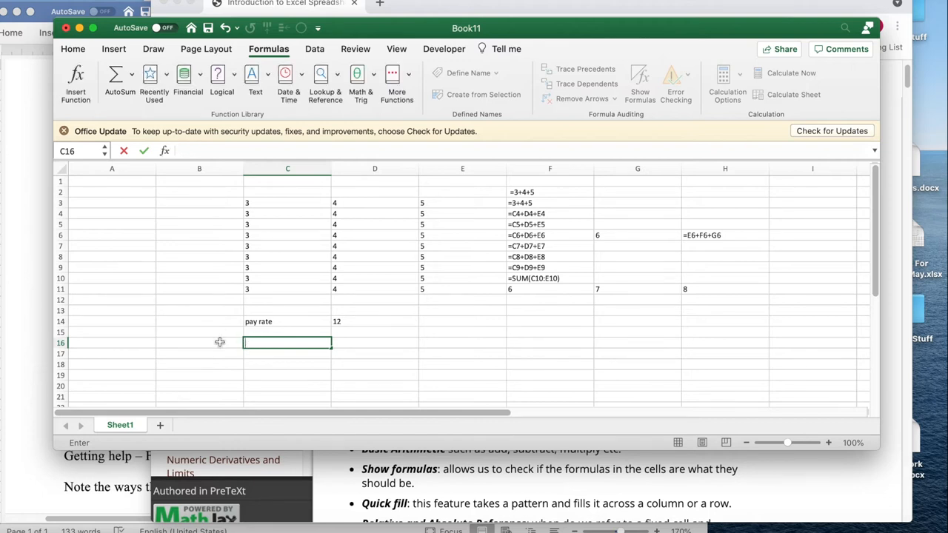
{"action": "type", "text": "name"}
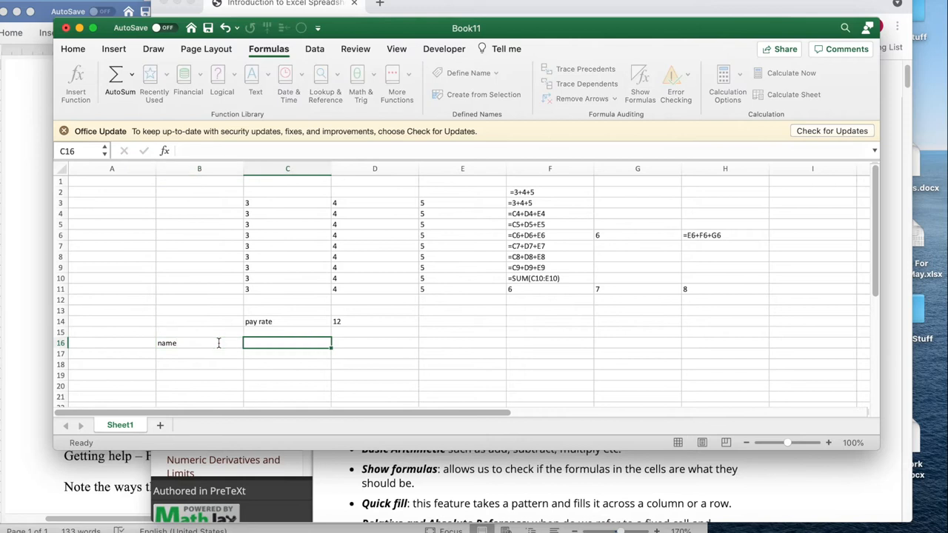
{"action": "type", "text": "hours"}
{"action": "left_click", "coordinate": [375, 344]}
{"action": "type", "text": "pa"}
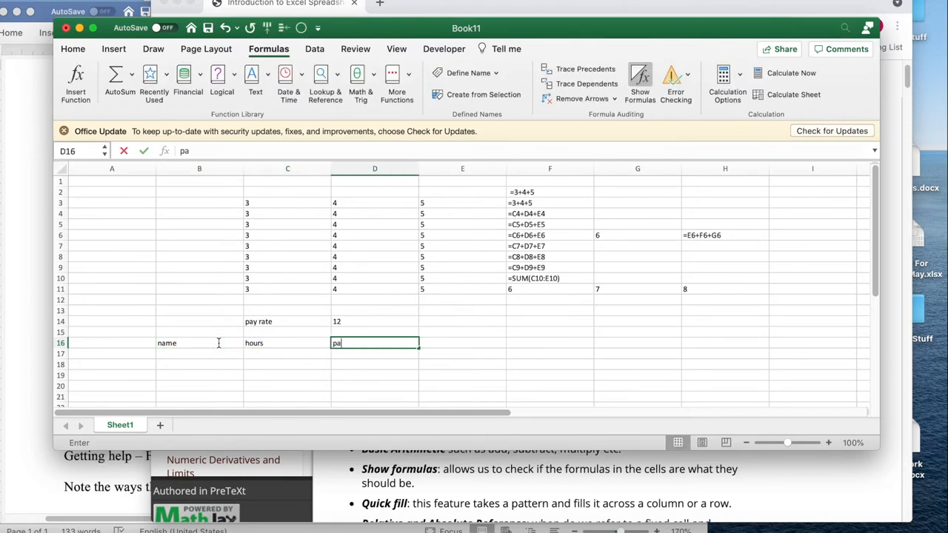
{"action": "key", "text": "Return"}
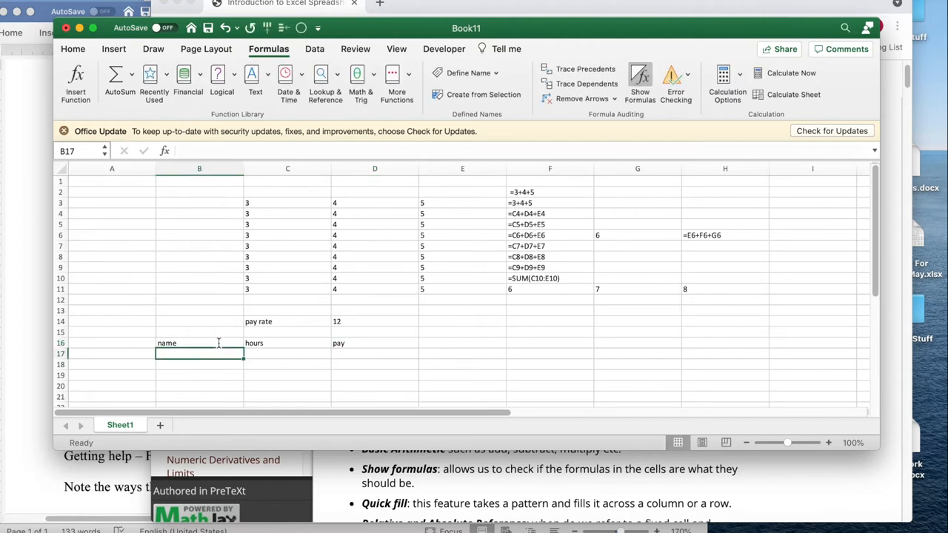
- List fred, mary, sam, john with hours 40, 30, 25, 45 below the headings
{"action": "type", "text": "fred"}
{"action": "left_click", "coordinate": [199, 374]}
{"action": "type", "text": "sam"}
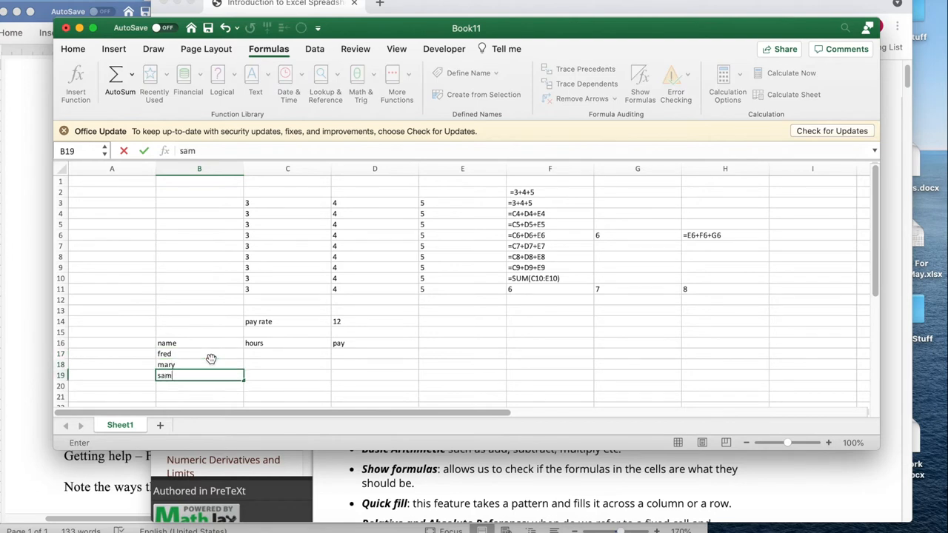
{"action": "key", "text": "Return"}
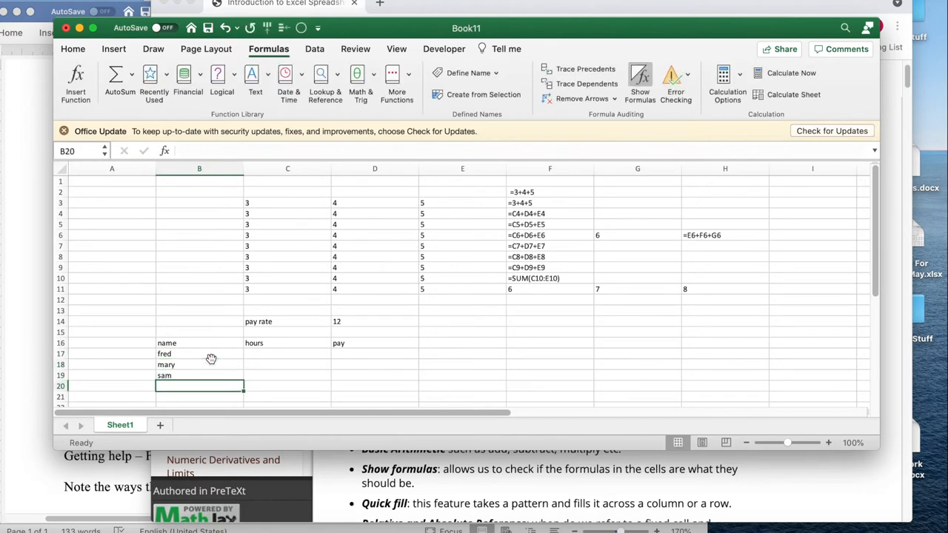
{"action": "type", "text": "john"}
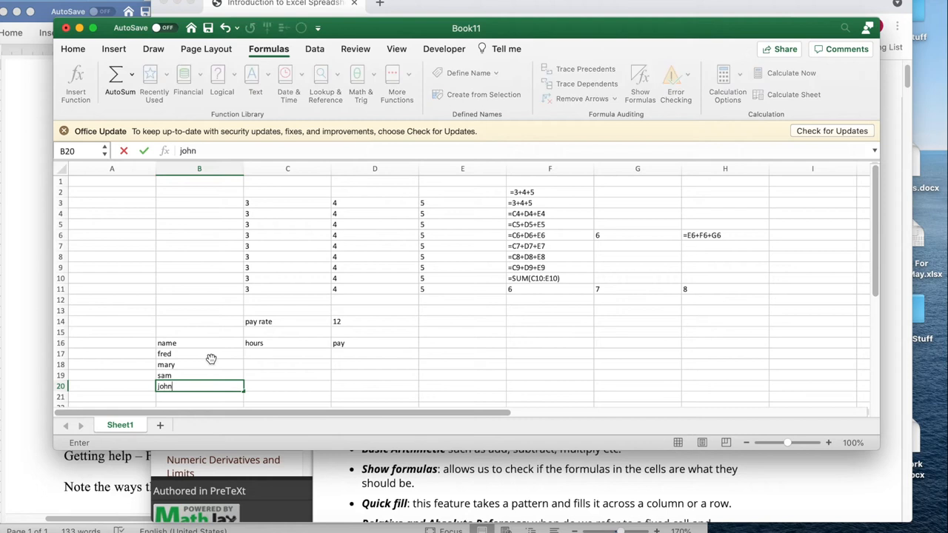
{"action": "left_click", "coordinate": [287, 353]}
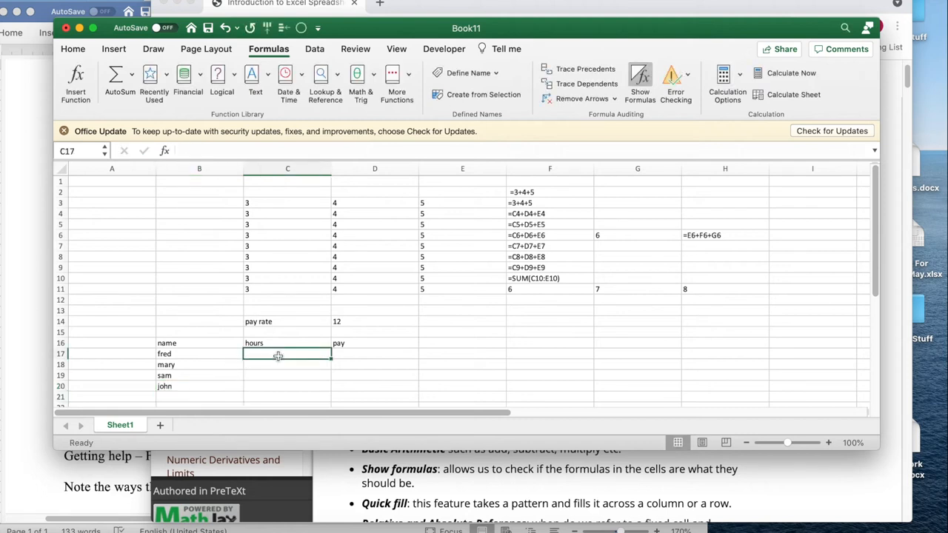
{"action": "type", "text": "40"}
{"action": "left_click", "coordinate": [287, 364]}
{"action": "type", "text": "30"}
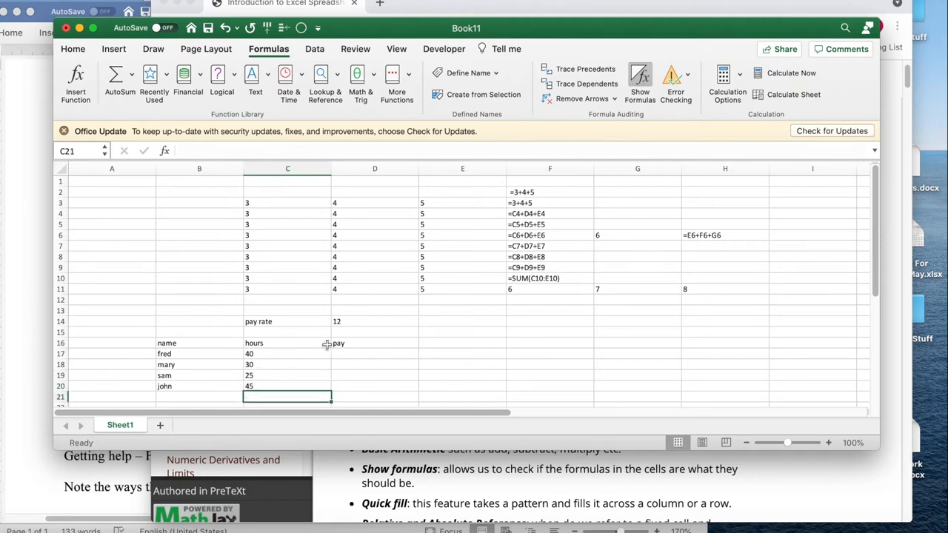
{"action": "left_click", "coordinate": [373, 352]}
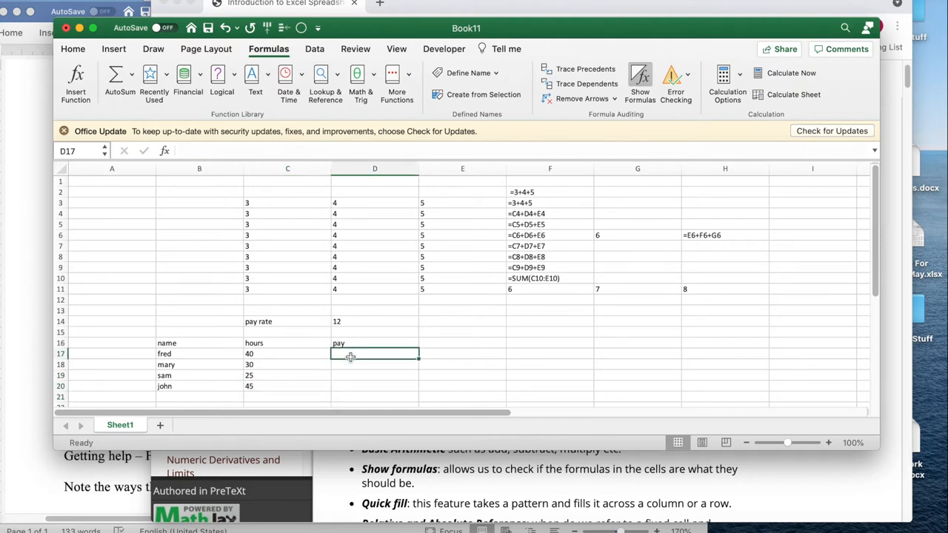
- Make fred's pay D17 =C17*$D$14 with the pay rate locked absolute via F4
{"action": "type", "text": "="}
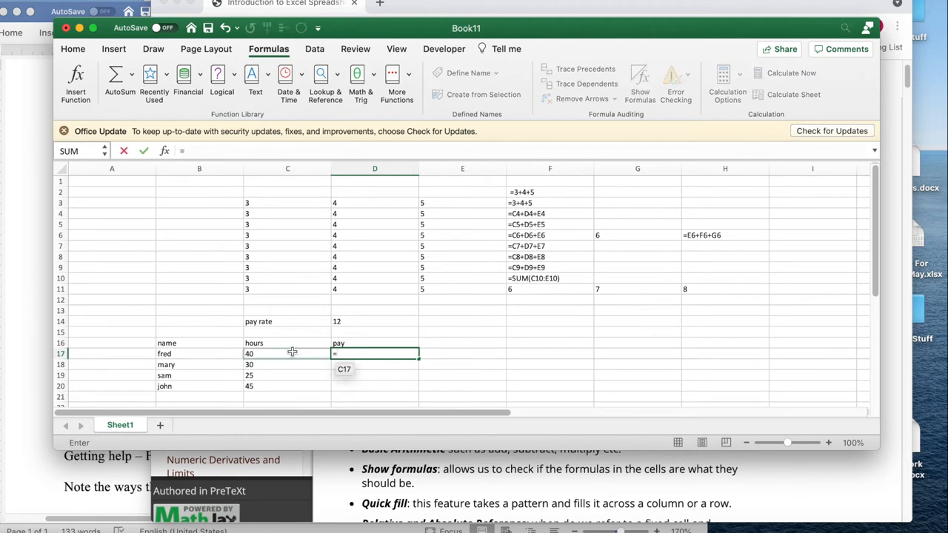
{"action": "left_click", "coordinate": [288, 352]}
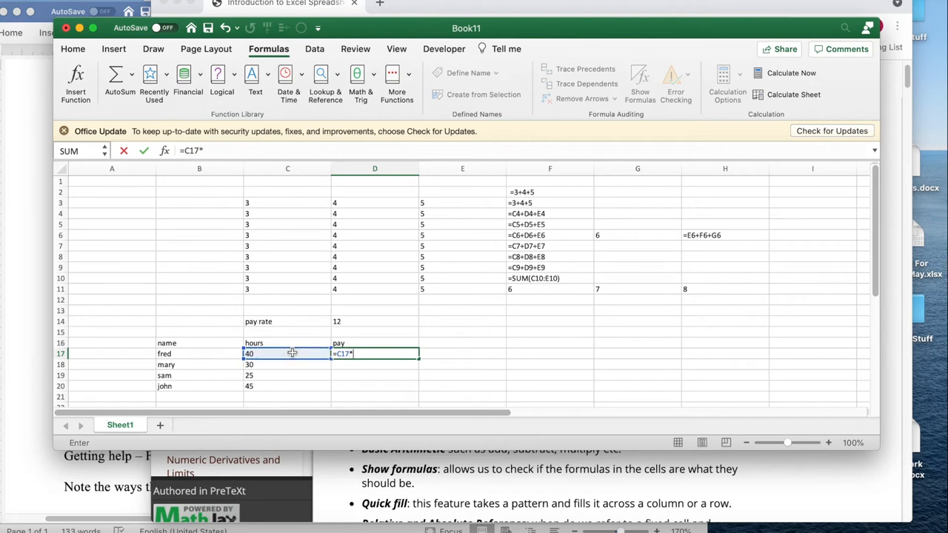
{"action": "left_click", "coordinate": [374, 320]}
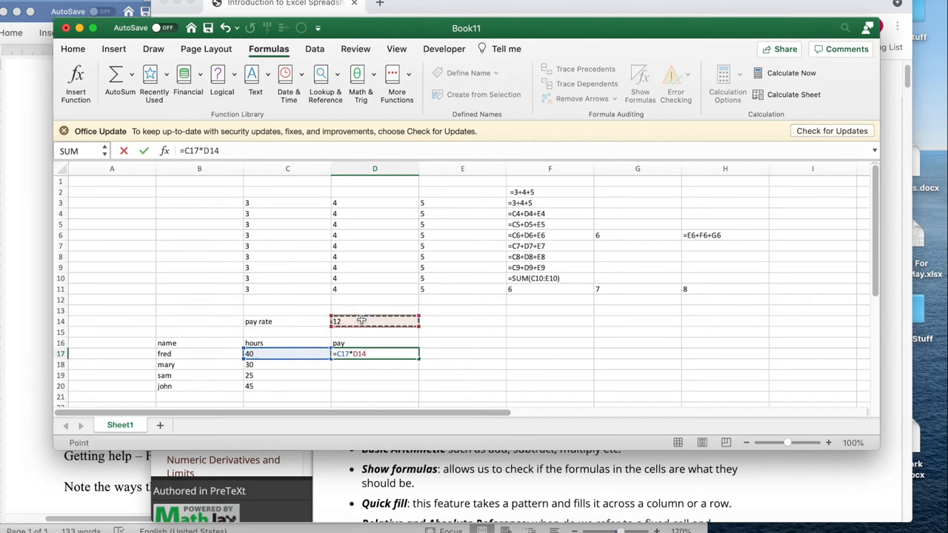
{"action": "key", "text": "Return"}
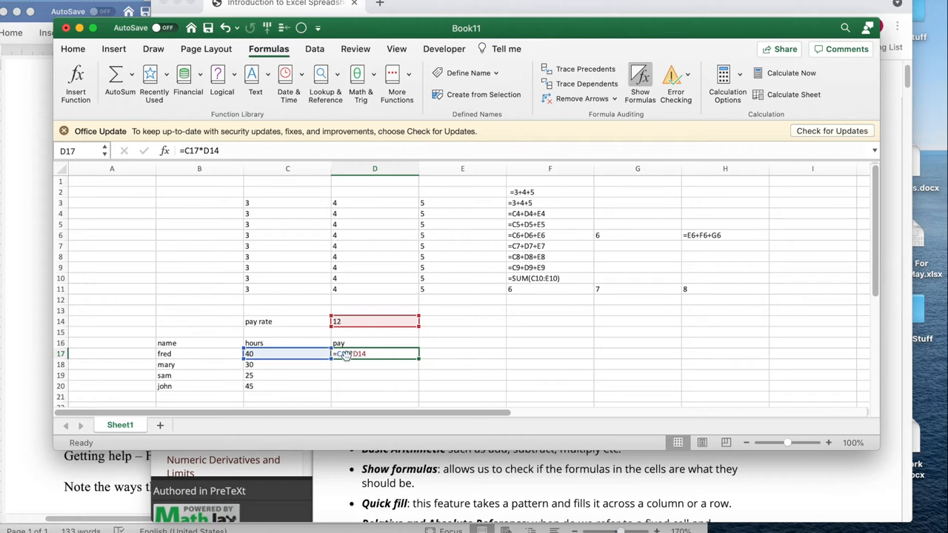
{"action": "mouse_move", "coordinate": [341, 364]}
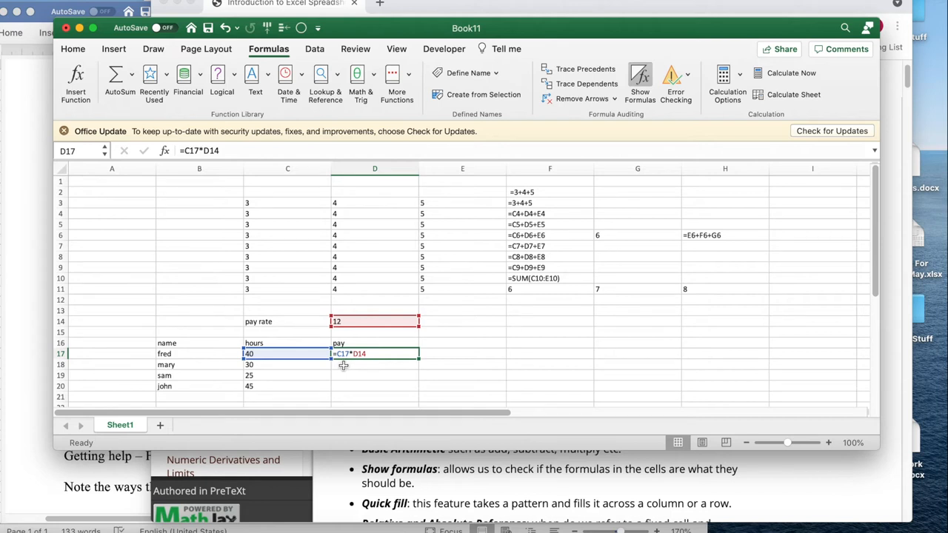
{"action": "mouse_move", "coordinate": [358, 365]}
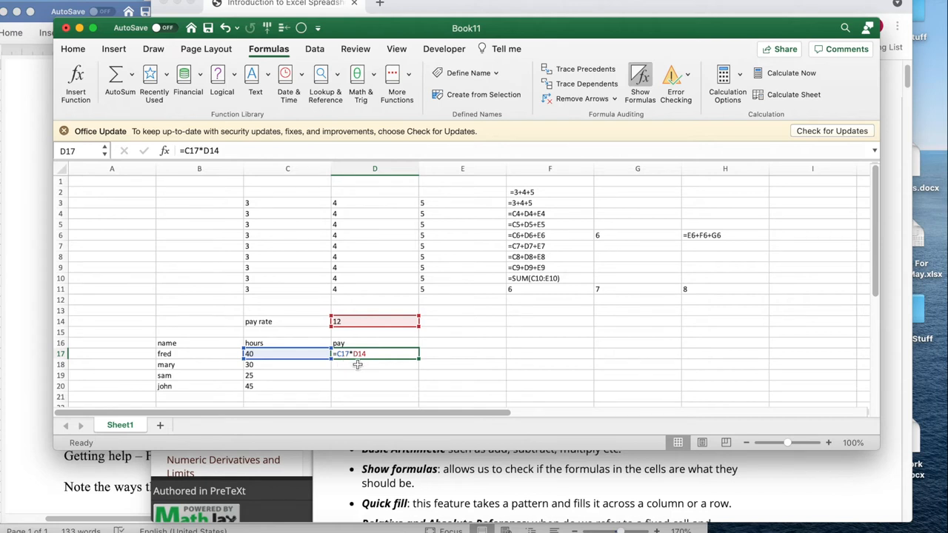
{"action": "mouse_move", "coordinate": [304, 146]}
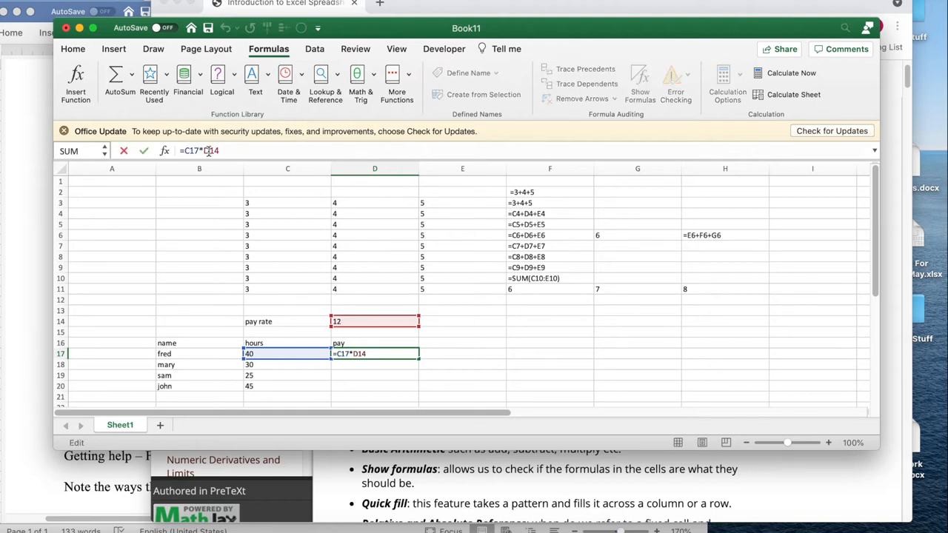
{"action": "key", "text": "f4"}
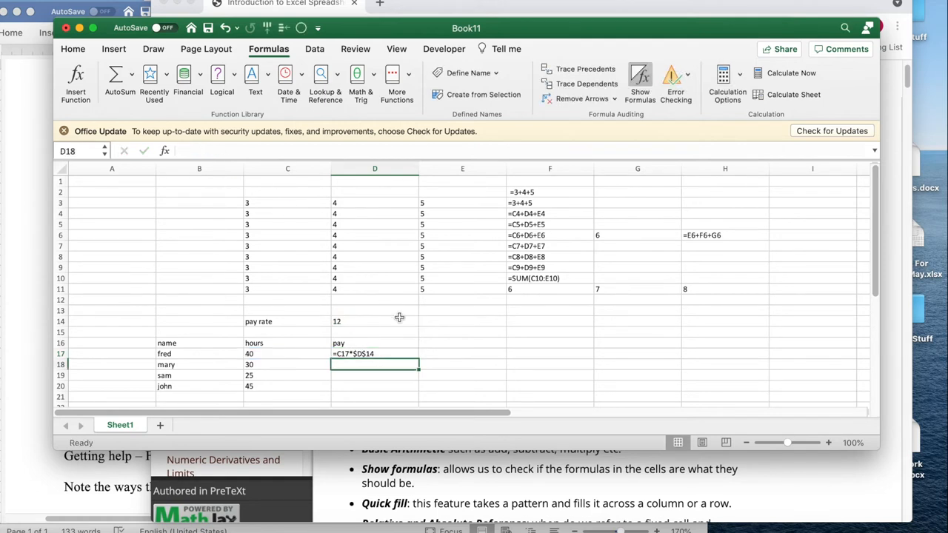
{"action": "mouse_move", "coordinate": [398, 352]}
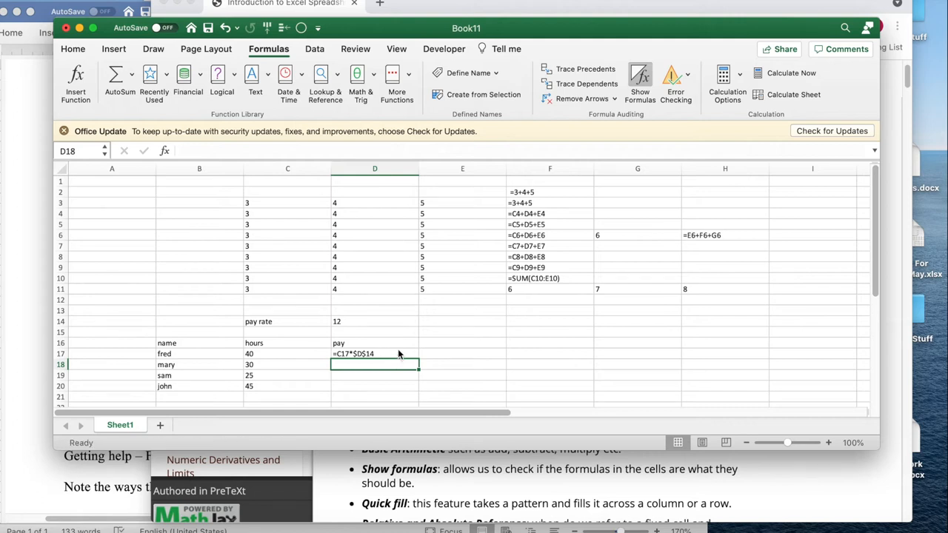
- Fill the pay formula down to D20 and check the results 480, 360, 300, 540
{"action": "left_click", "coordinate": [373, 352]}
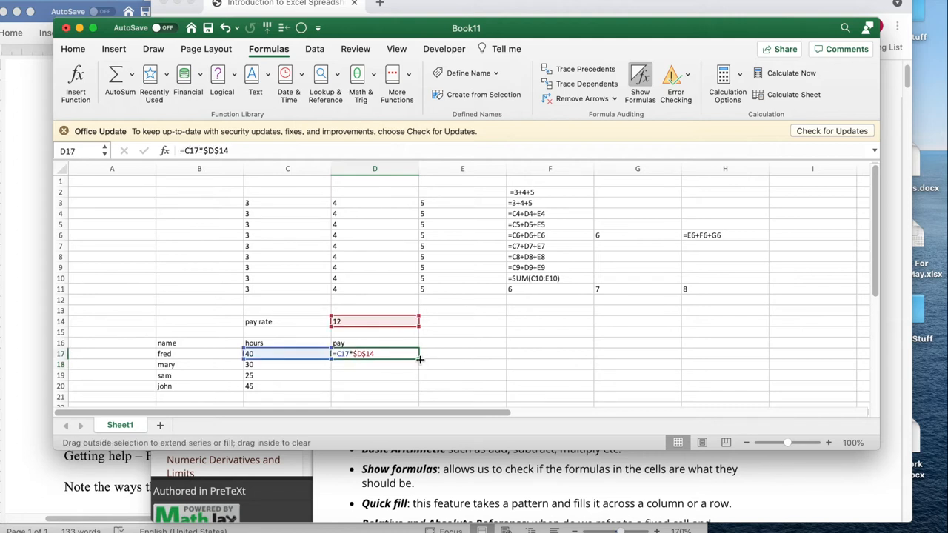
{"action": "left_click_drag", "start_coordinate": [421, 361], "coordinate": [413, 391]}
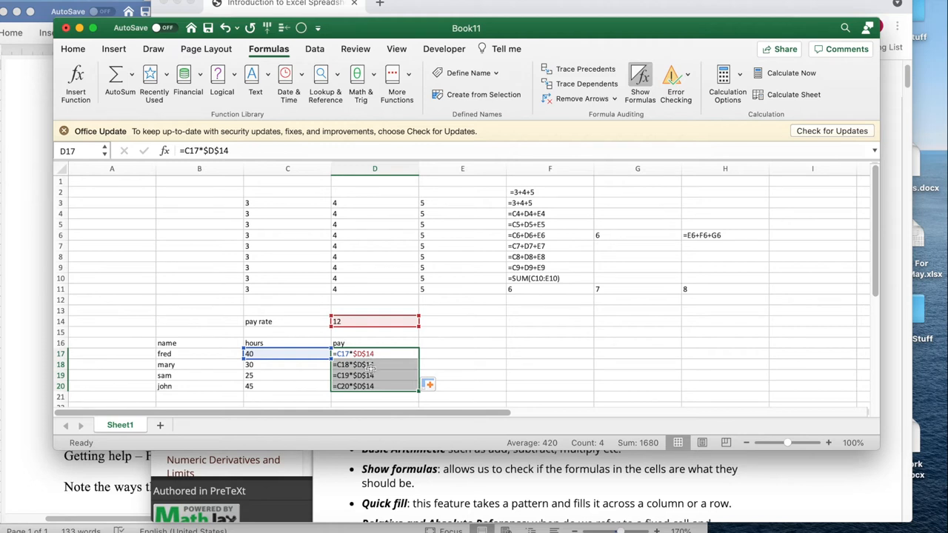
{"action": "mouse_move", "coordinate": [272, 362]}
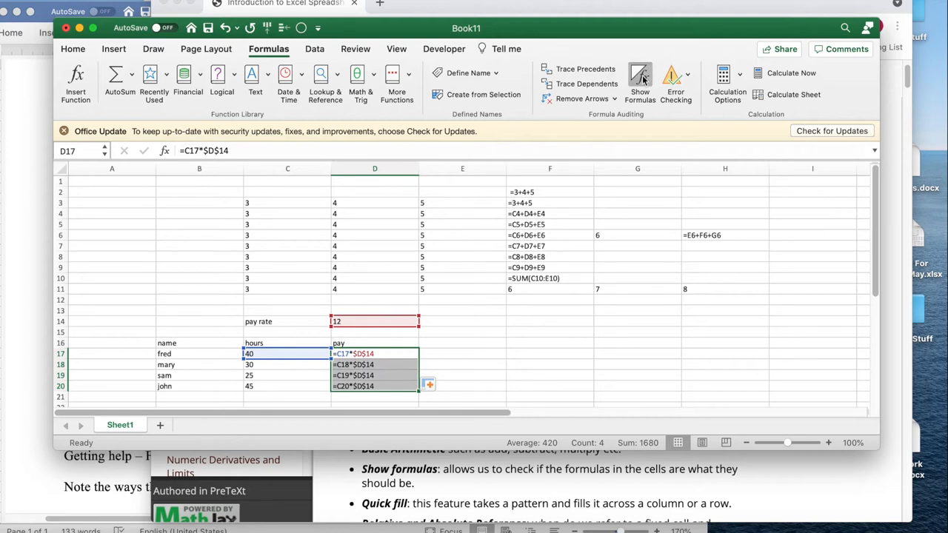
{"action": "left_click", "coordinate": [640, 81]}
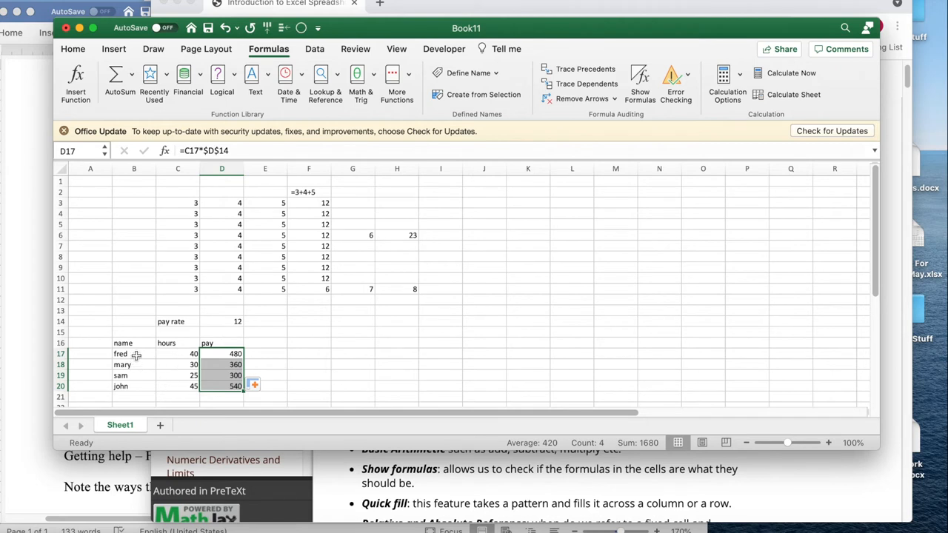
{"action": "mouse_move", "coordinate": [234, 332]}
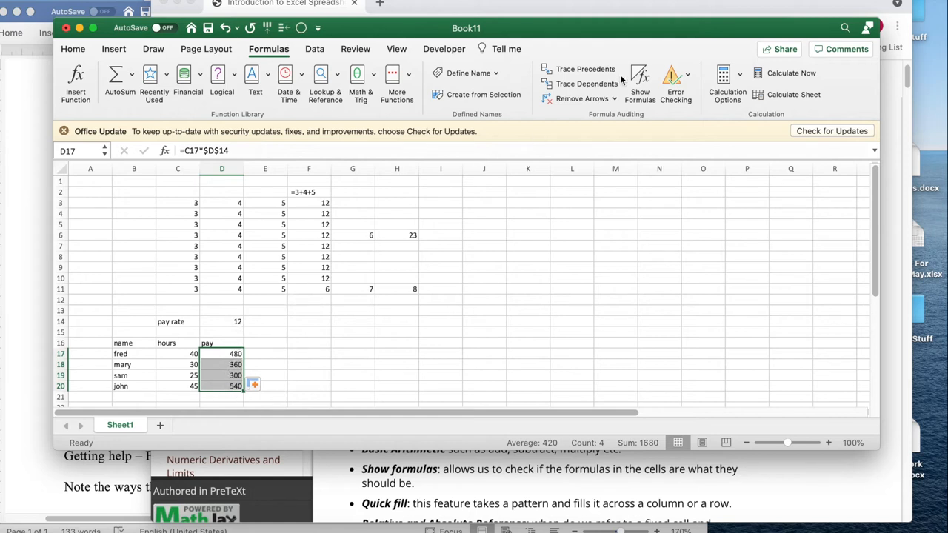
{"action": "left_click", "coordinate": [640, 82]}
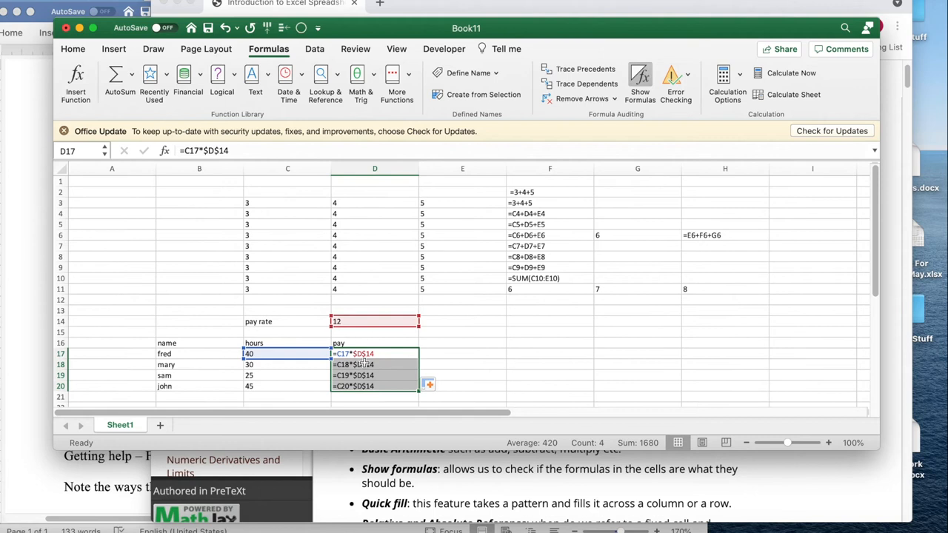
{"action": "mouse_move", "coordinate": [378, 370]}
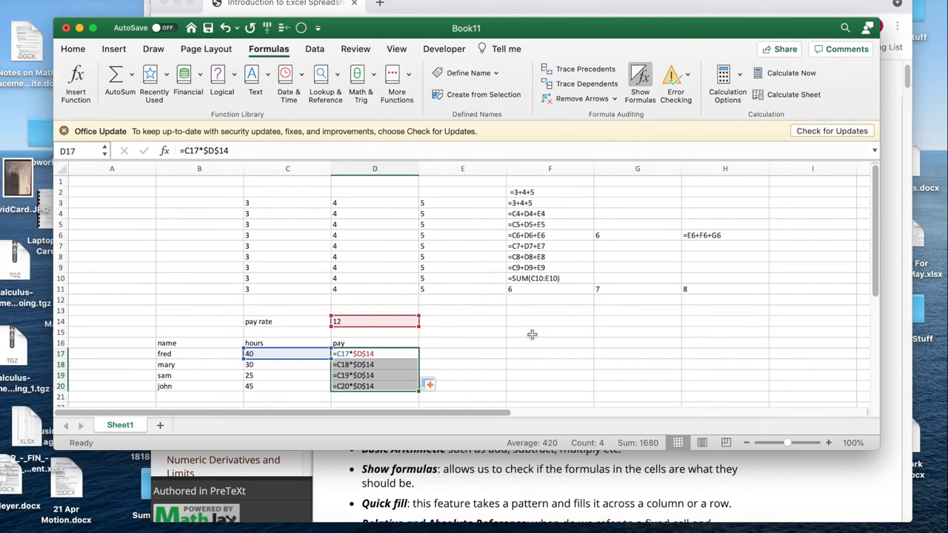
{"action": "mouse_move", "coordinate": [390, 343]}
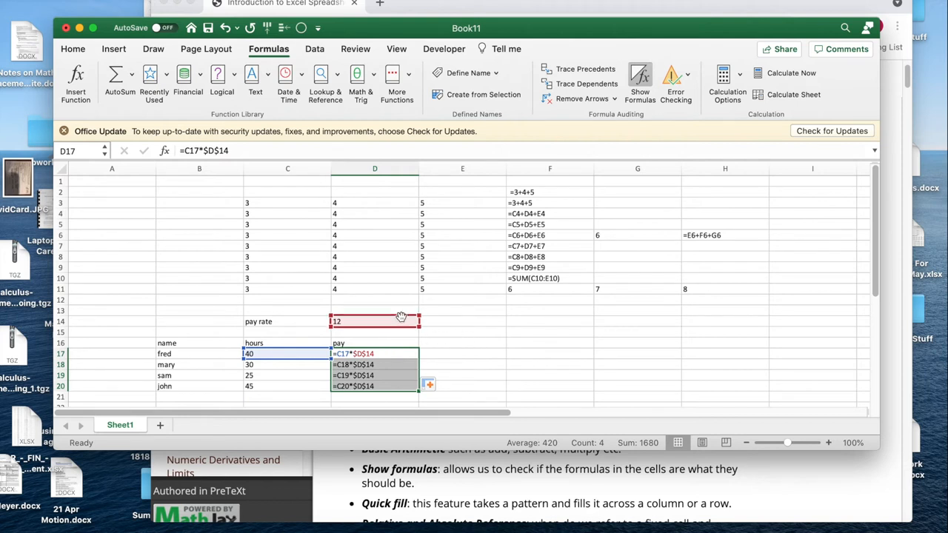
- Name the pay rate cell D14 payrate using the Name Box
{"action": "left_click", "coordinate": [374, 320]}
{"action": "type", "text": "payrat"}
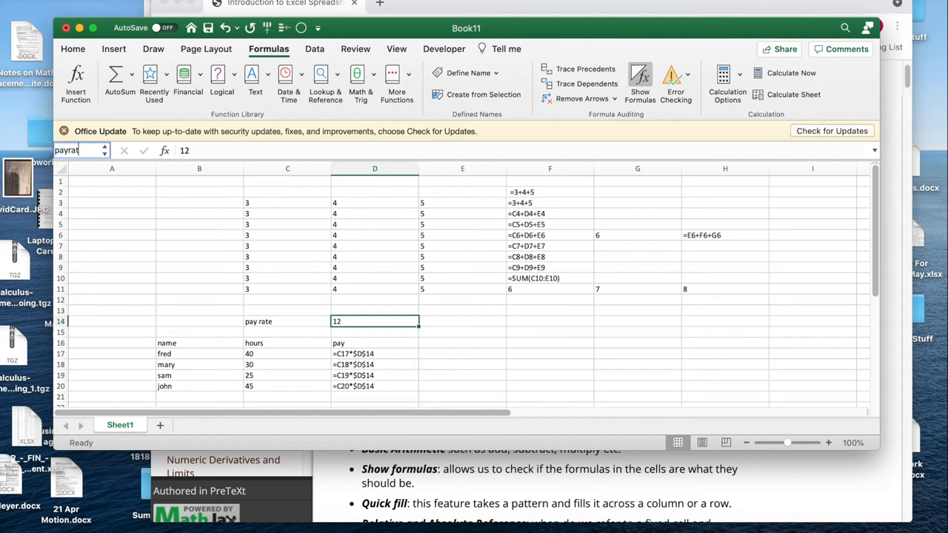
{"action": "type", "text": "e"}
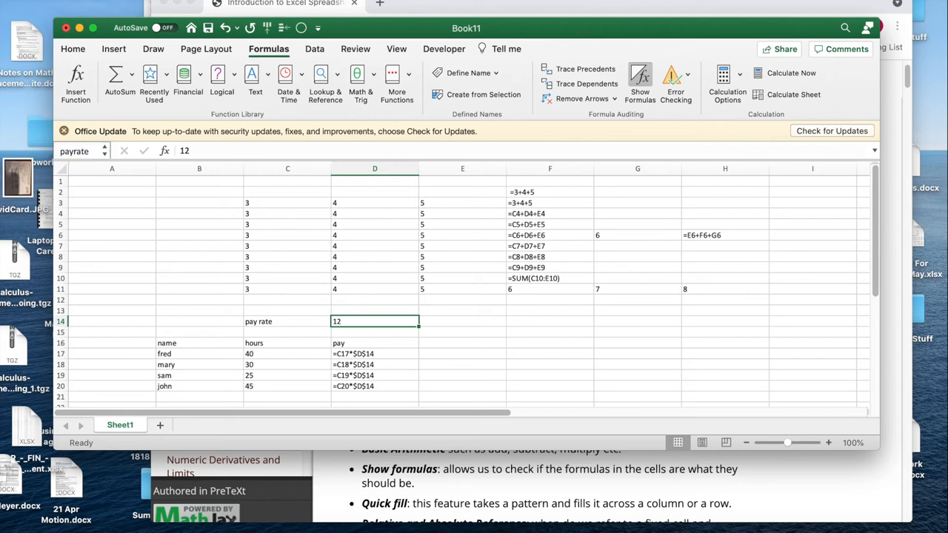
{"action": "mouse_move", "coordinate": [450, 349]}
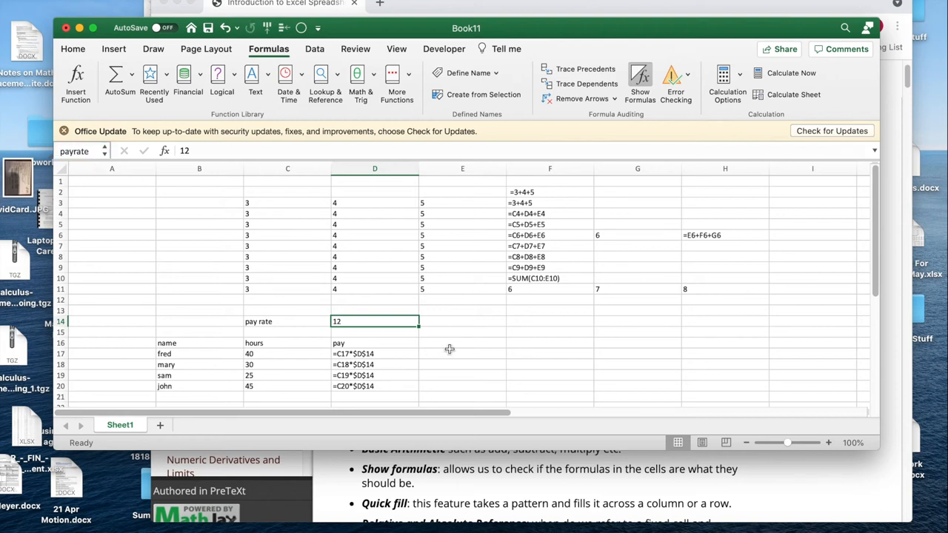
{"action": "left_click", "coordinate": [462, 352]}
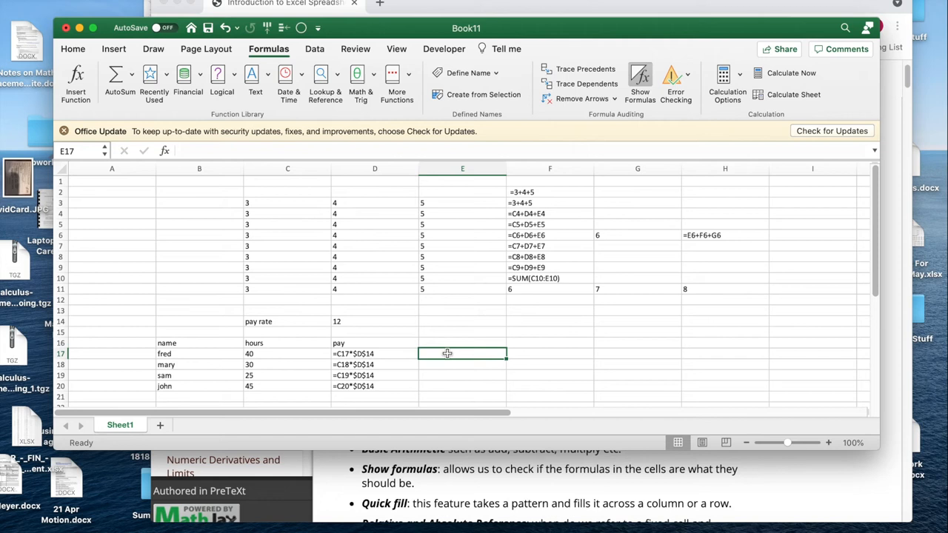
- Enter =C17*payrate in E17, fill down to E20 and verify the same pay values
{"action": "type", "text": "="}
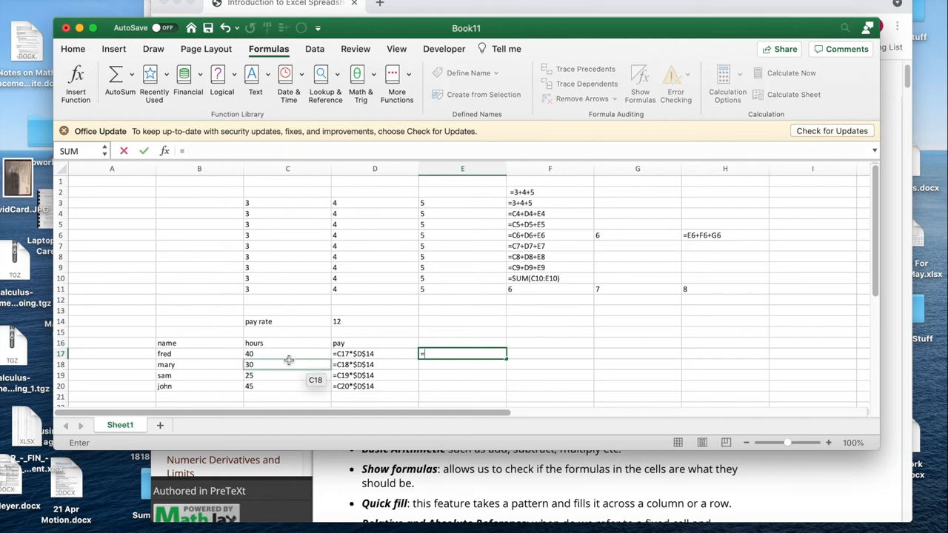
{"action": "left_click", "coordinate": [287, 353]}
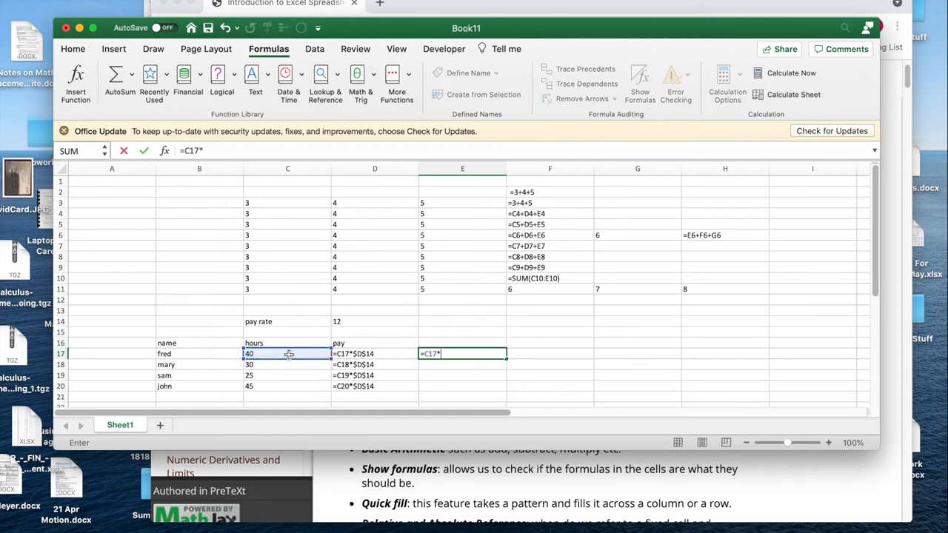
{"action": "type", "text": "payrate"}
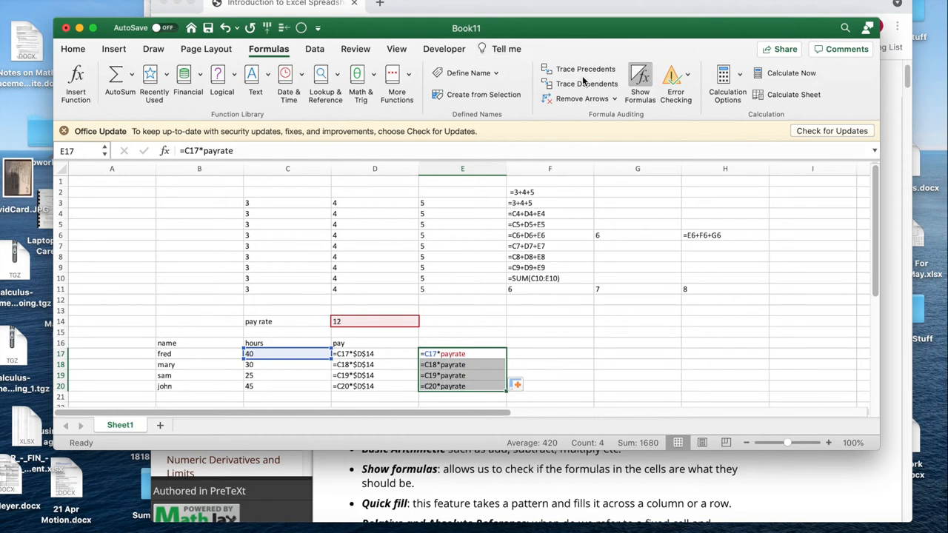
{"action": "left_click", "coordinate": [640, 81]}
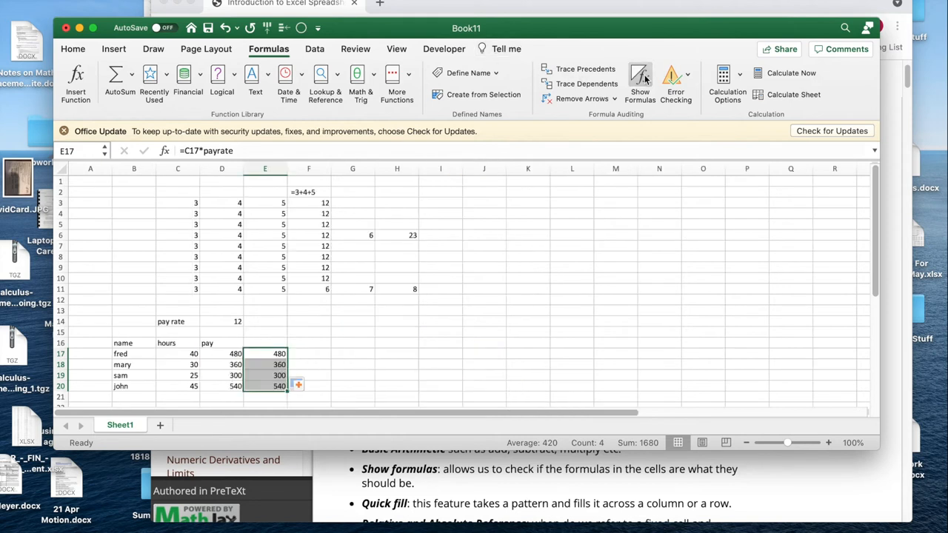
{"action": "left_click", "coordinate": [640, 82]}
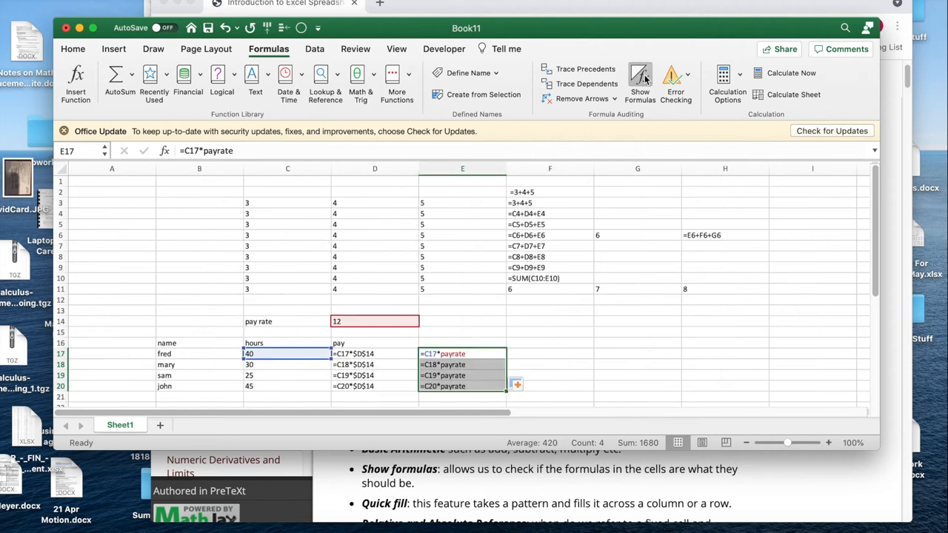
{"action": "mouse_move", "coordinate": [320, 333]}
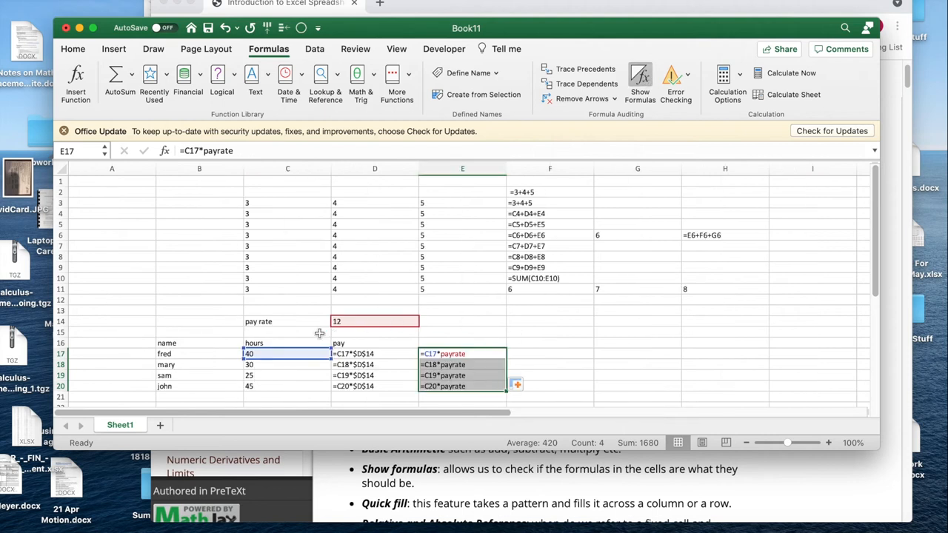
{"action": "mouse_move", "coordinate": [486, 361]}
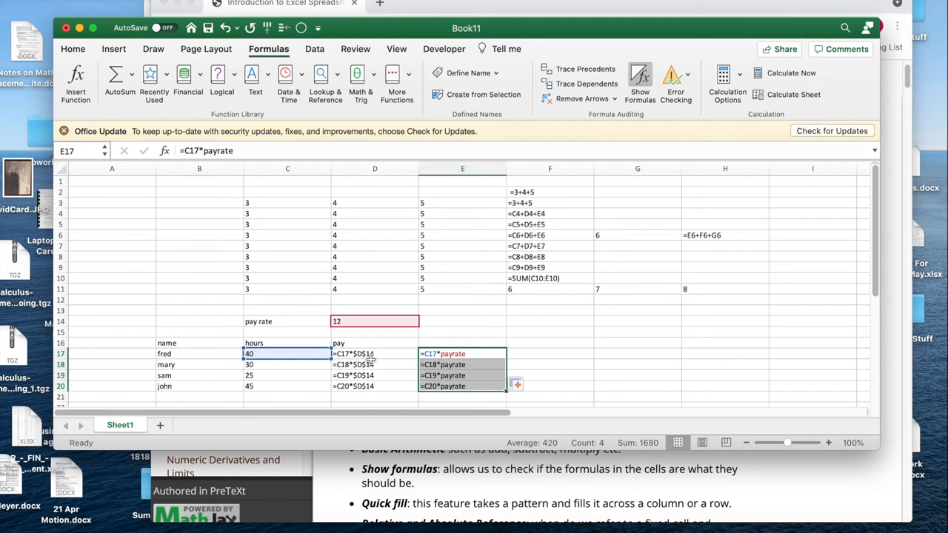
{"action": "mouse_move", "coordinate": [359, 323]}
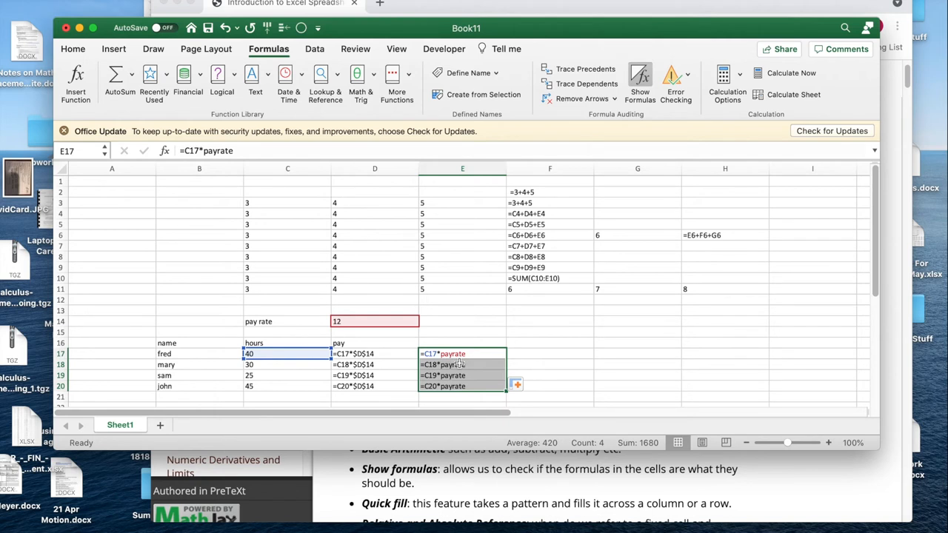
{"action": "mouse_move", "coordinate": [461, 346]}
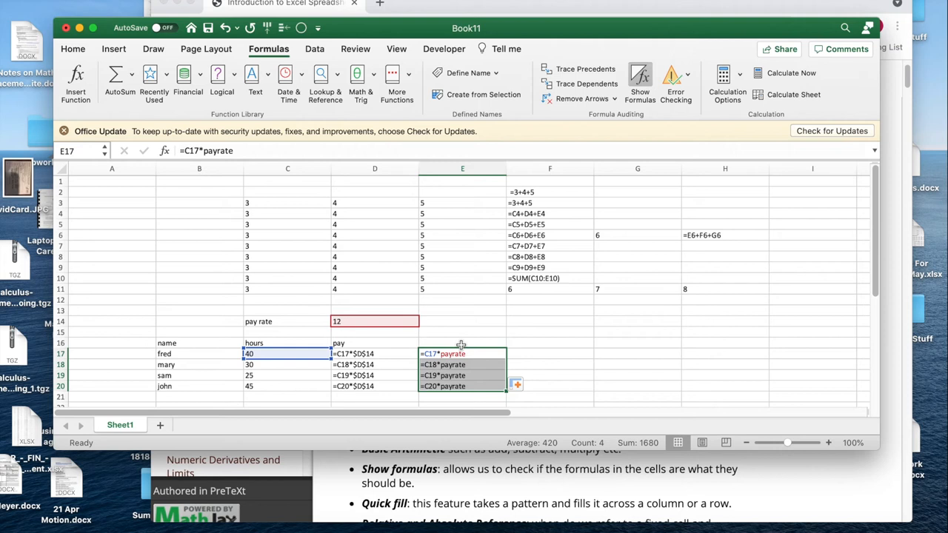
{"action": "mouse_move", "coordinate": [575, 335]}
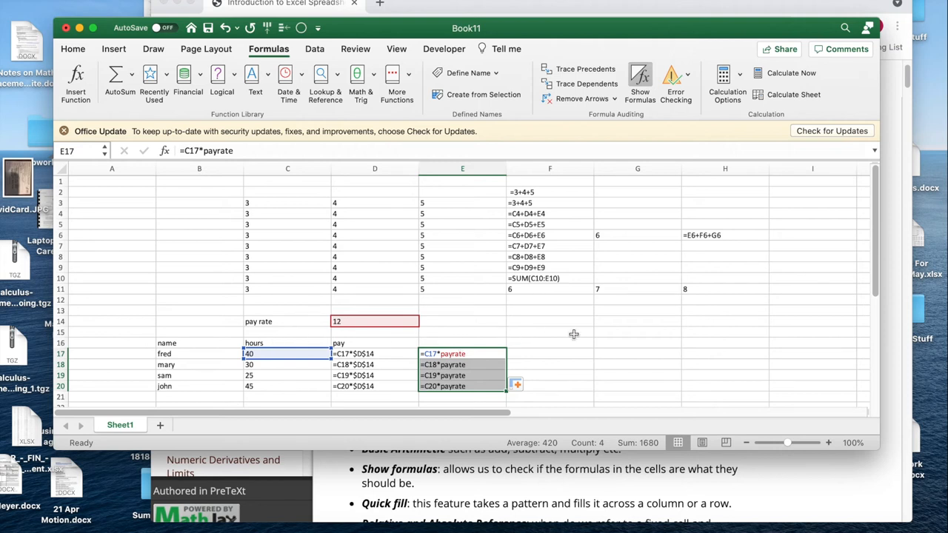
{"action": "left_click", "coordinate": [549, 332]}
{"action": "type", "text": "named reference"}
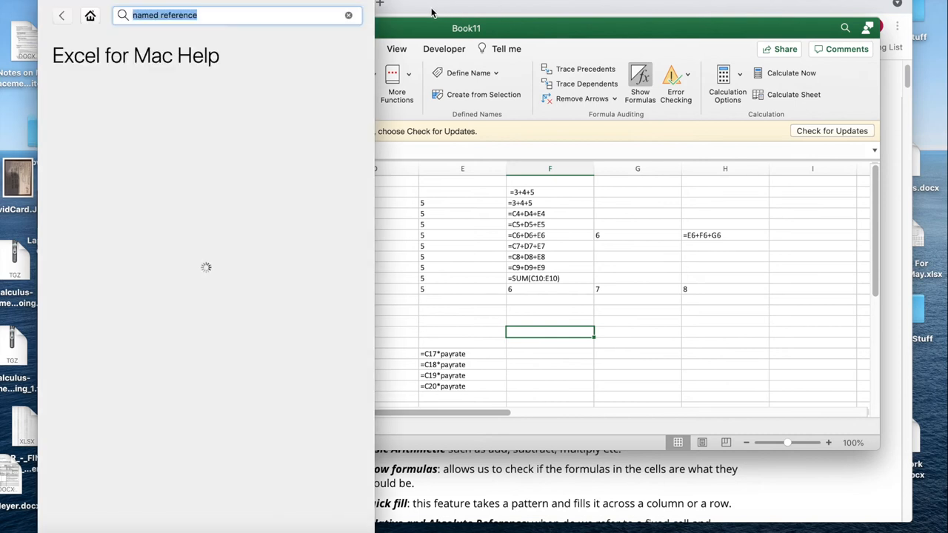
- Run the help search for named reference and bring the Section 1.3 textbook page forward
{"action": "key", "text": "Return"}
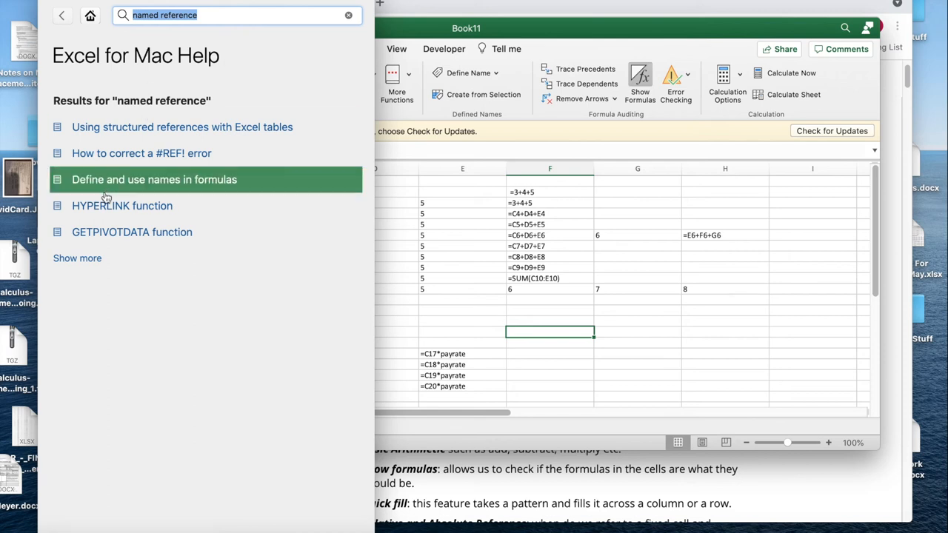
{"action": "left_click", "coordinate": [154, 180]}
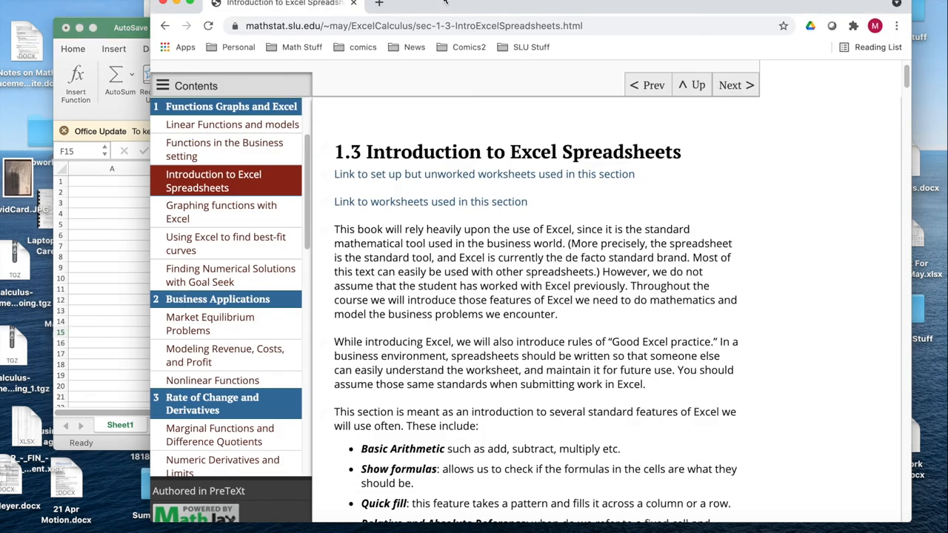
- Search Google in a new tab for excel reference named cell
{"action": "left_click", "coordinate": [379, 5]}
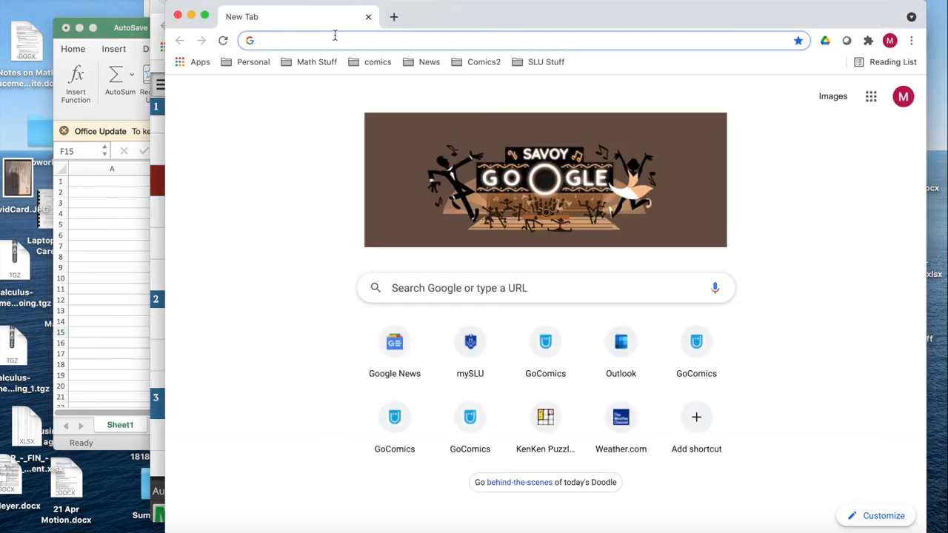
{"action": "type", "text": "ec"}
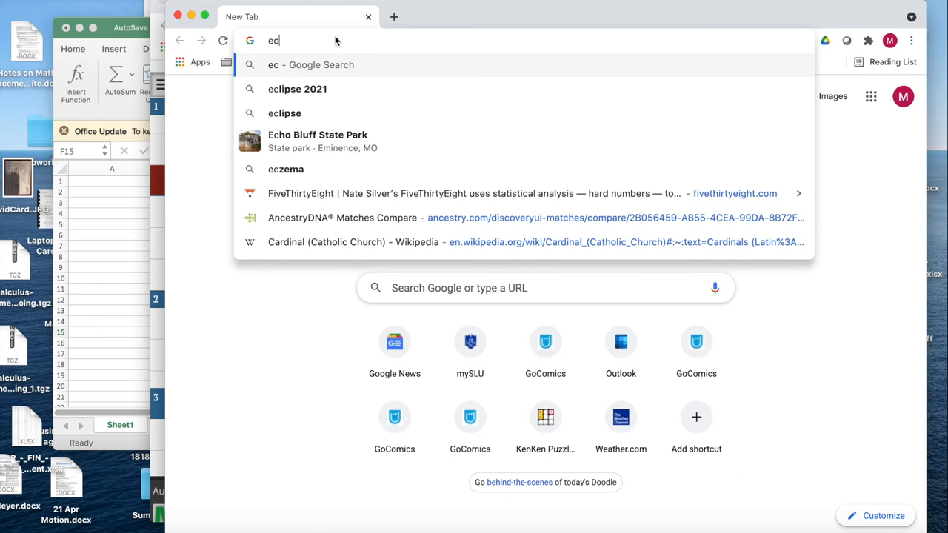
{"action": "type", "text": "xel"}
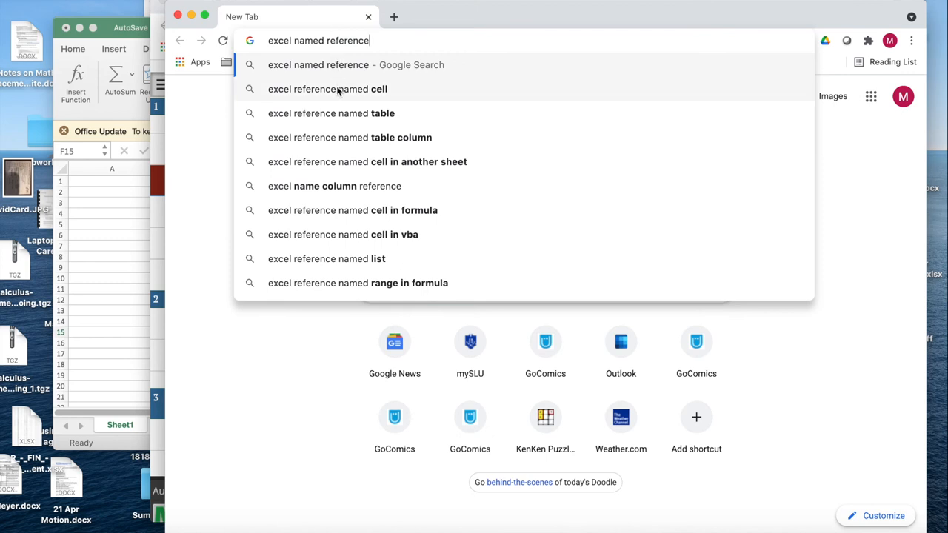
{"action": "left_click", "coordinate": [327, 89]}
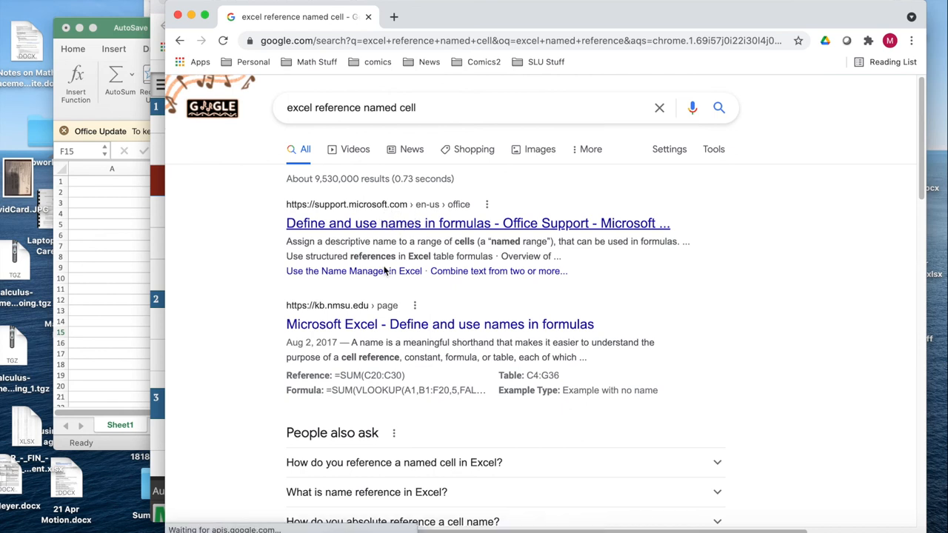
{"action": "mouse_move", "coordinate": [349, 324]}
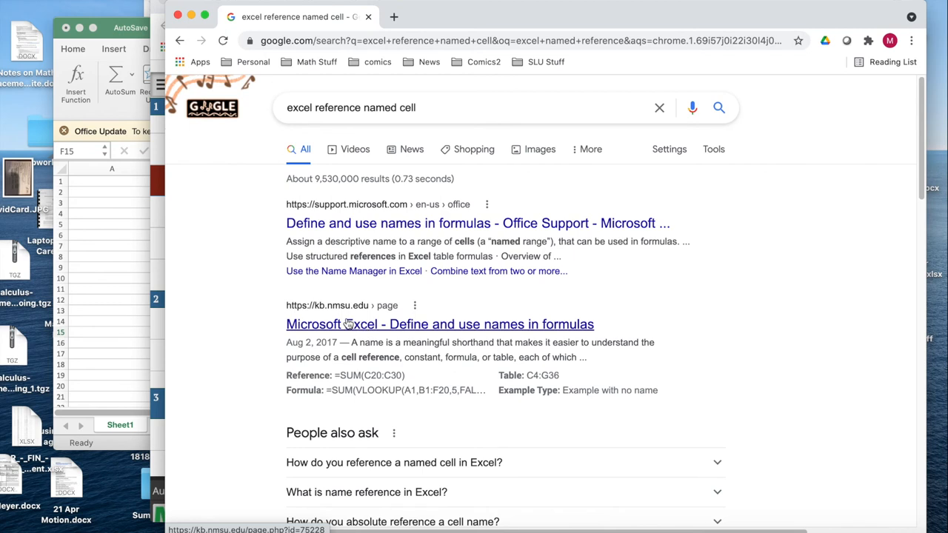
- Read NMSU's article on defining names in formulas, then close its tab
{"action": "left_click", "coordinate": [438, 323]}
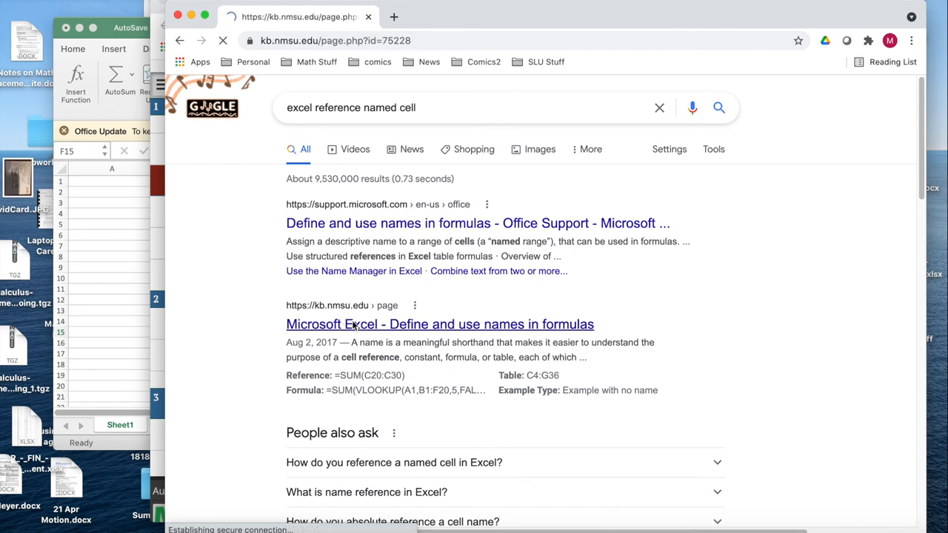
{"action": "left_click", "coordinate": [438, 323]}
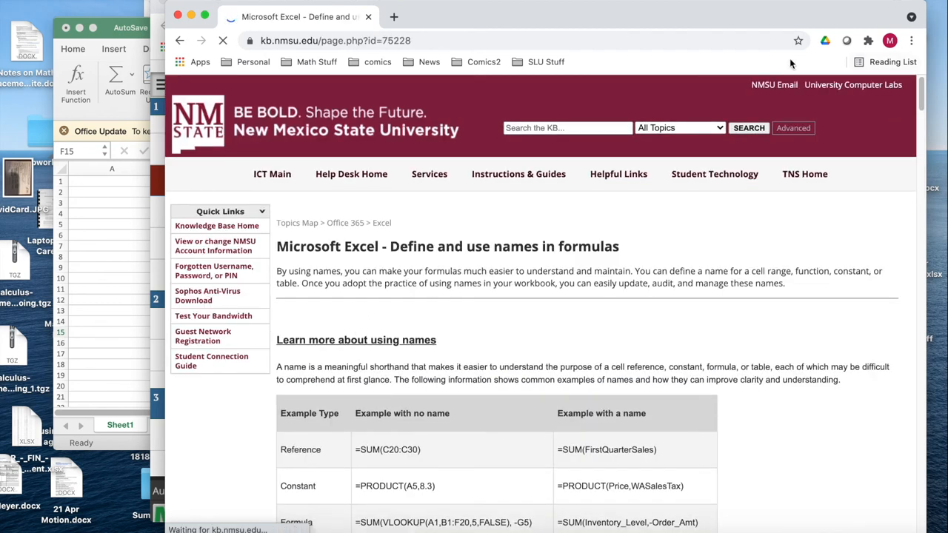
{"action": "scroll", "scroll_direction": "down", "scroll_amount": 3}
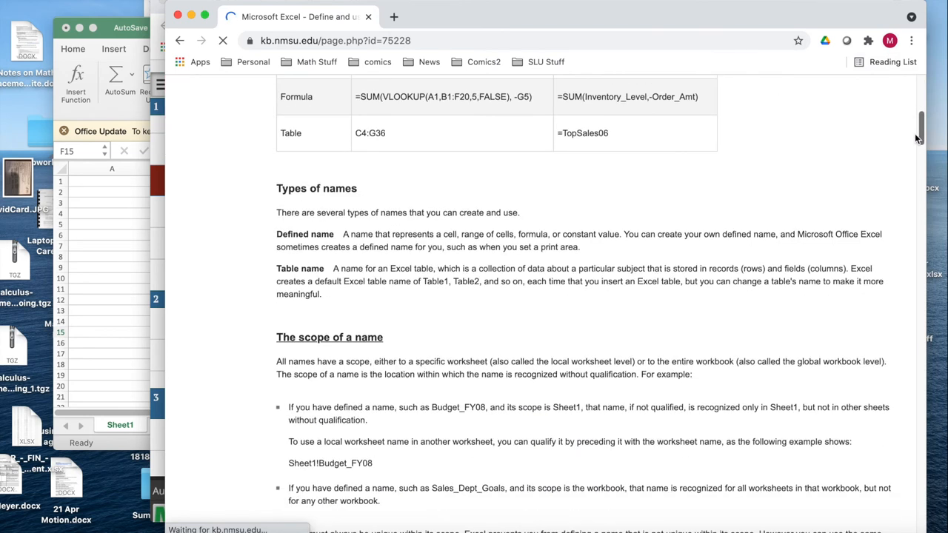
{"action": "scroll", "scroll_direction": "down", "scroll_amount": 3}
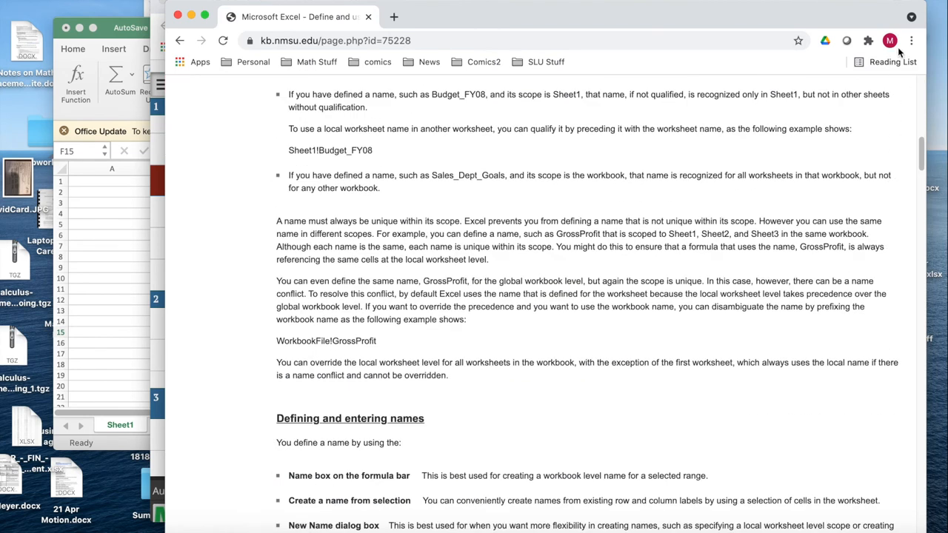
{"action": "scroll", "scroll_direction": "up", "scroll_amount": 3}
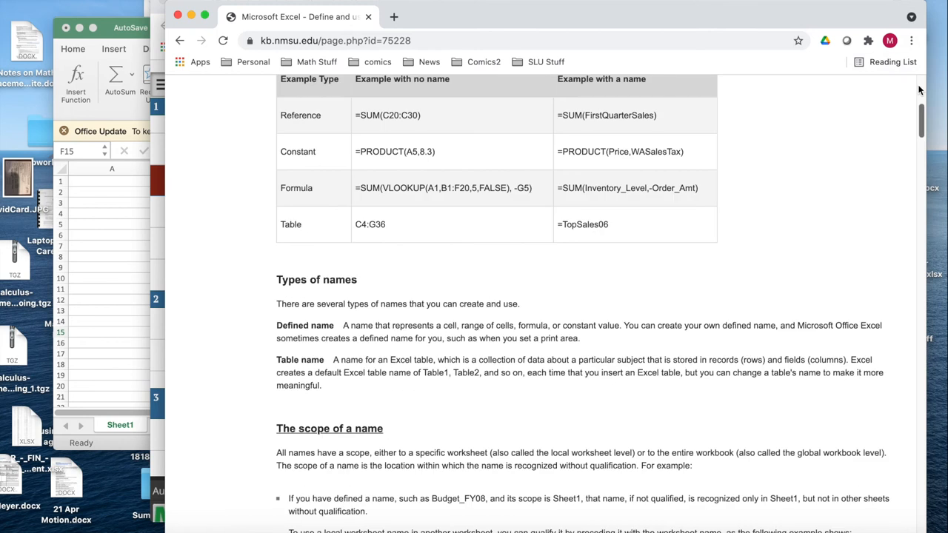
{"action": "scroll", "scroll_direction": "up", "scroll_amount": 3}
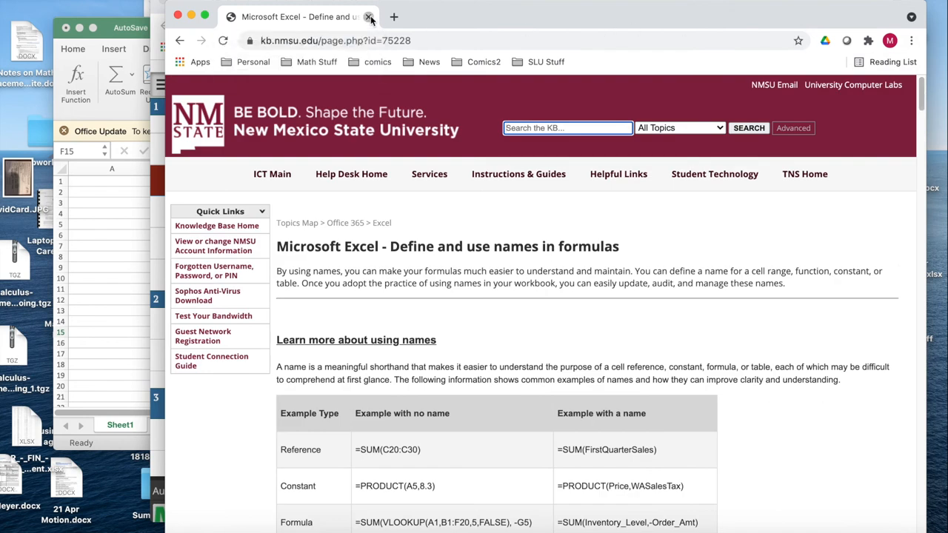
{"action": "left_click", "coordinate": [368, 16]}
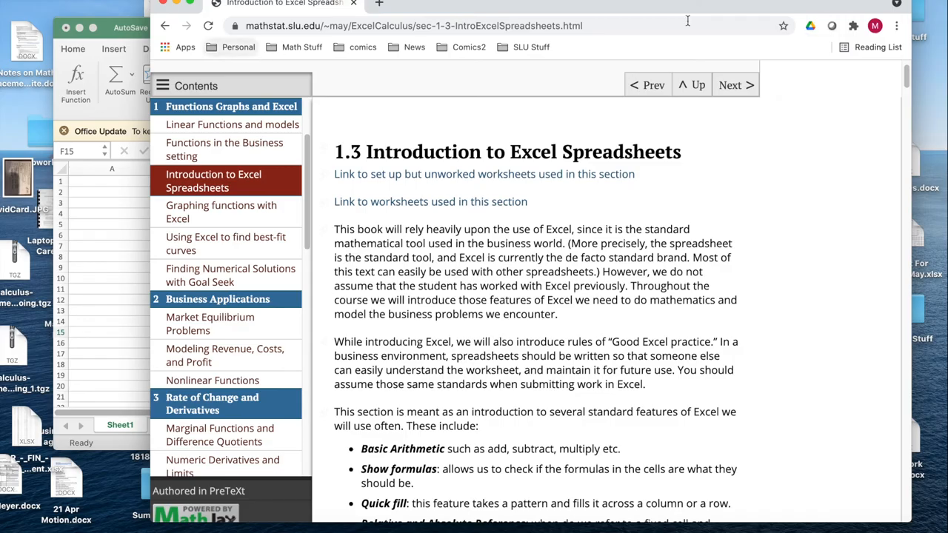
- Scroll the textbook page down to the Other Details notes on negative powers, EXP(1) and PI
{"action": "scroll", "scroll_direction": "down", "scroll_amount": 3}
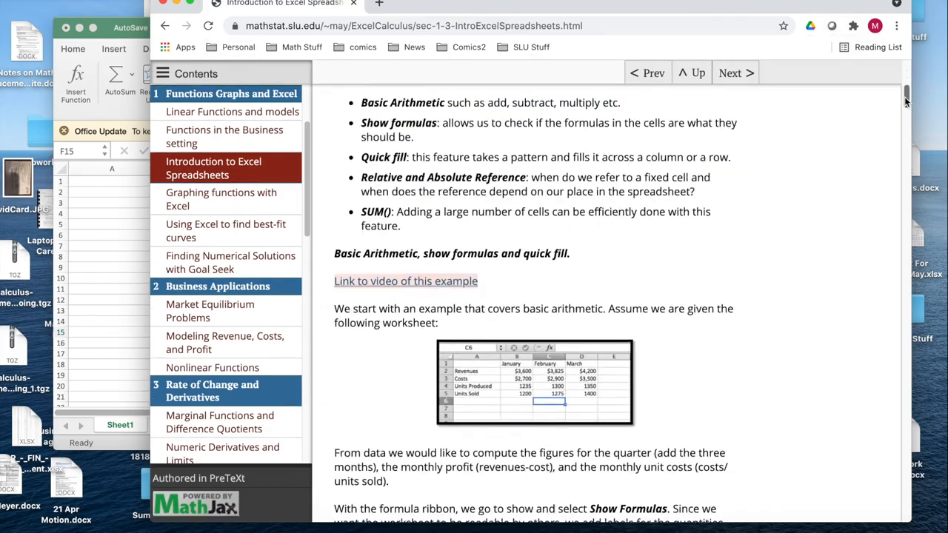
{"action": "scroll", "scroll_direction": "down", "scroll_amount": 3}
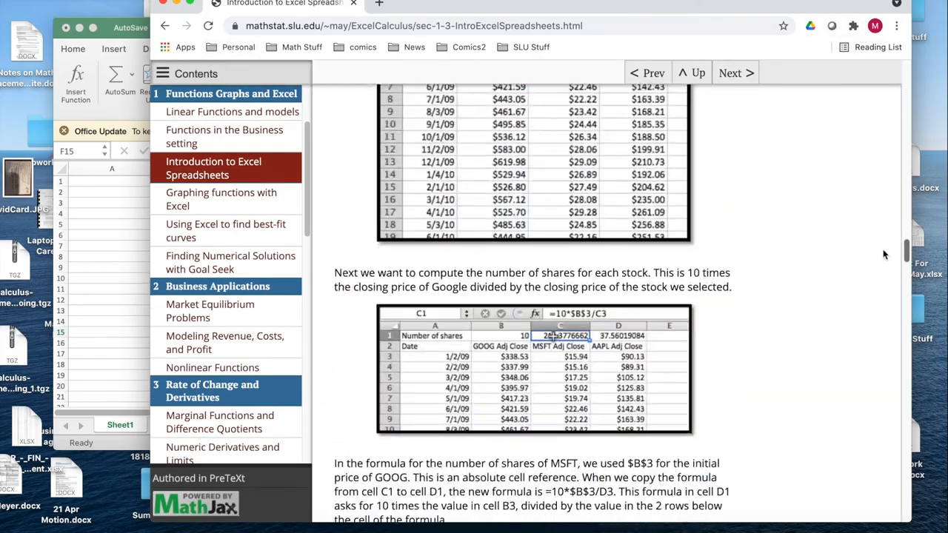
{"action": "scroll", "scroll_direction": "down", "scroll_amount": 3}
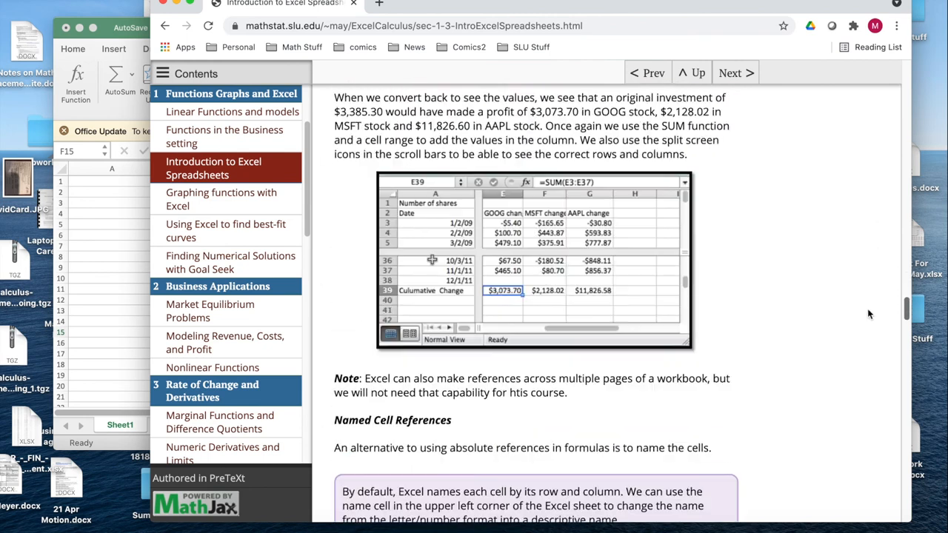
{"action": "scroll", "scroll_direction": "down", "scroll_amount": 3}
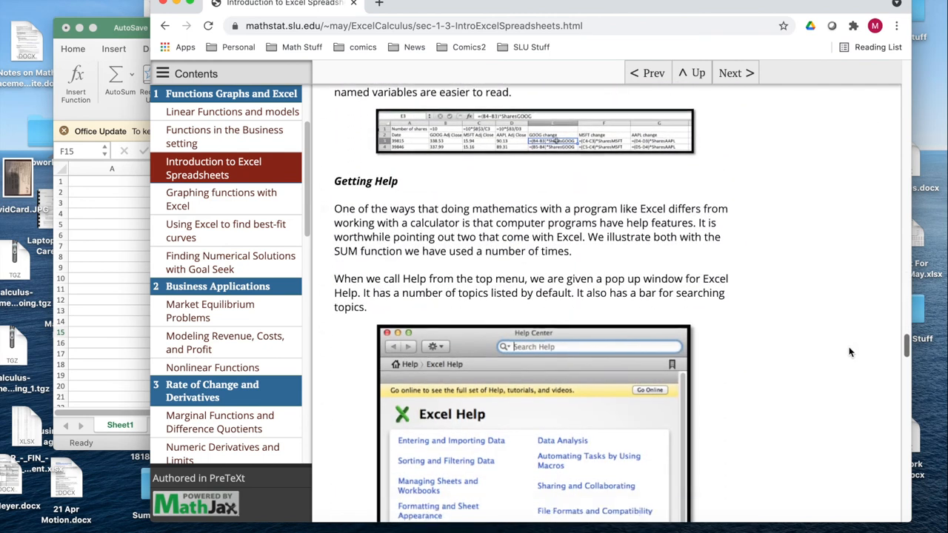
{"action": "scroll", "scroll_direction": "down", "scroll_amount": 3}
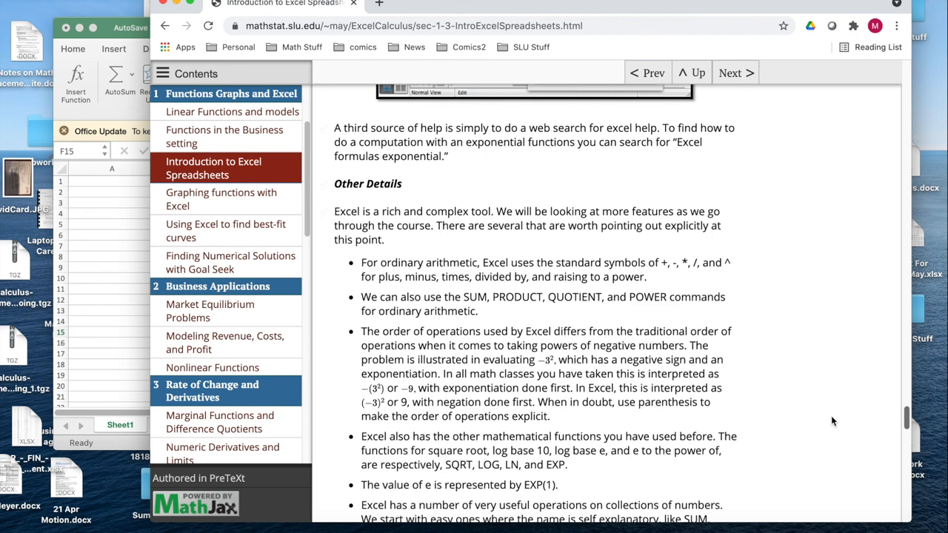
{"action": "scroll", "scroll_direction": "down", "scroll_amount": 3}
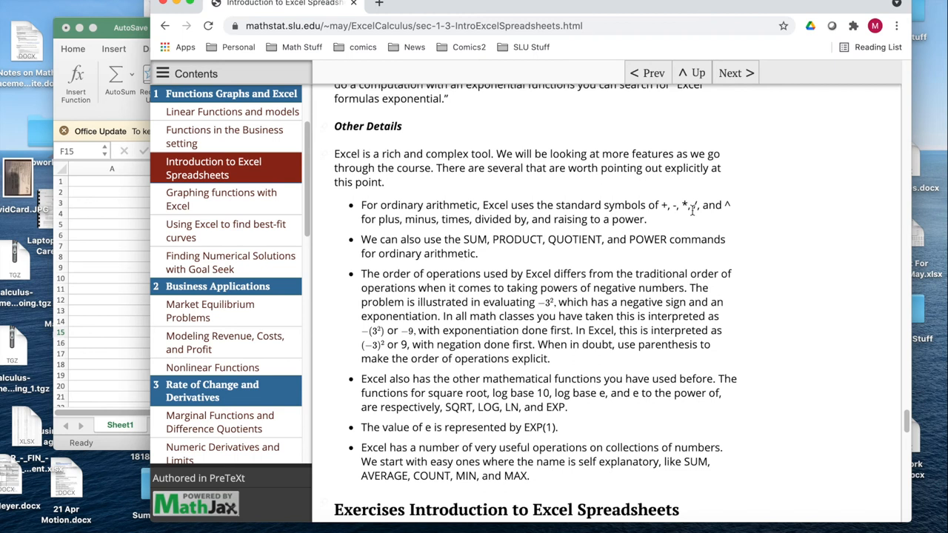
{"action": "mouse_move", "coordinate": [733, 214]}
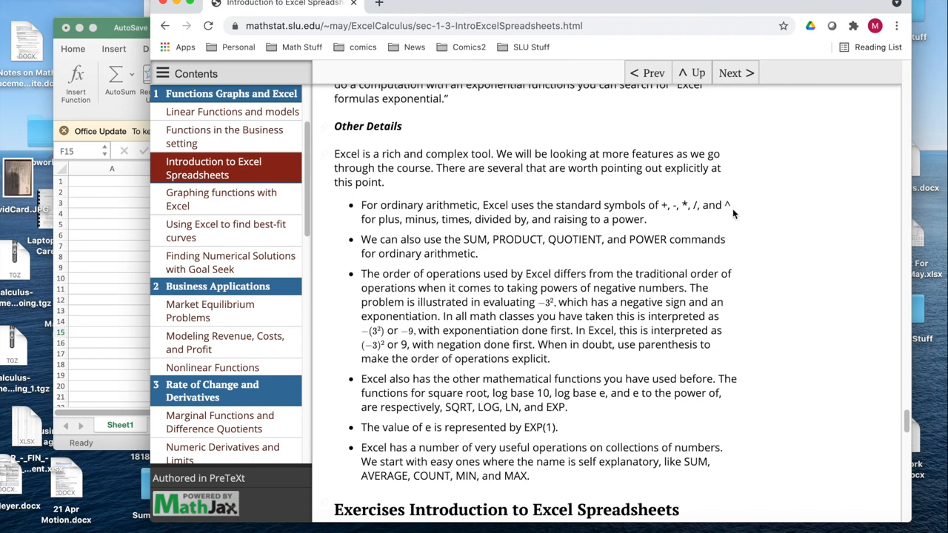
{"action": "mouse_move", "coordinate": [504, 262]}
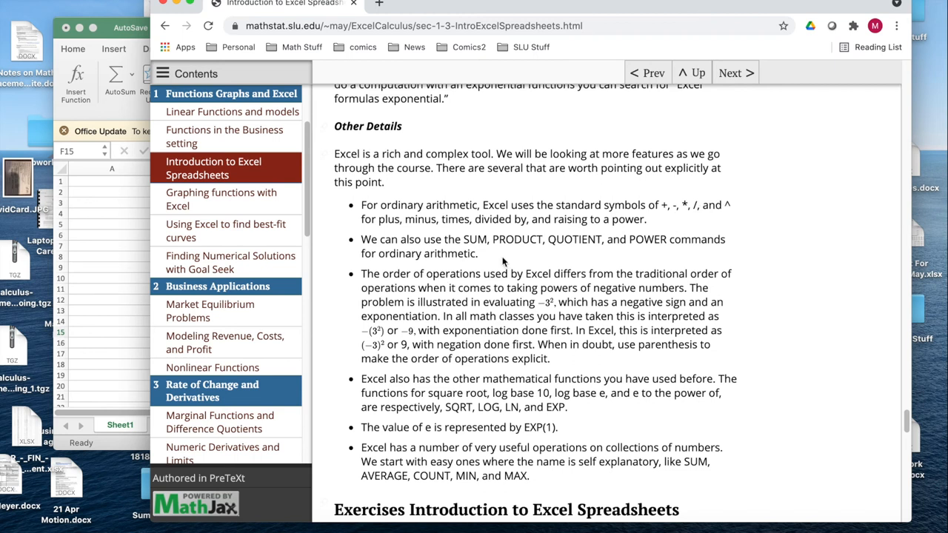
{"action": "mouse_move", "coordinate": [489, 255]}
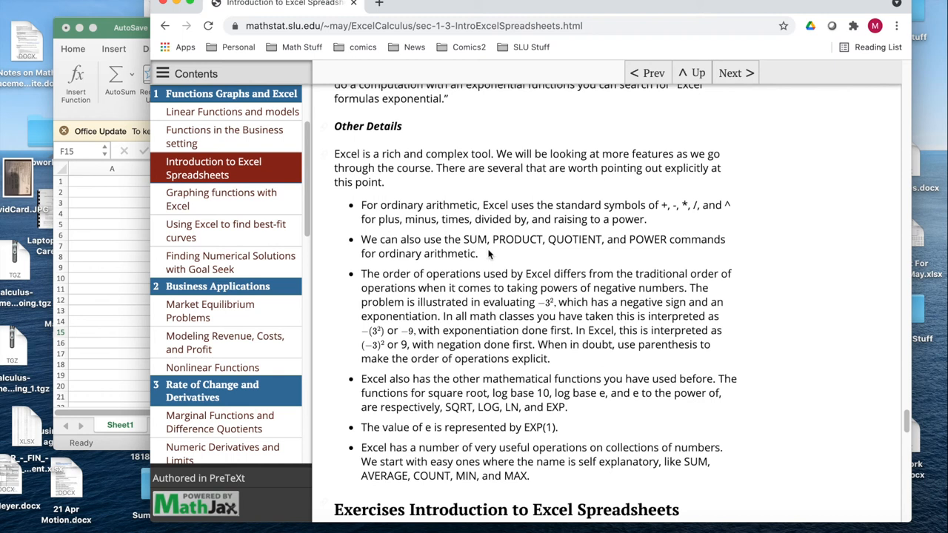
{"action": "mouse_move", "coordinate": [581, 256]}
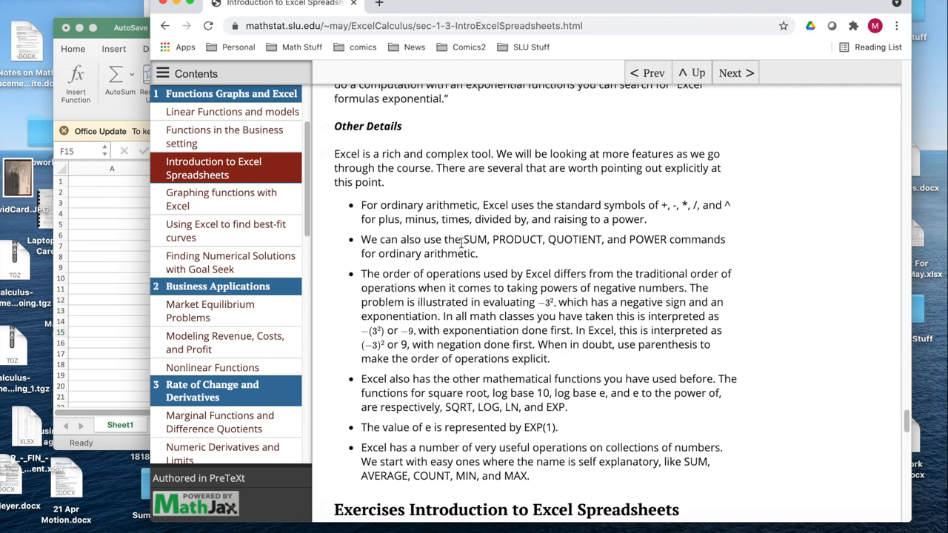
{"action": "mouse_move", "coordinate": [65, 296]}
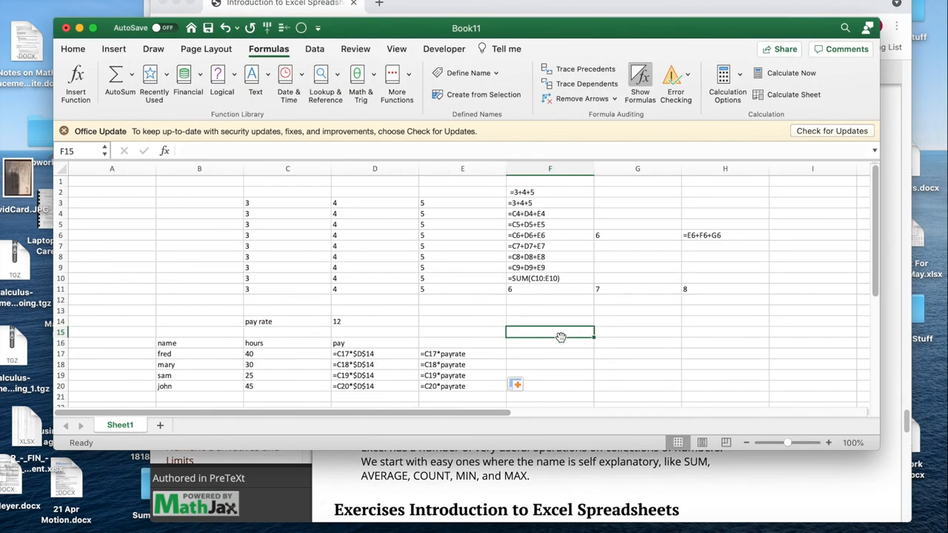
- Enter =-3^2 and =(-3)^2 in adjacent cells, both evaluating to 9
{"action": "type", "text": "="}
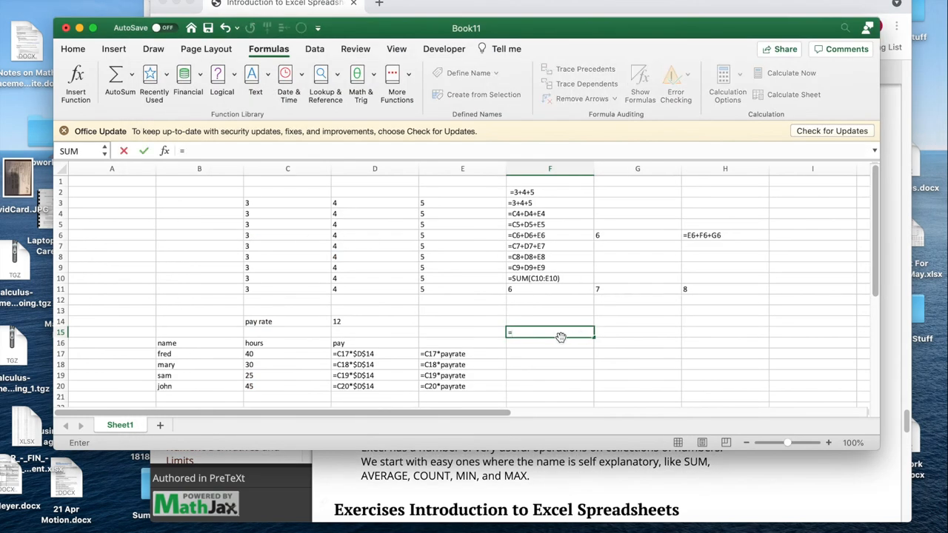
{"action": "type", "text": "=-3^2"}
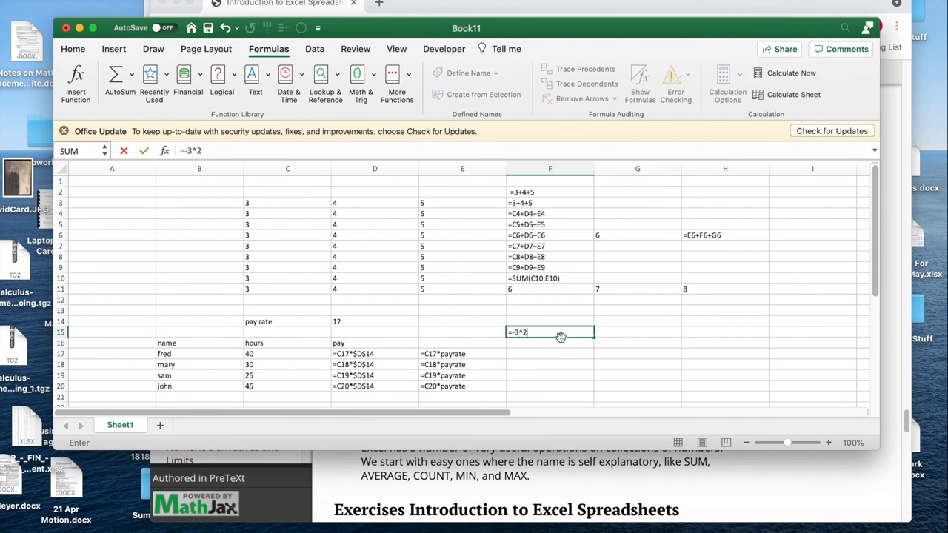
{"action": "key", "text": "Return"}
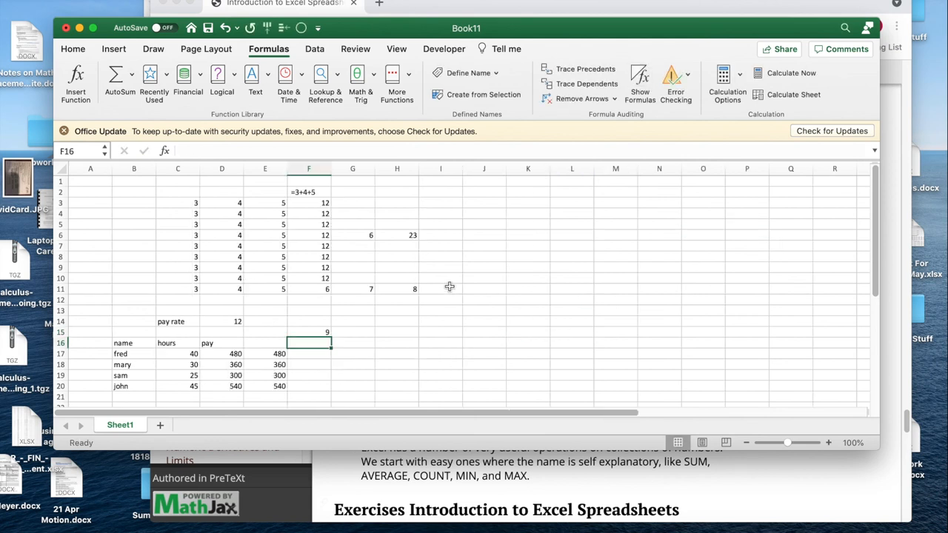
{"action": "left_click", "coordinate": [352, 331]}
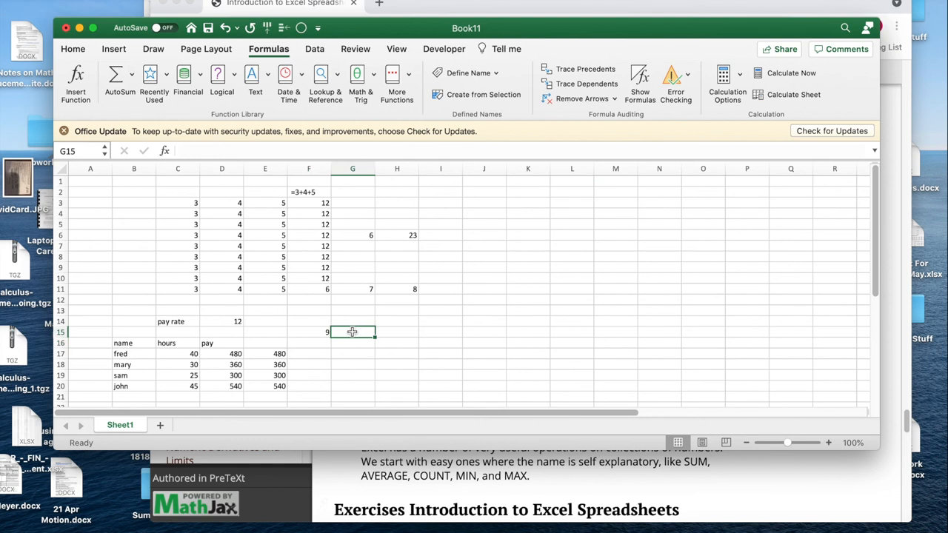
{"action": "mouse_move", "coordinate": [415, 267]}
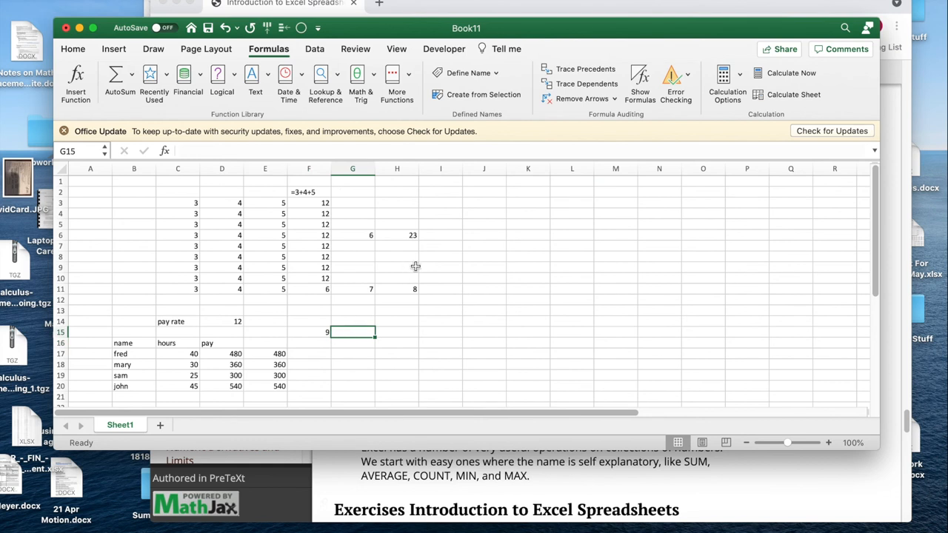
{"action": "type", "text": "("}
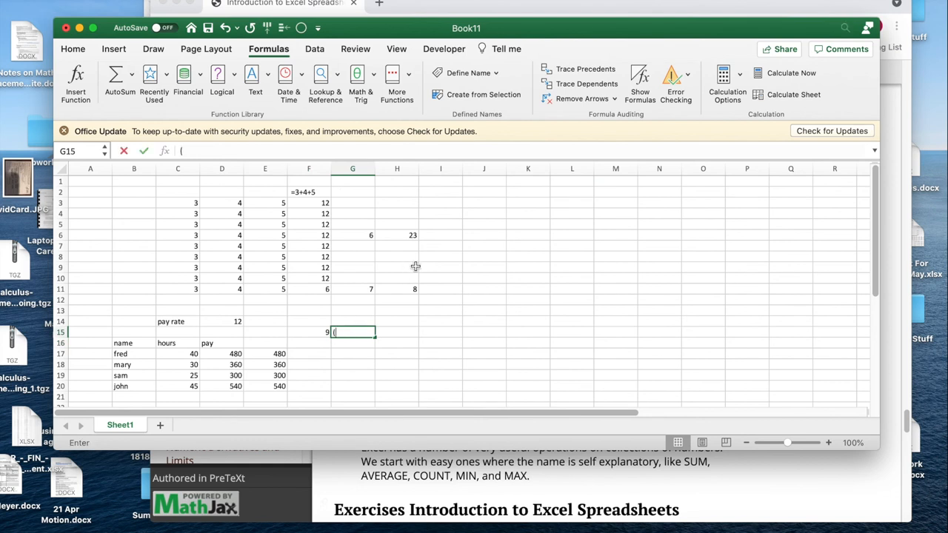
{"action": "type", "text": "-3)^"}
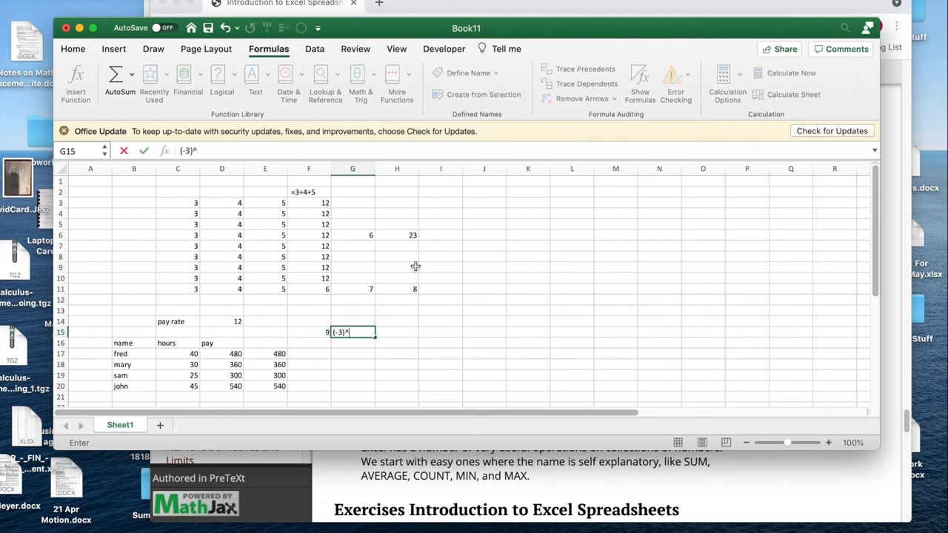
{"action": "key", "text": "Return"}
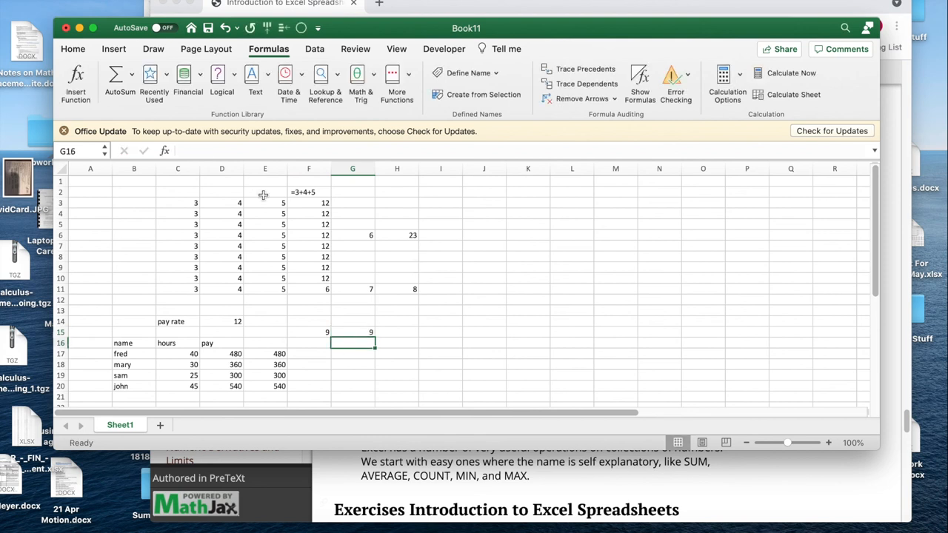
- Enter =-(3^2) in cell H15 so it negates the square, giving -9
{"action": "left_click", "coordinate": [397, 332]}
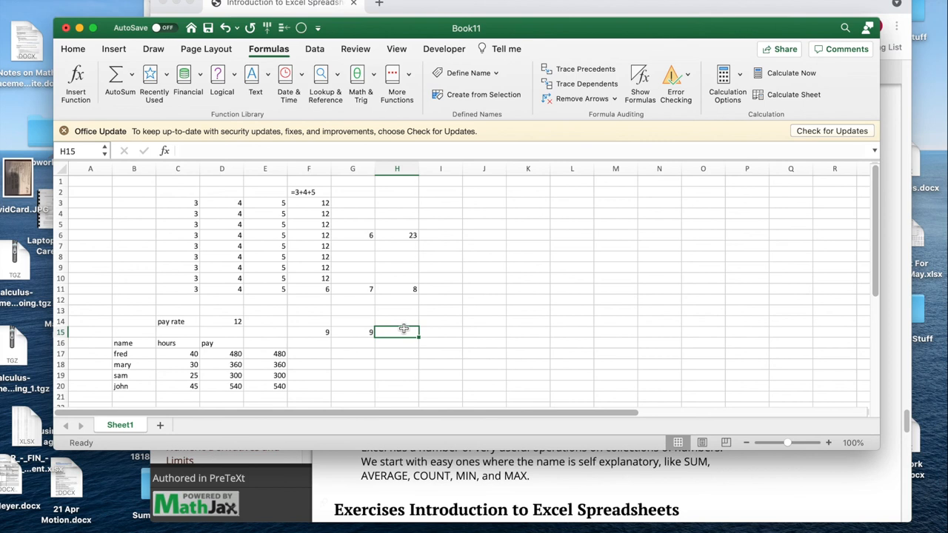
{"action": "type", "text": "=-"}
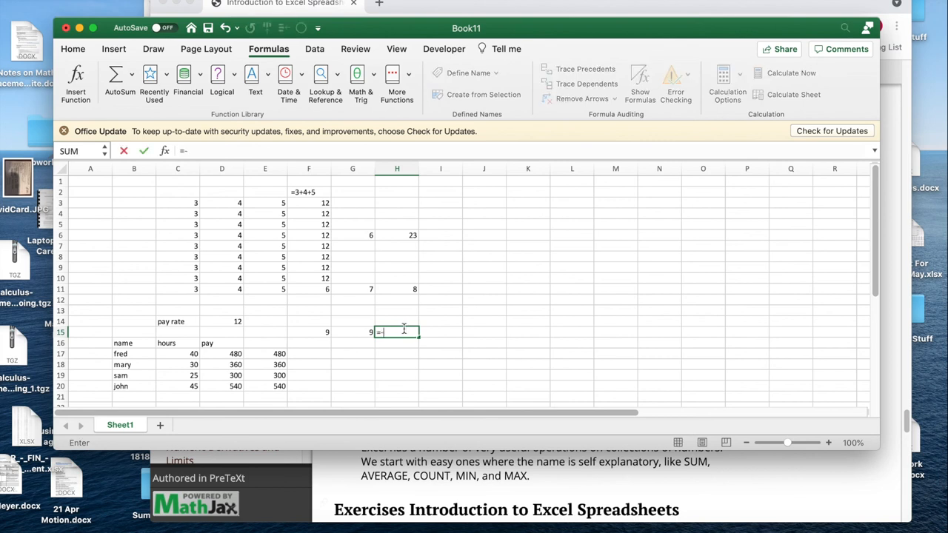
{"action": "type", "text": "(3"}
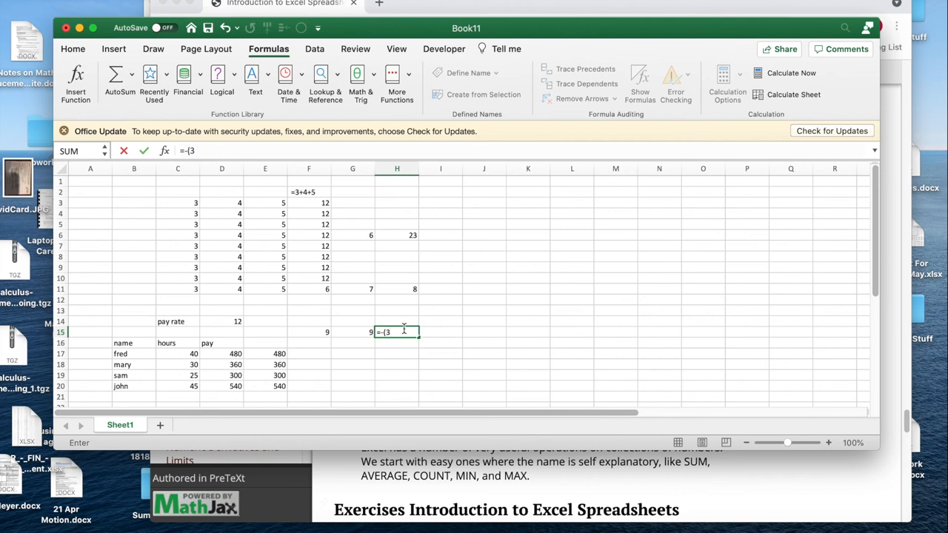
{"action": "type", "text": "^2"}
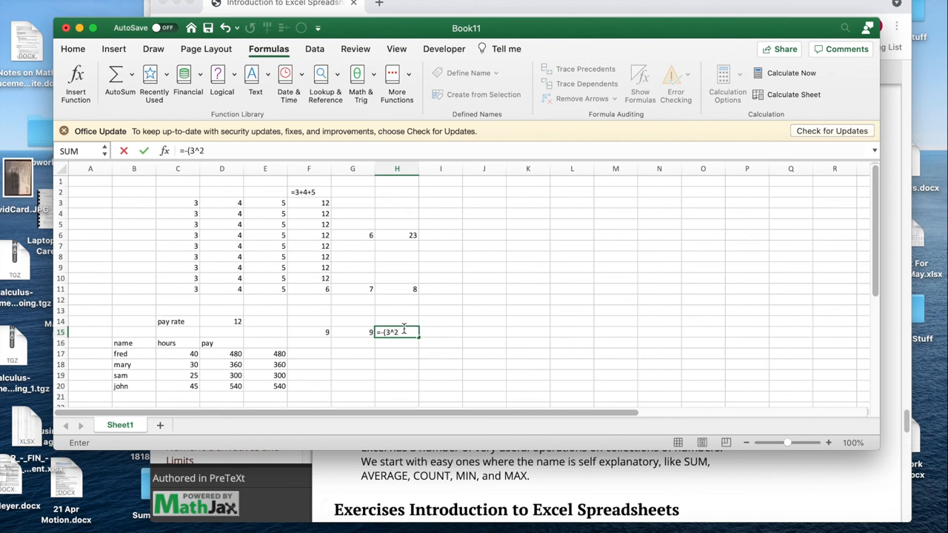
{"action": "type", "text": ")"}
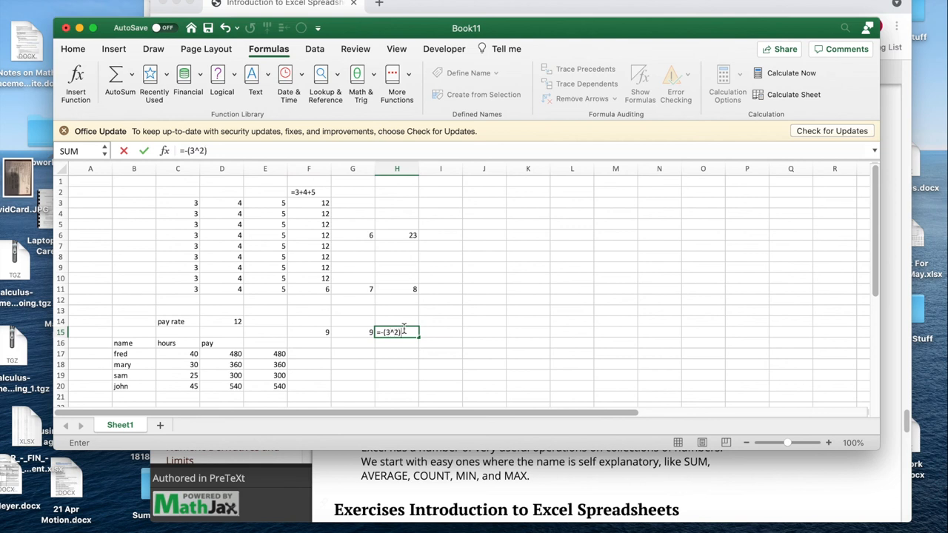
{"action": "key", "text": "Return"}
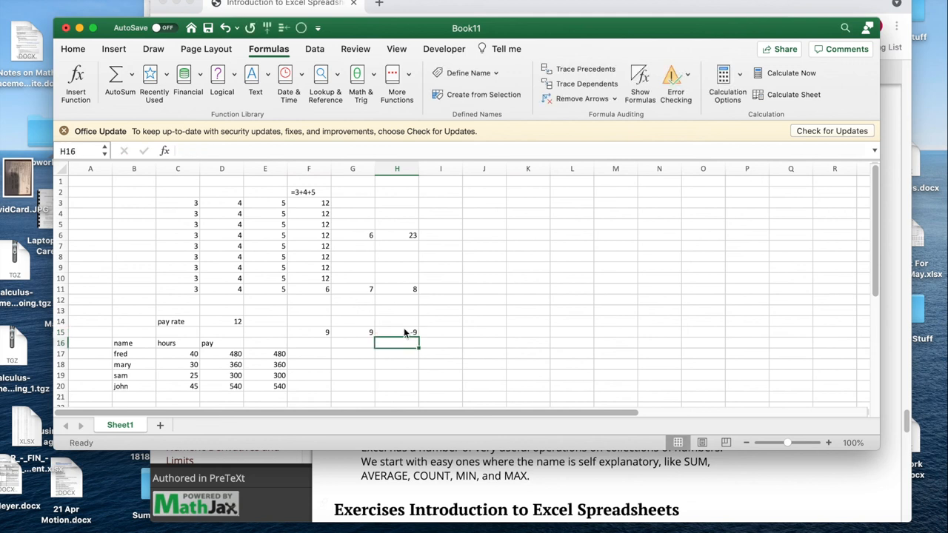
{"action": "mouse_move", "coordinate": [106, 248]}
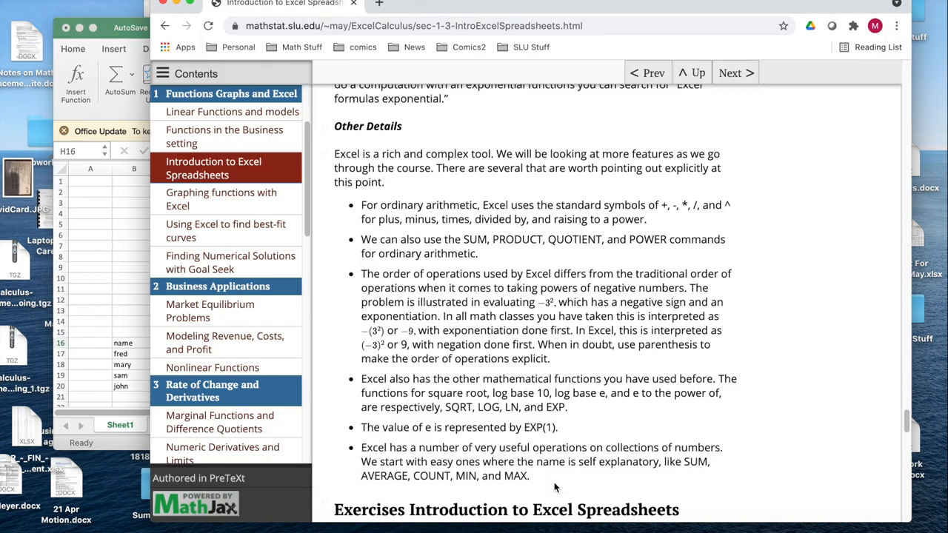
{"action": "mouse_move", "coordinate": [515, 394]}
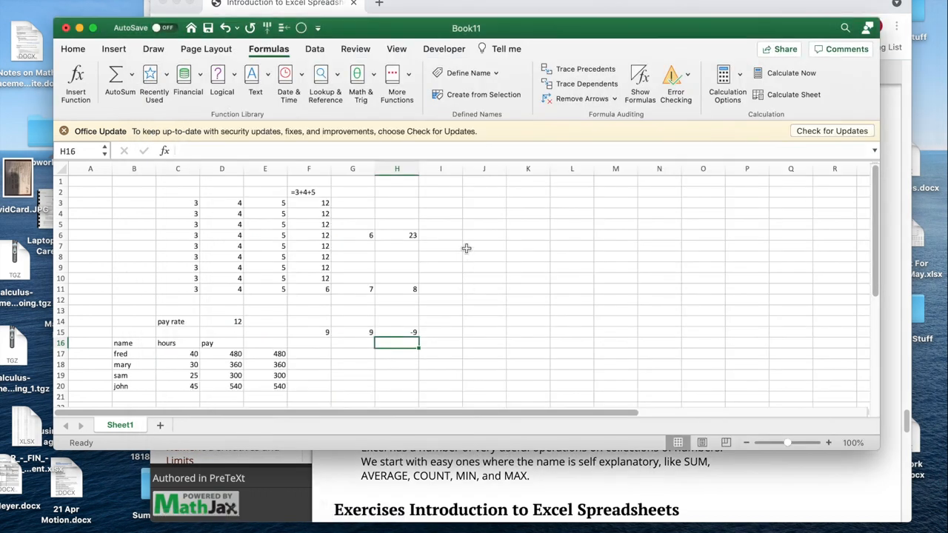
- Compute e with =EXP(1) in J4 (2.71828183) and pi with =PI() in J5 (3.14159265)
{"action": "left_click", "coordinate": [483, 214]}
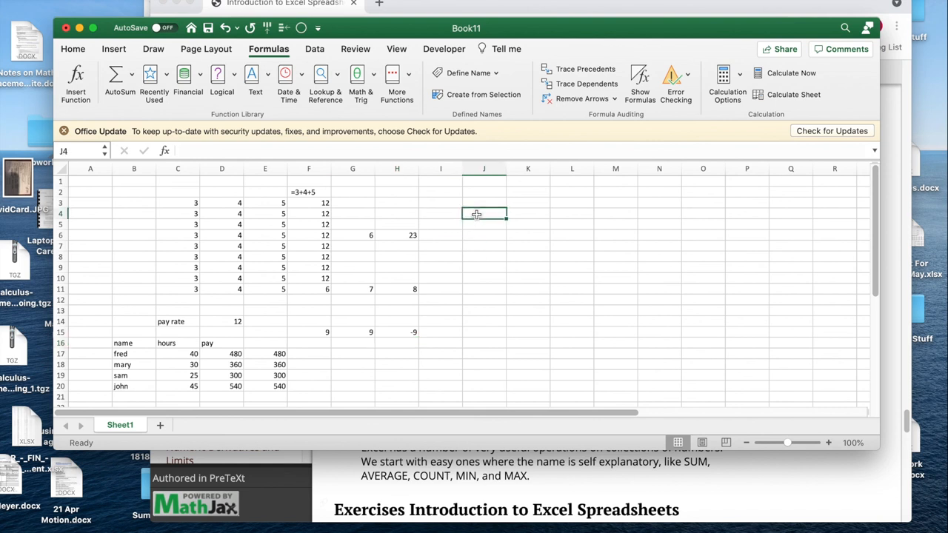
{"action": "type", "text": "="}
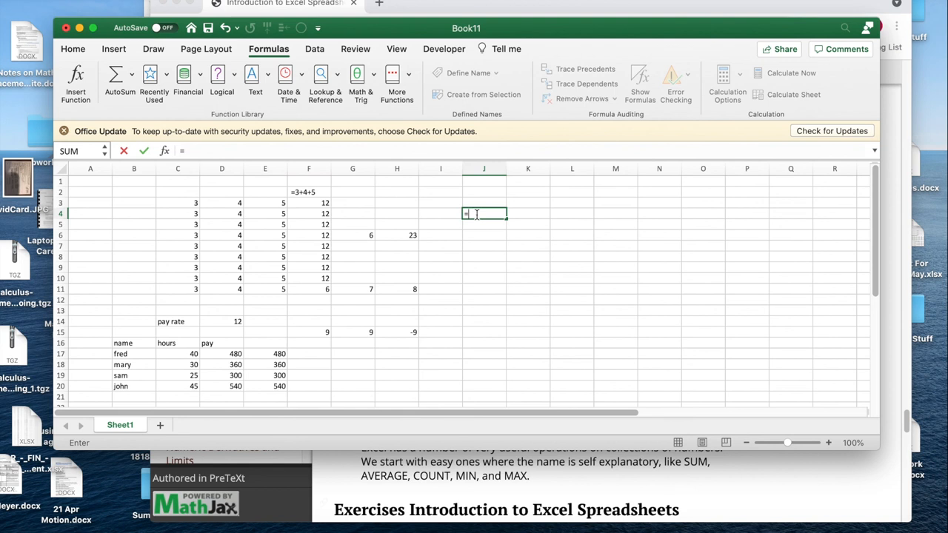
{"action": "type", "text": "exp"}
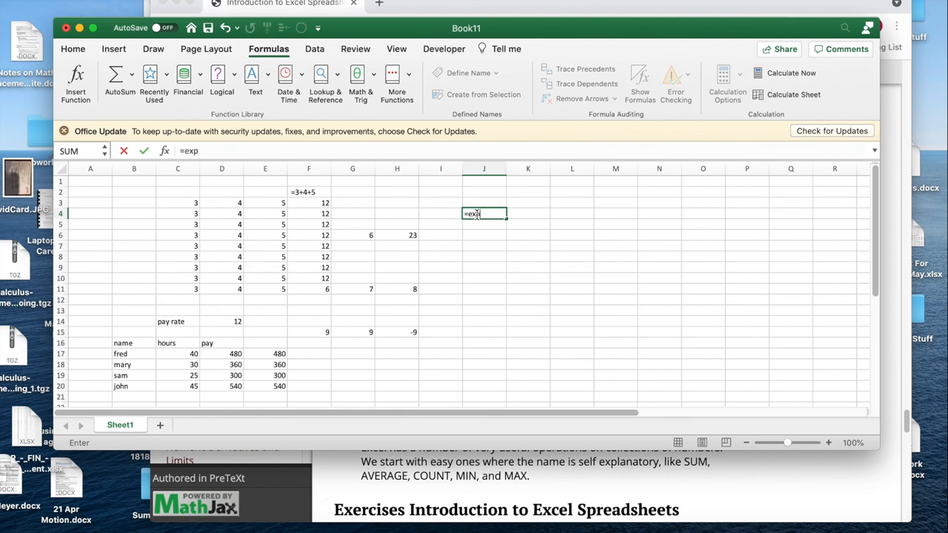
{"action": "type", "text": "(1)"}
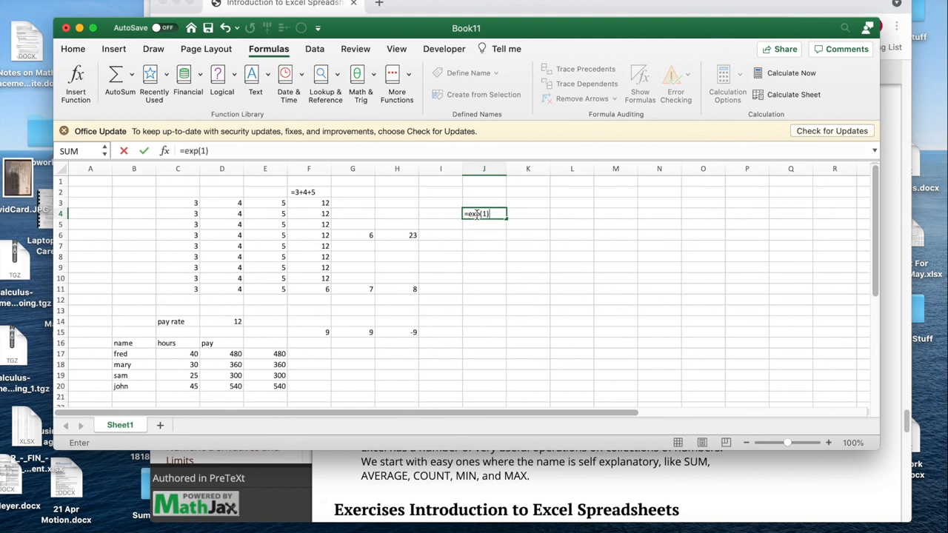
{"action": "key", "text": "Return"}
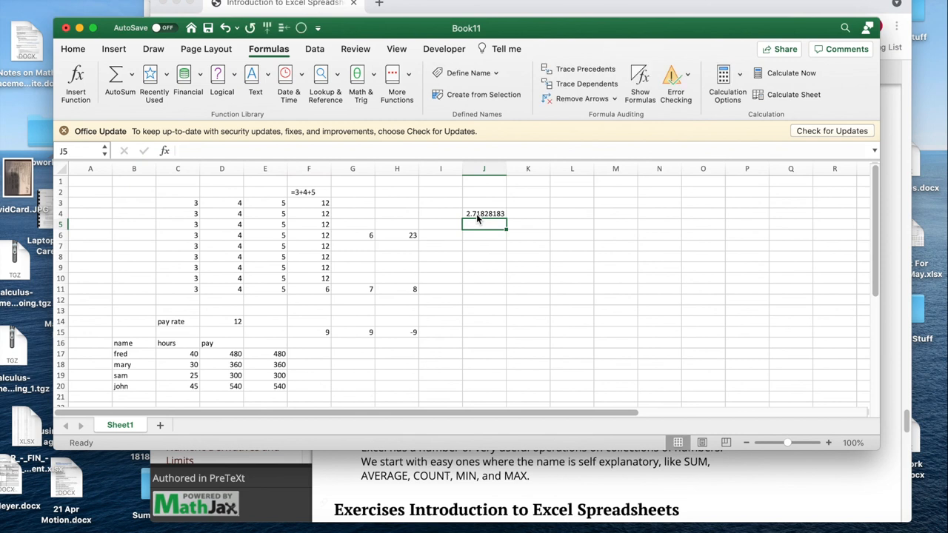
{"action": "type", "text": "=pi"}
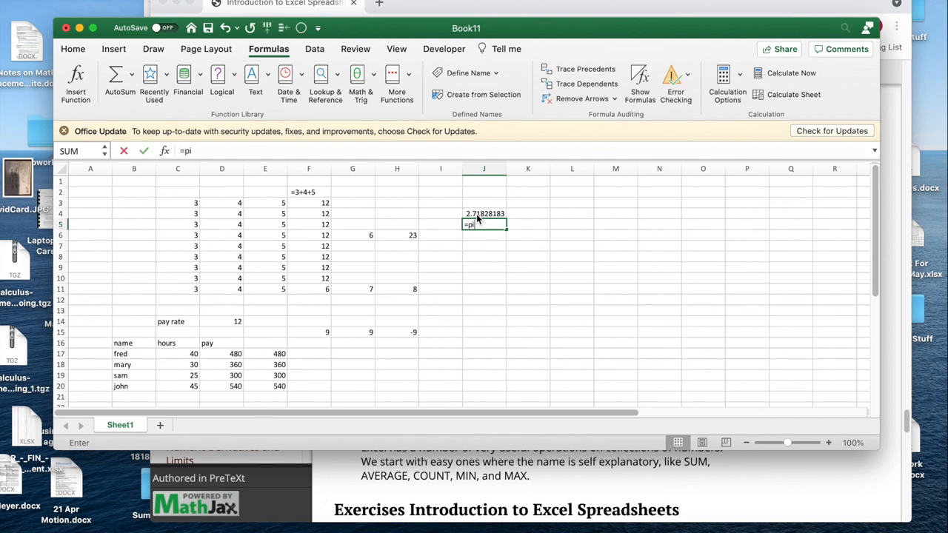
{"action": "type", "text": "()"}
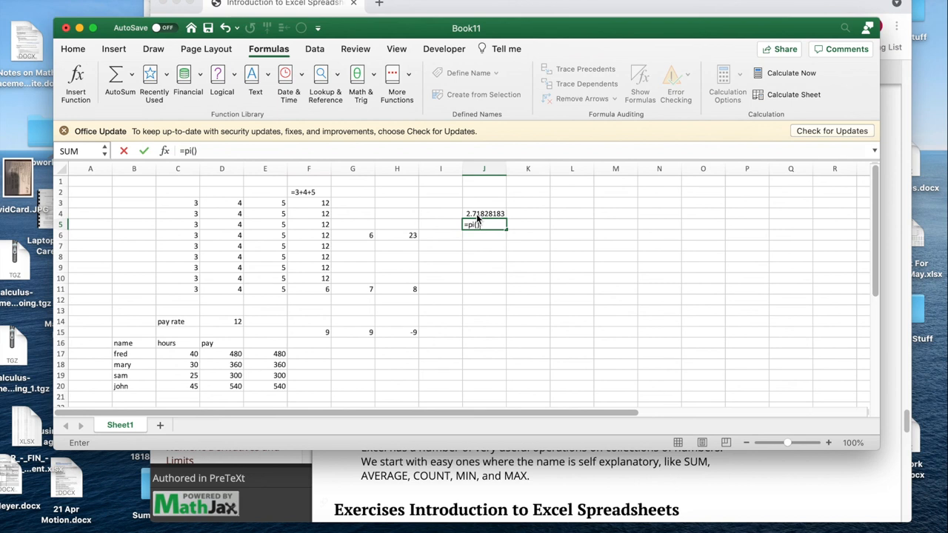
{"action": "key", "text": "Return"}
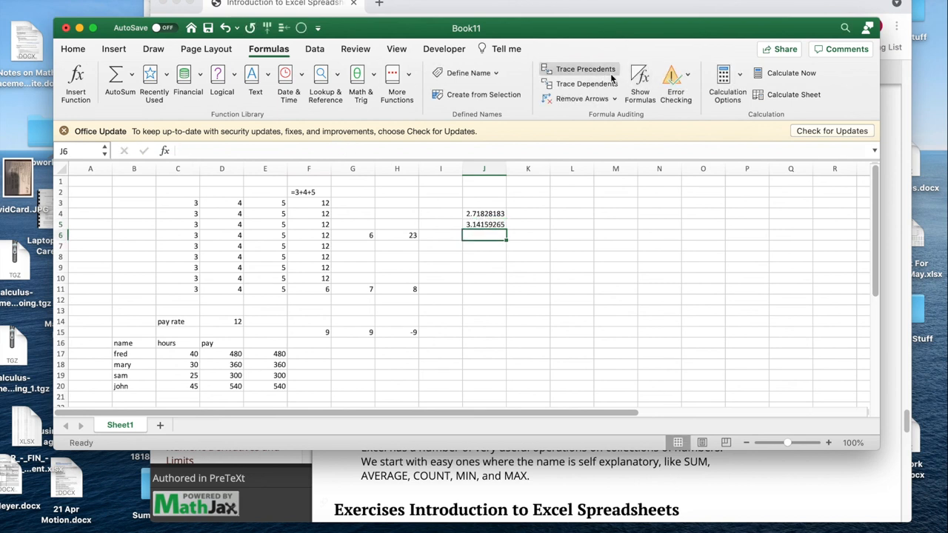
{"action": "left_click", "coordinate": [640, 81]}
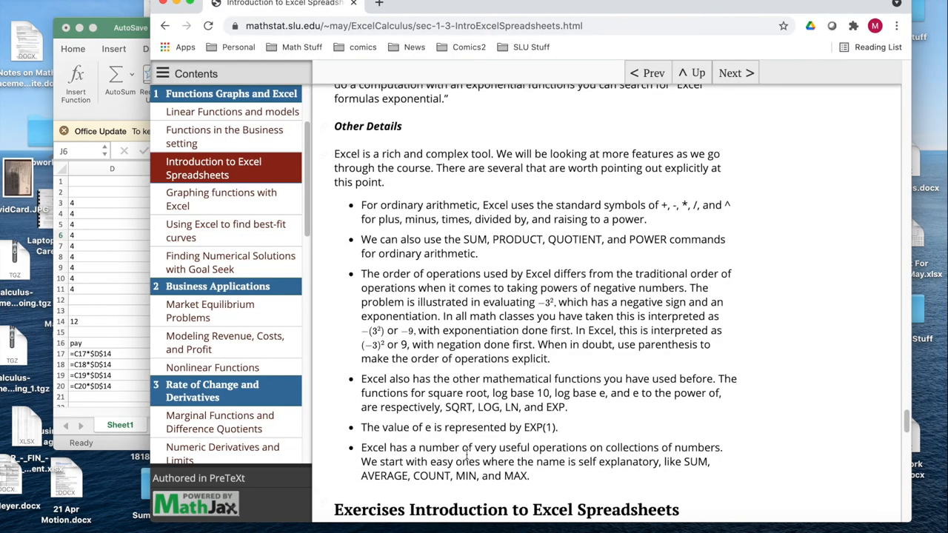
{"action": "mouse_move", "coordinate": [911, 314]}
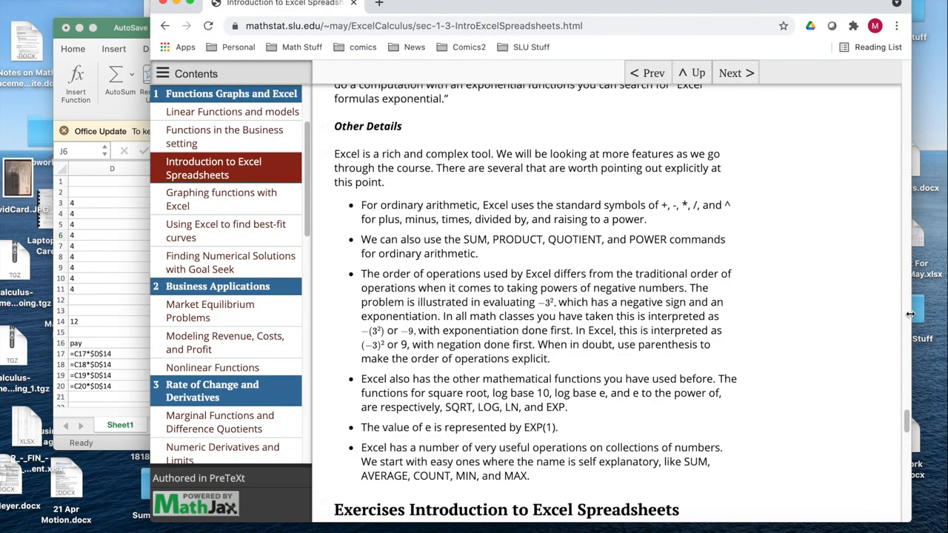
- Scroll the textbook page to the section on absolute and relative references like =10*$B$3/C3
{"action": "scroll", "scroll_direction": "down", "scroll_amount": 3}
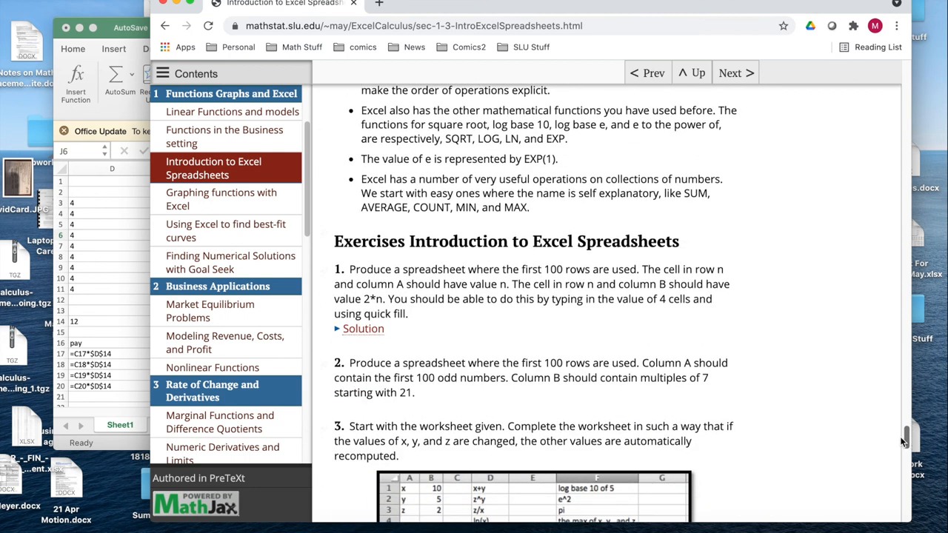
{"action": "scroll", "scroll_direction": "up", "scroll_amount": 3}
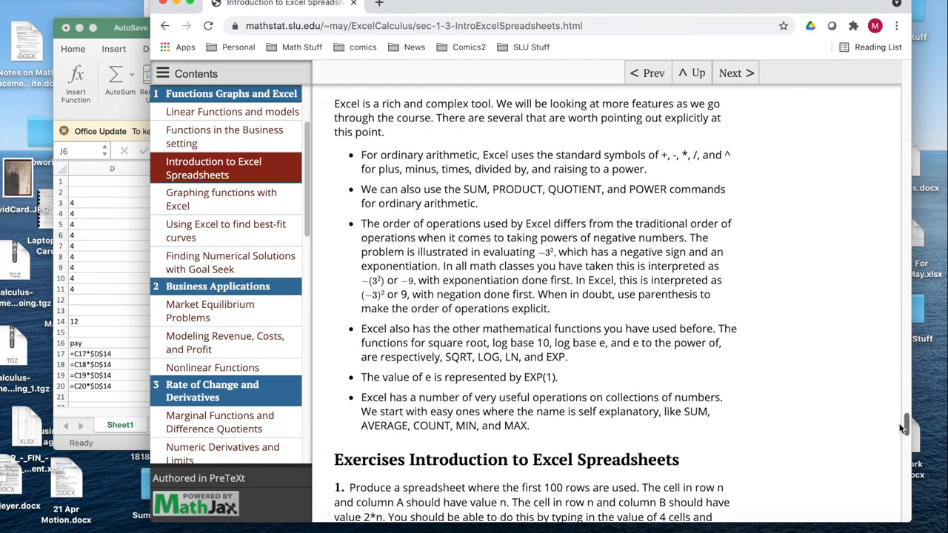
{"action": "scroll", "scroll_direction": "down", "scroll_amount": 3}
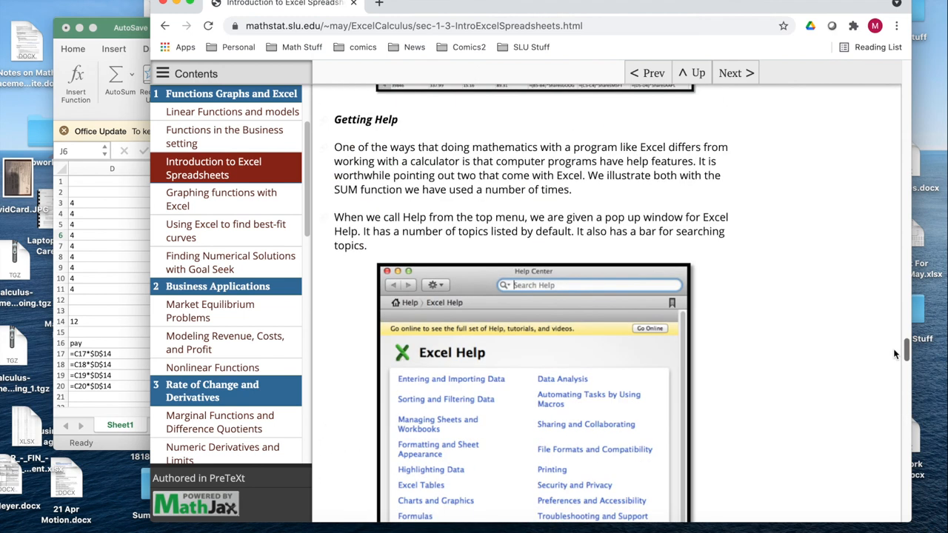
{"action": "scroll", "scroll_direction": "up", "scroll_amount": 3}
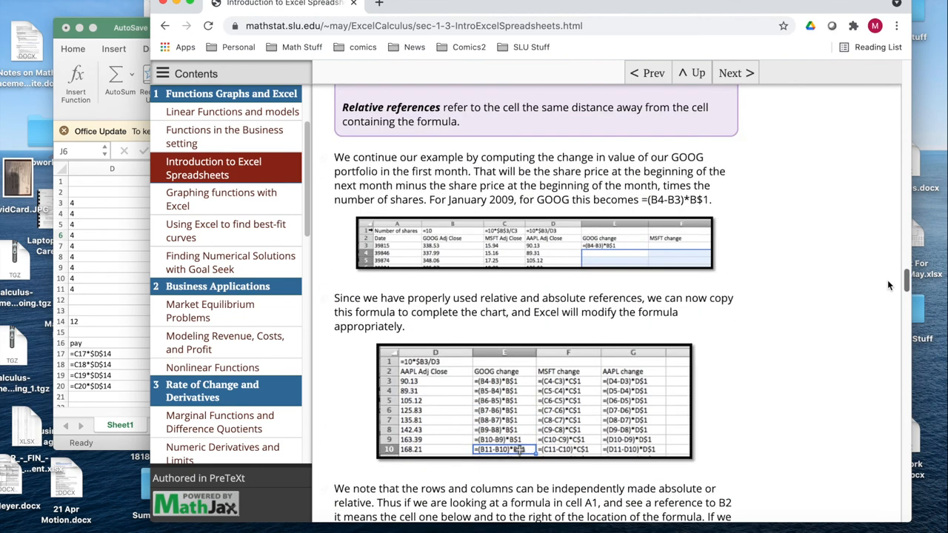
{"action": "scroll", "scroll_direction": "up", "scroll_amount": 3}
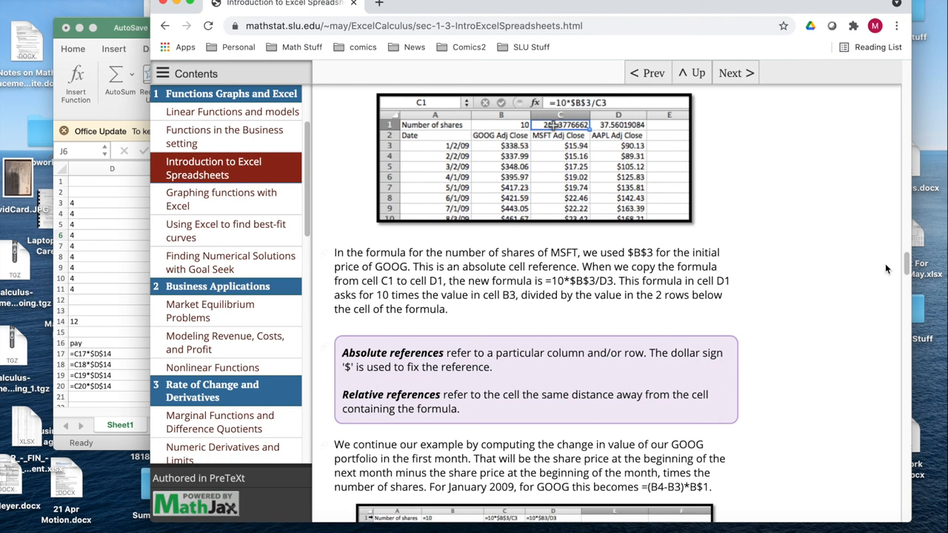
{"action": "mouse_move", "coordinate": [429, 218]}
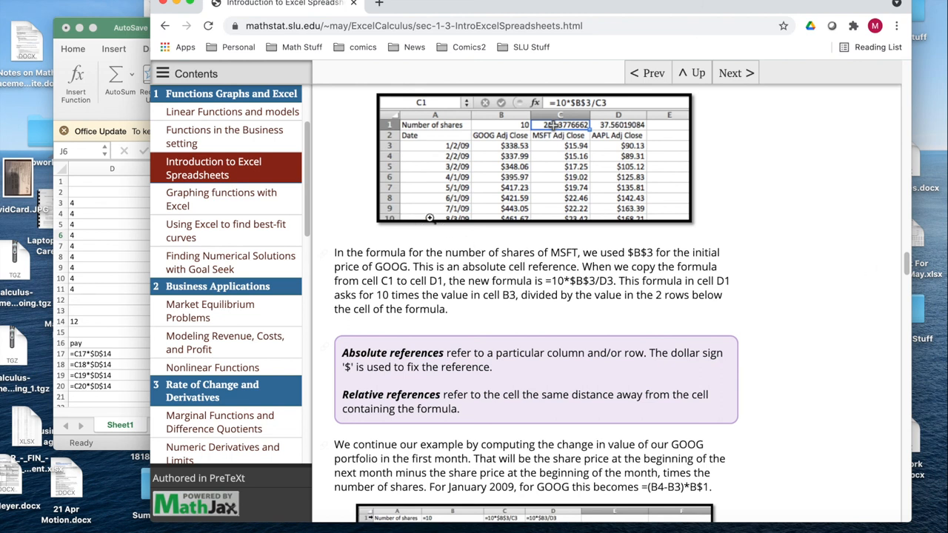